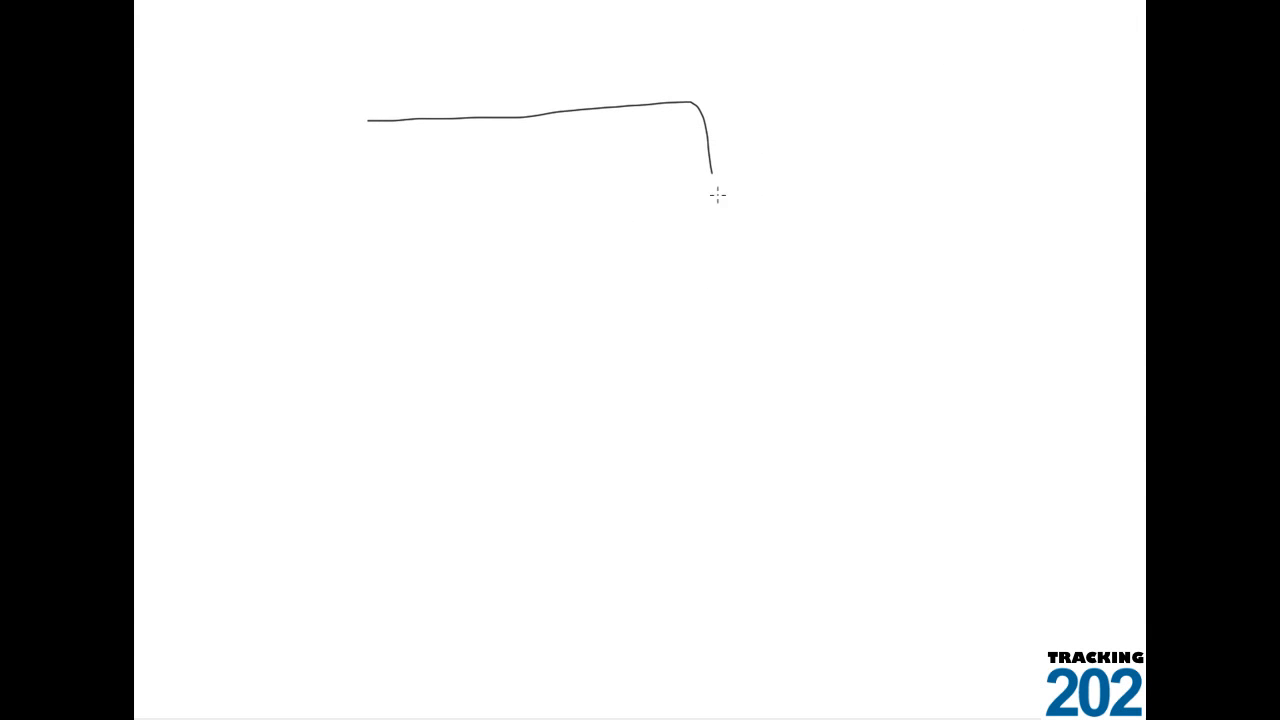
Step: Sketch the first box outline and mark off its top section
left_click_drag(710, 164, 310, 290)
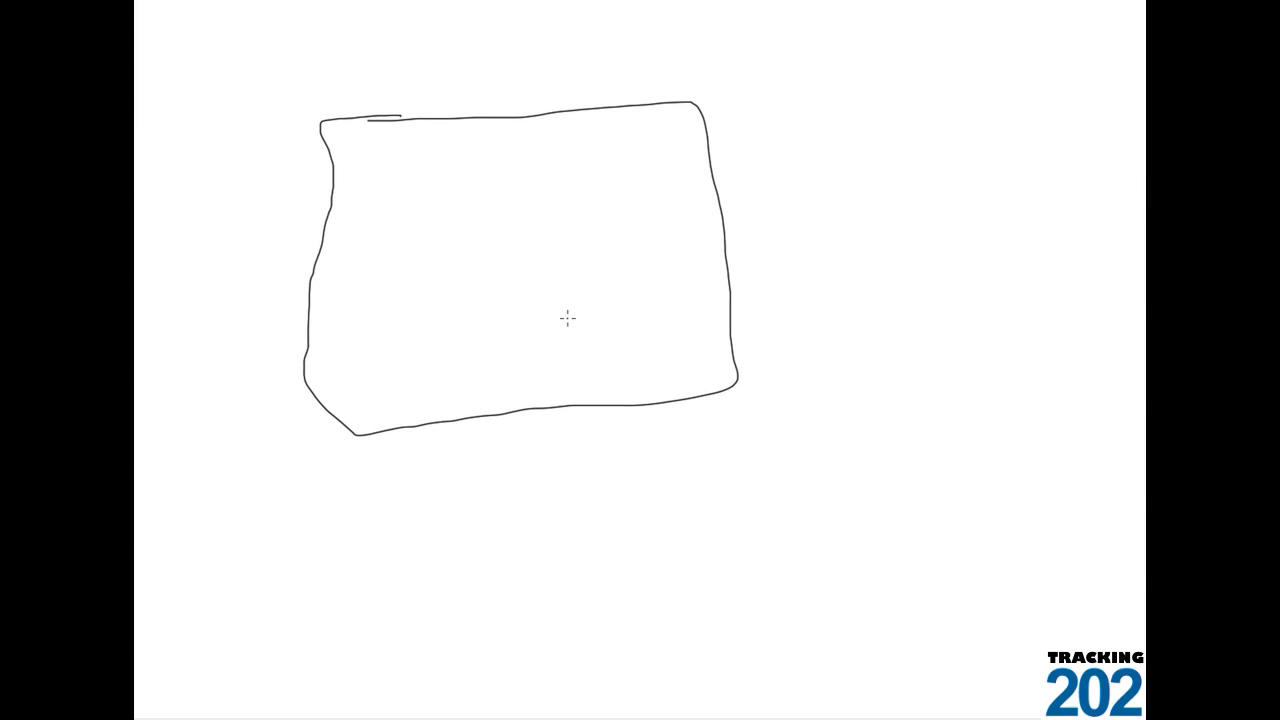
mouse_move(348, 220)
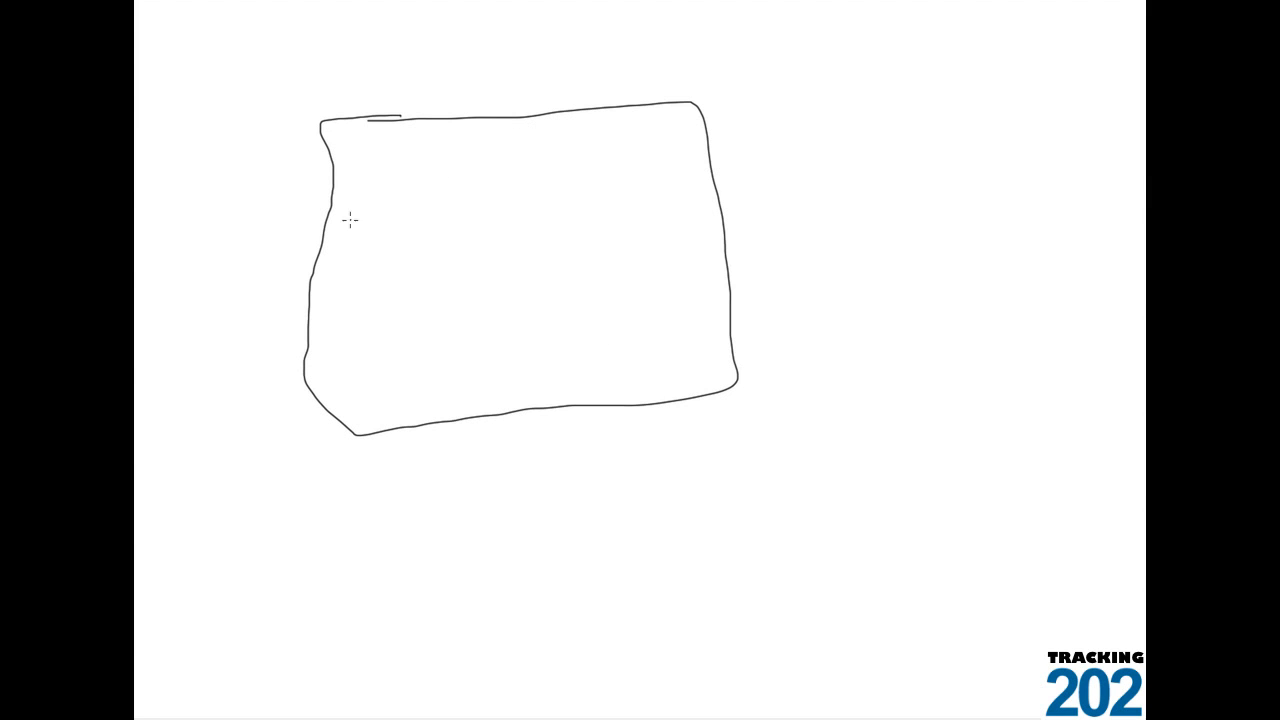
mouse_move(322, 236)
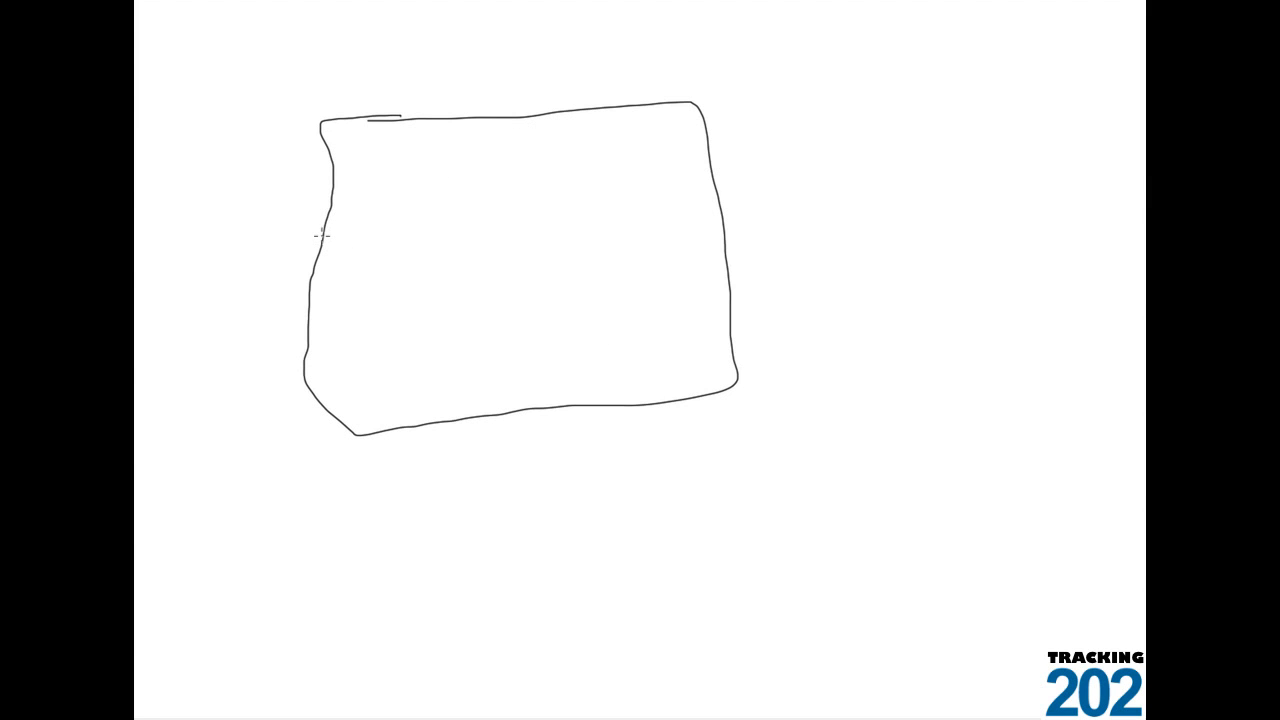
left_click_drag(324, 236, 738, 204)
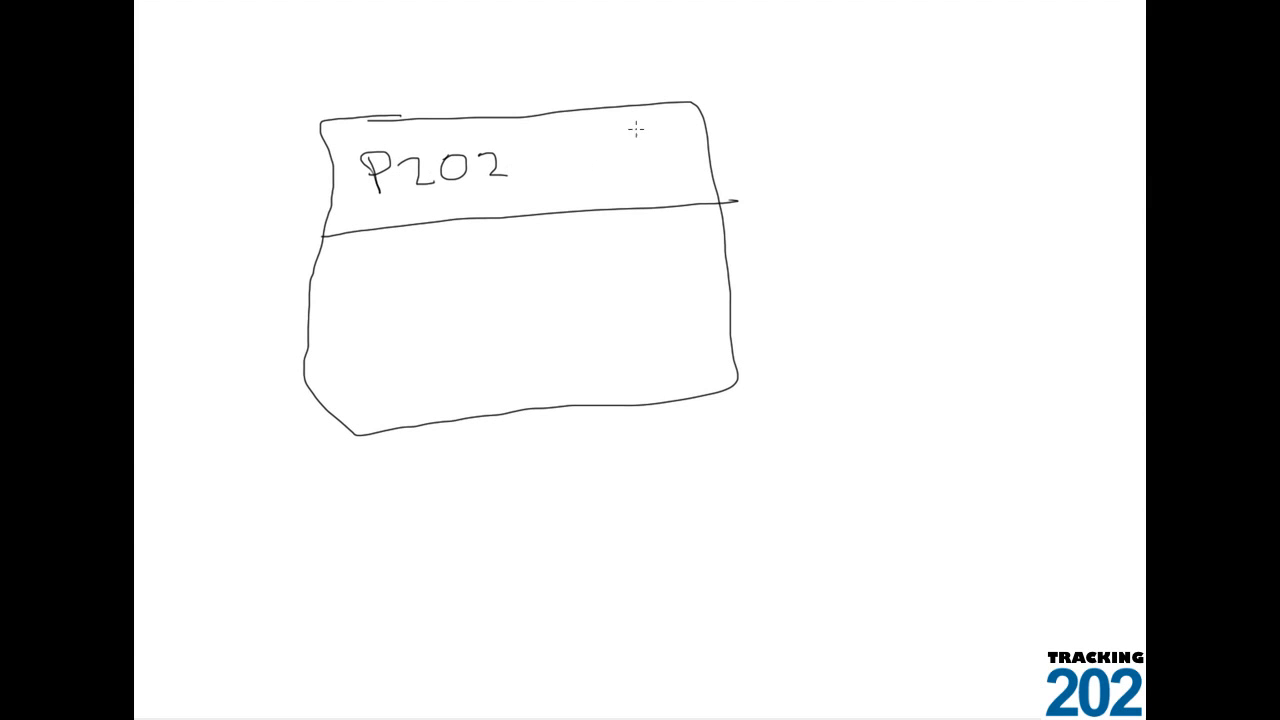
mouse_move(476, 256)
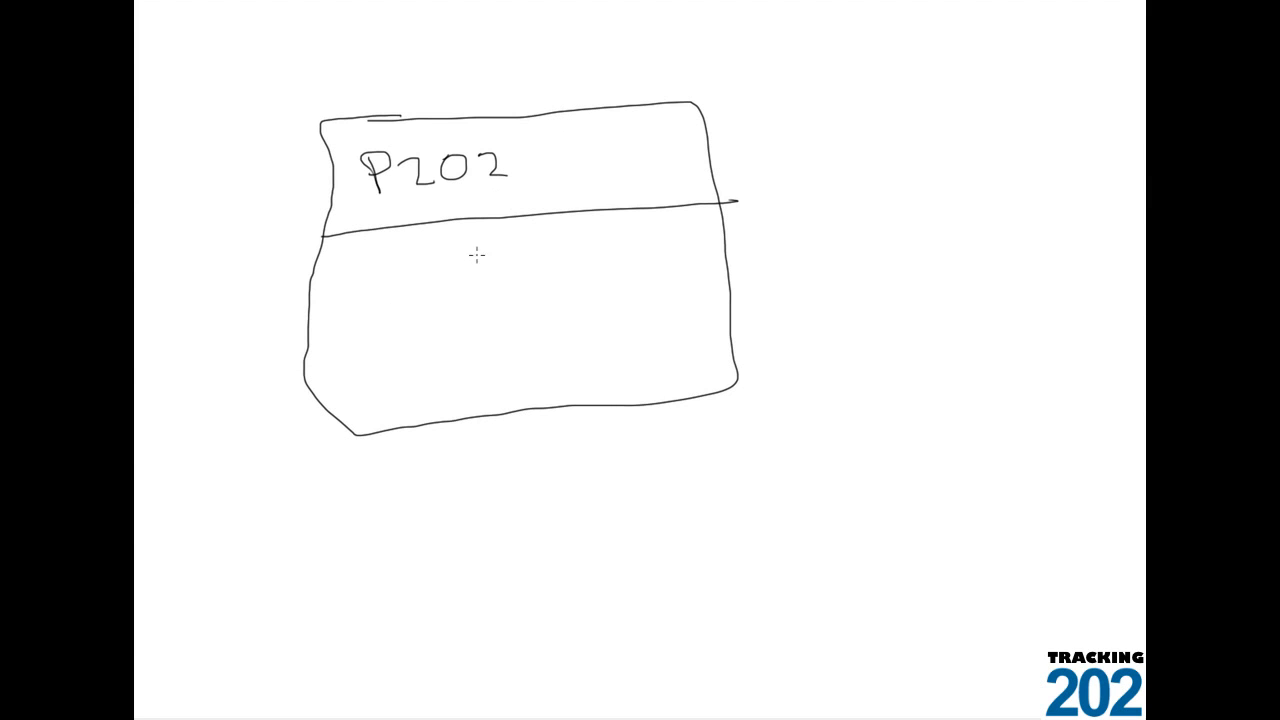
mouse_move(330, 270)
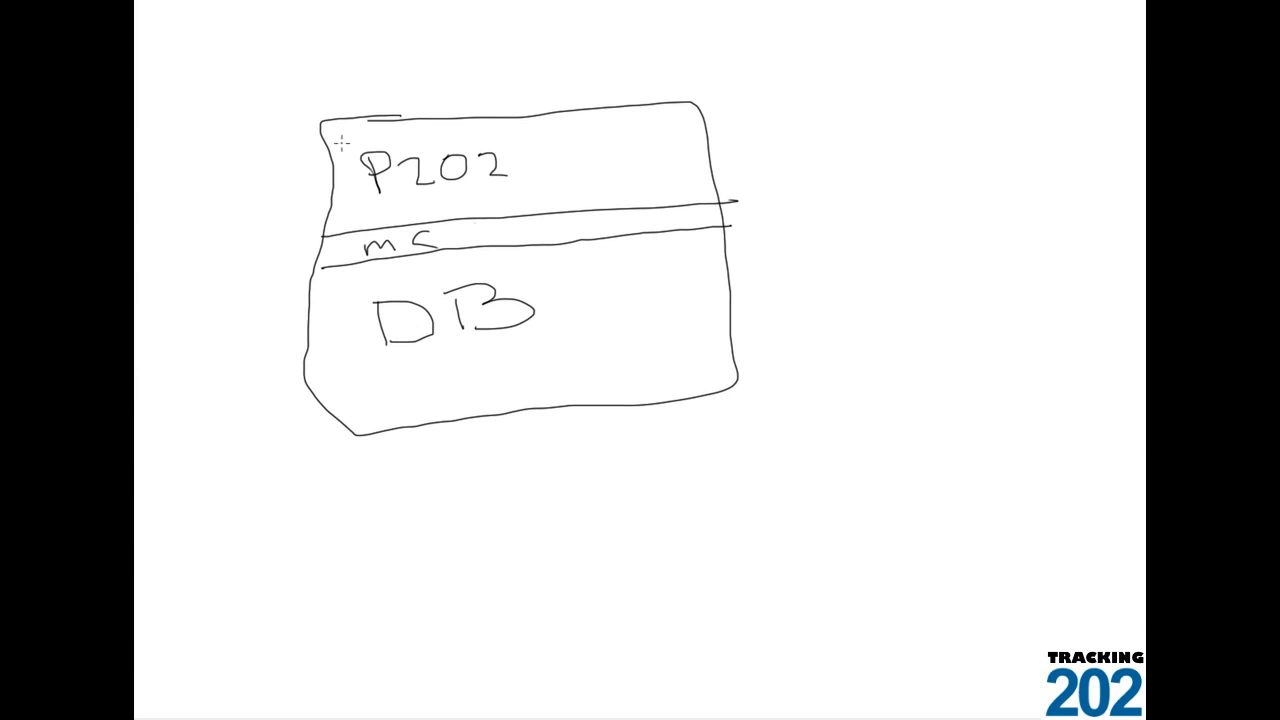
mouse_move(464, 48)
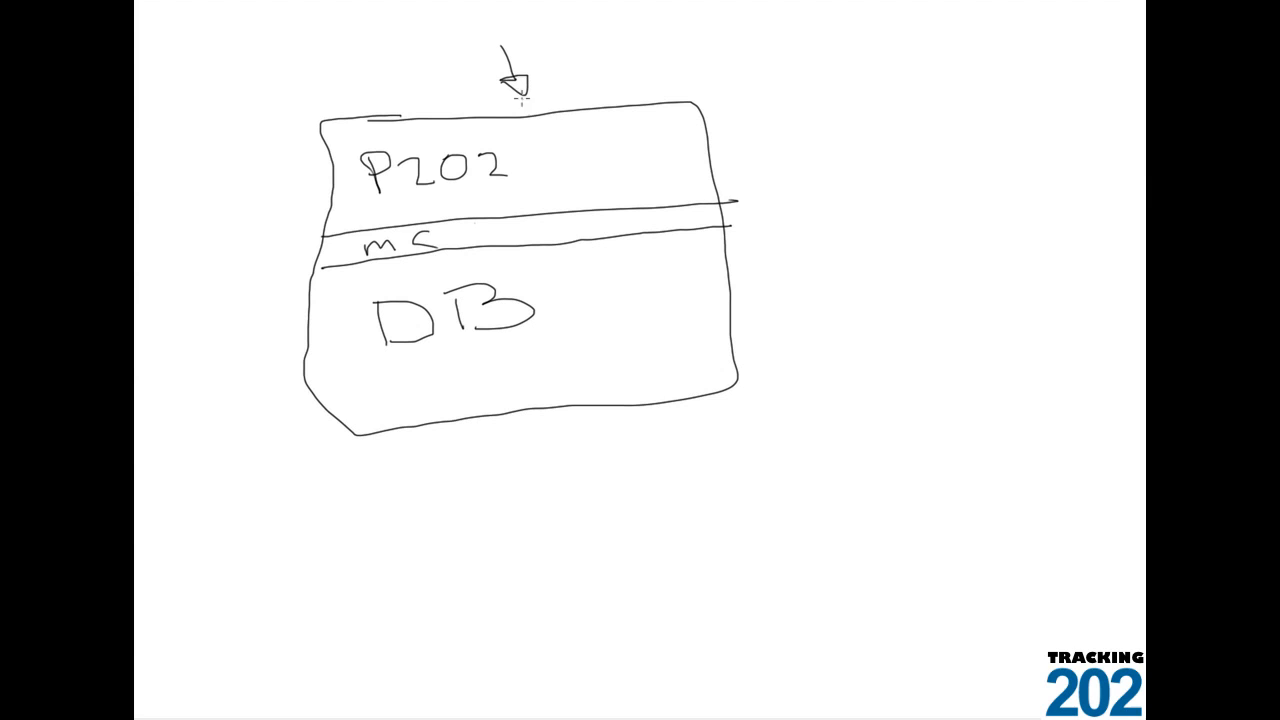
mouse_move(556, 168)
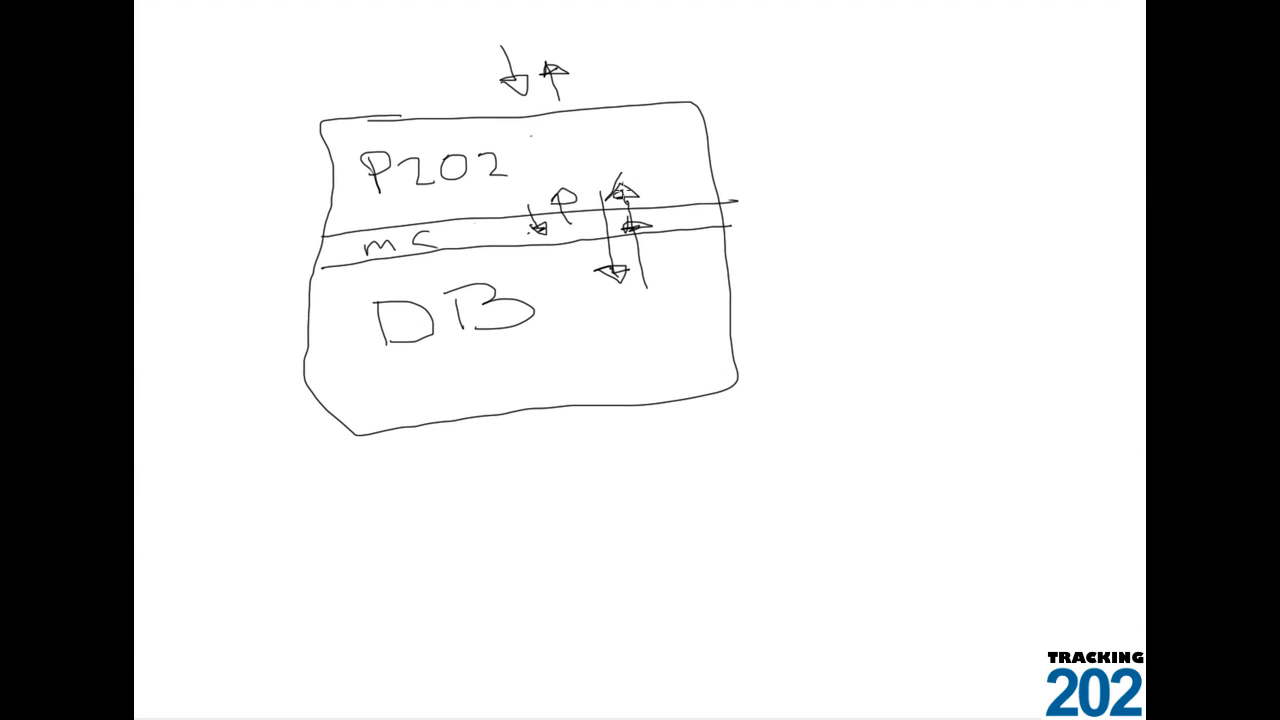
Step: Add an up arrow above the P202 box's top edge
left_click_drag(608, 96, 608, 60)
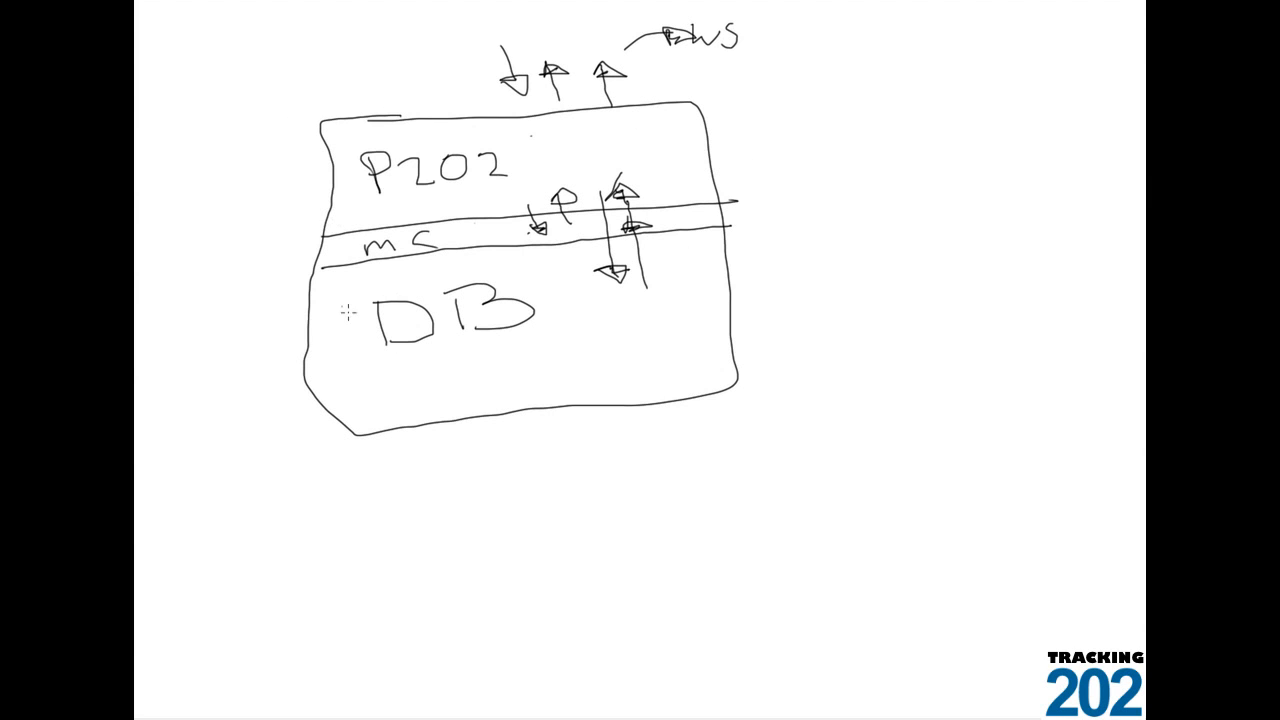
mouse_move(536, 464)
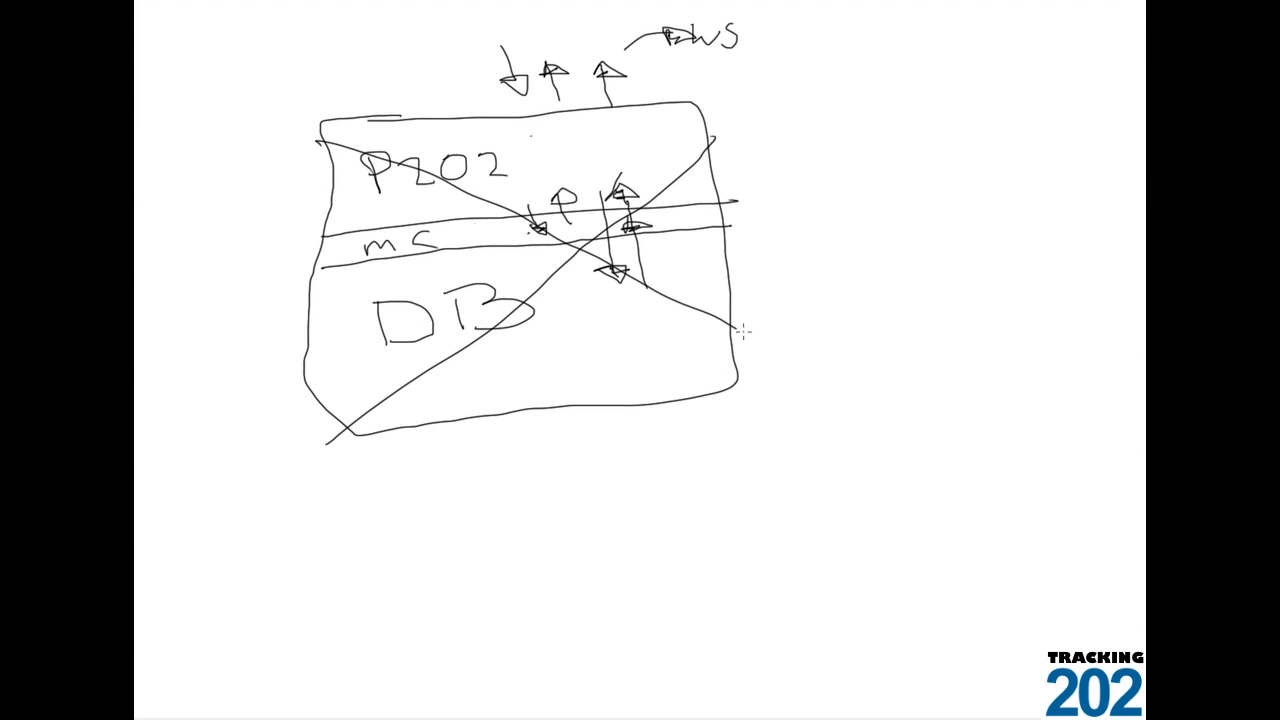
Step: Extend a diagonal stroke striking through the P202/mc/DB box
left_click_drag(740, 330, 840, 384)
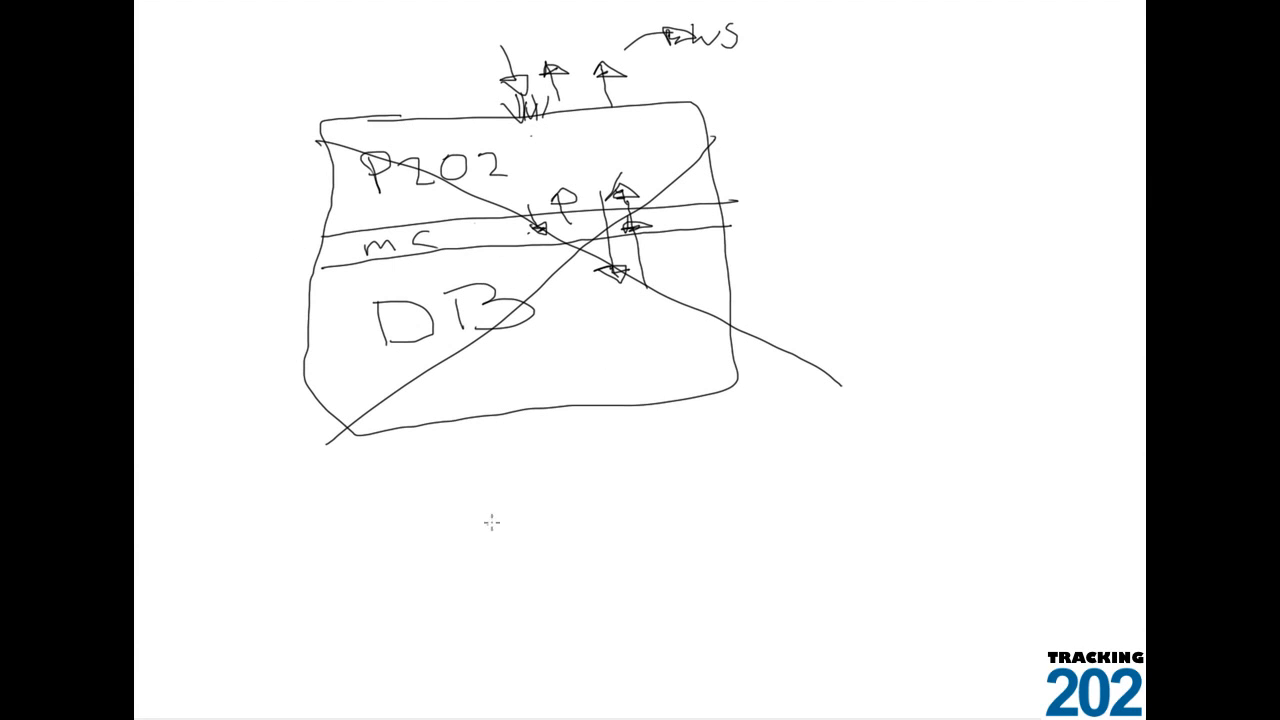
mouse_move(630, 438)
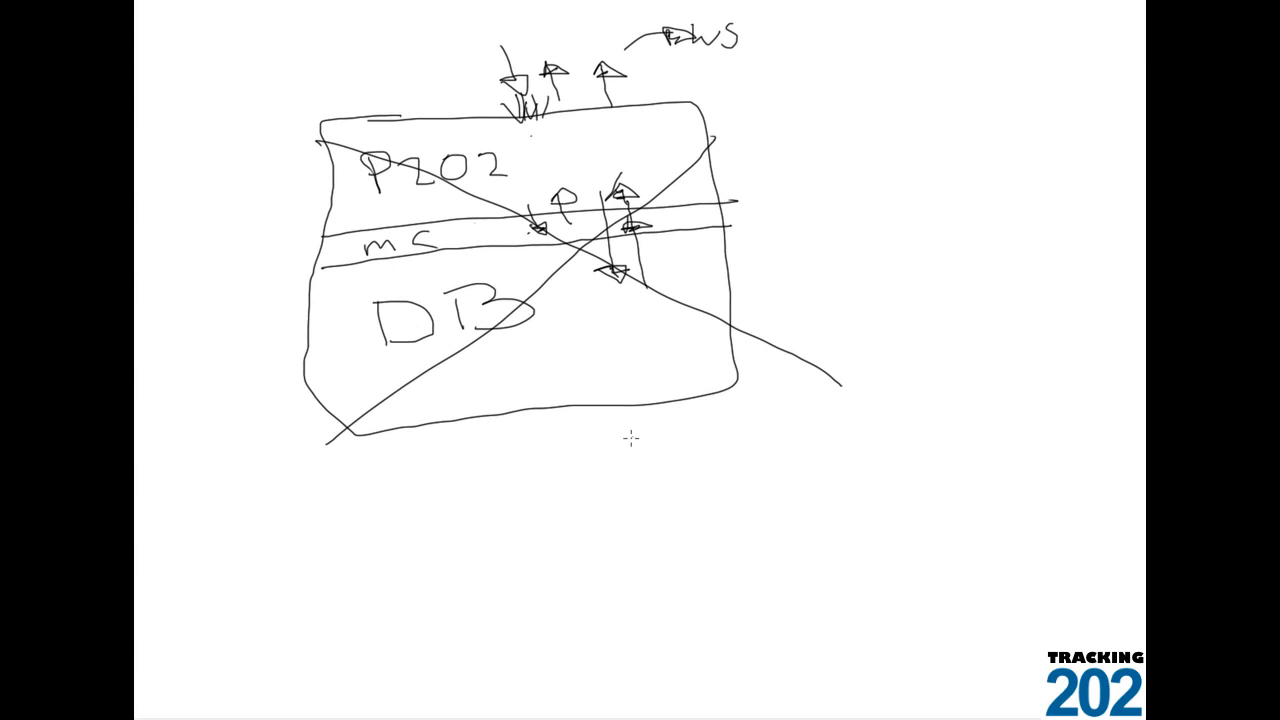
mouse_move(642, 300)
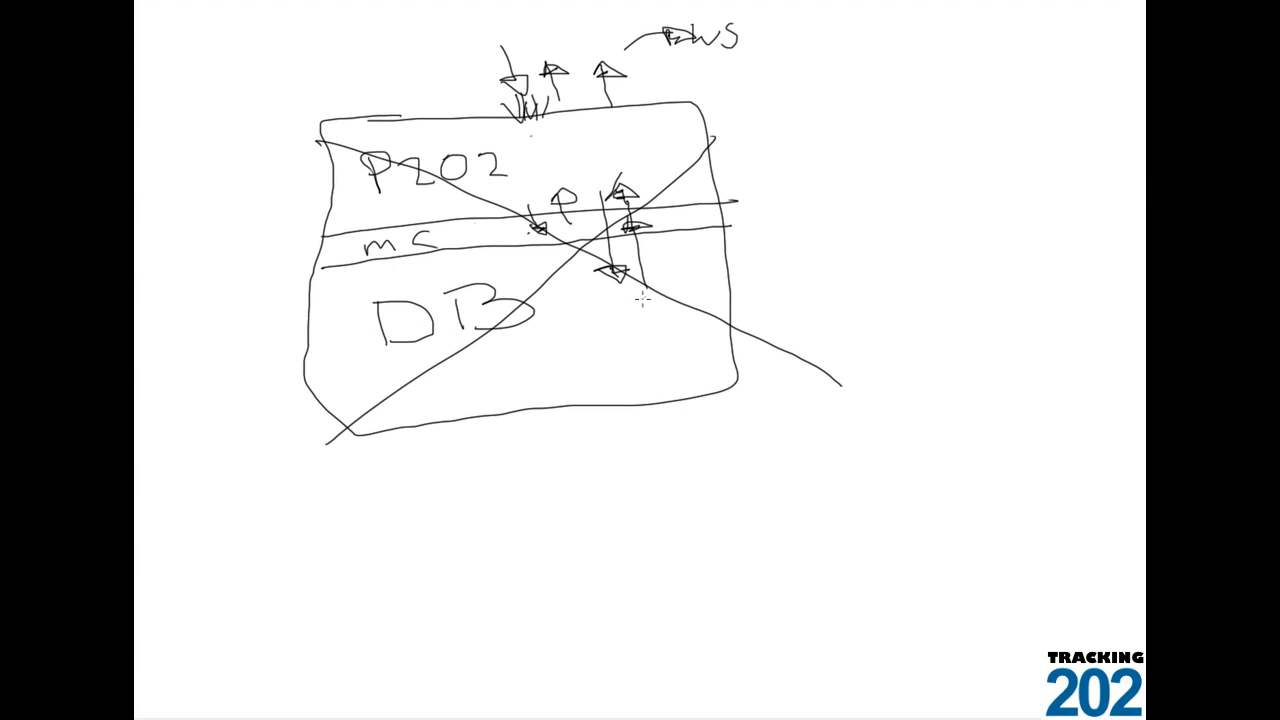
mouse_move(612, 382)
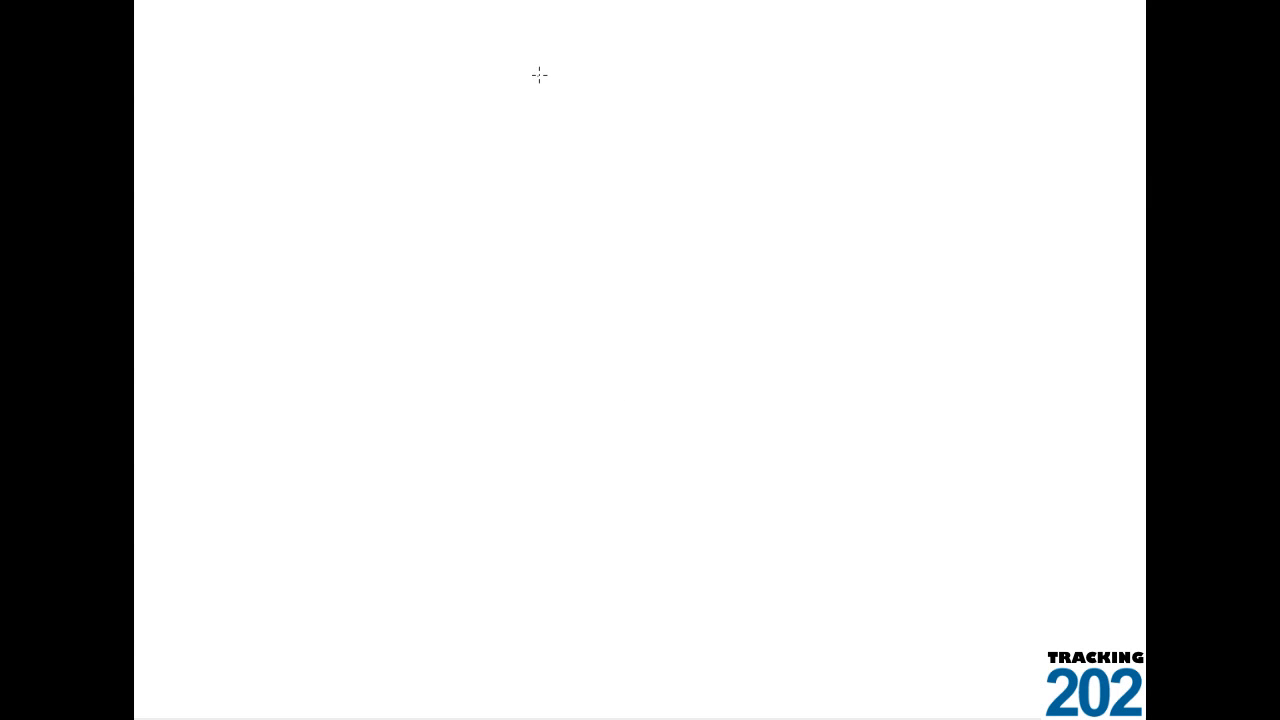
mouse_move(502, 28)
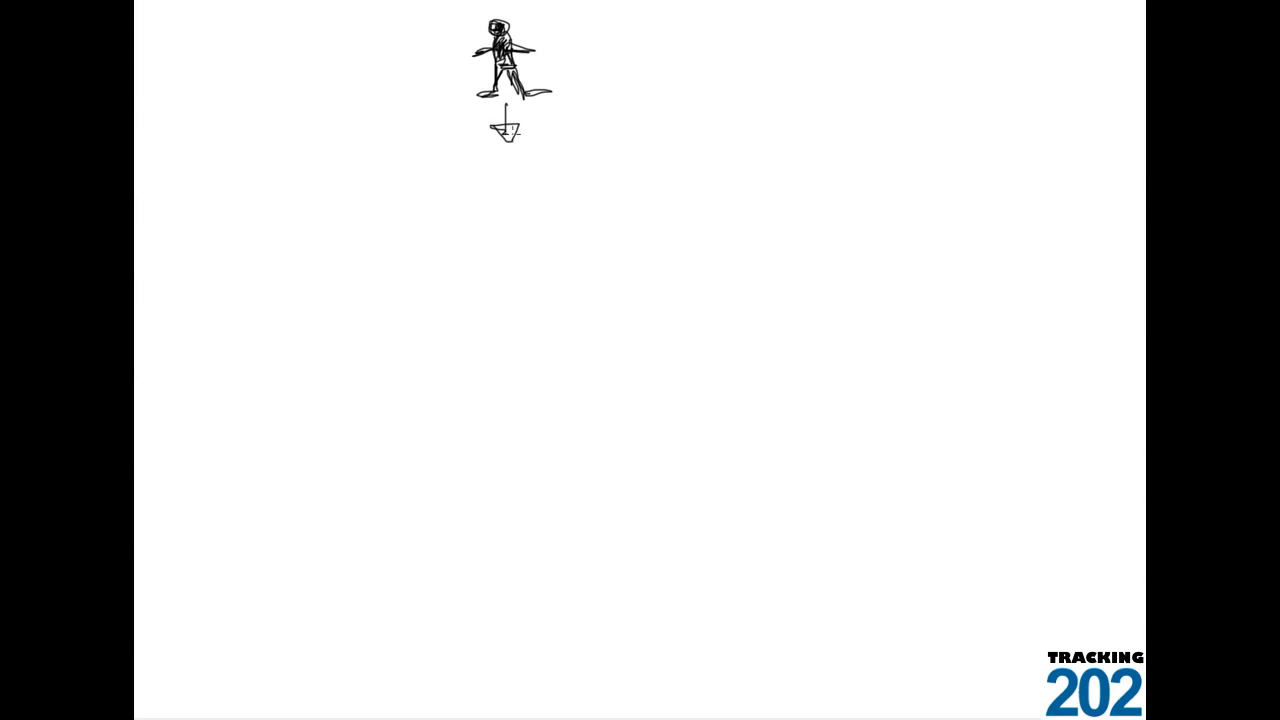
mouse_move(400, 176)
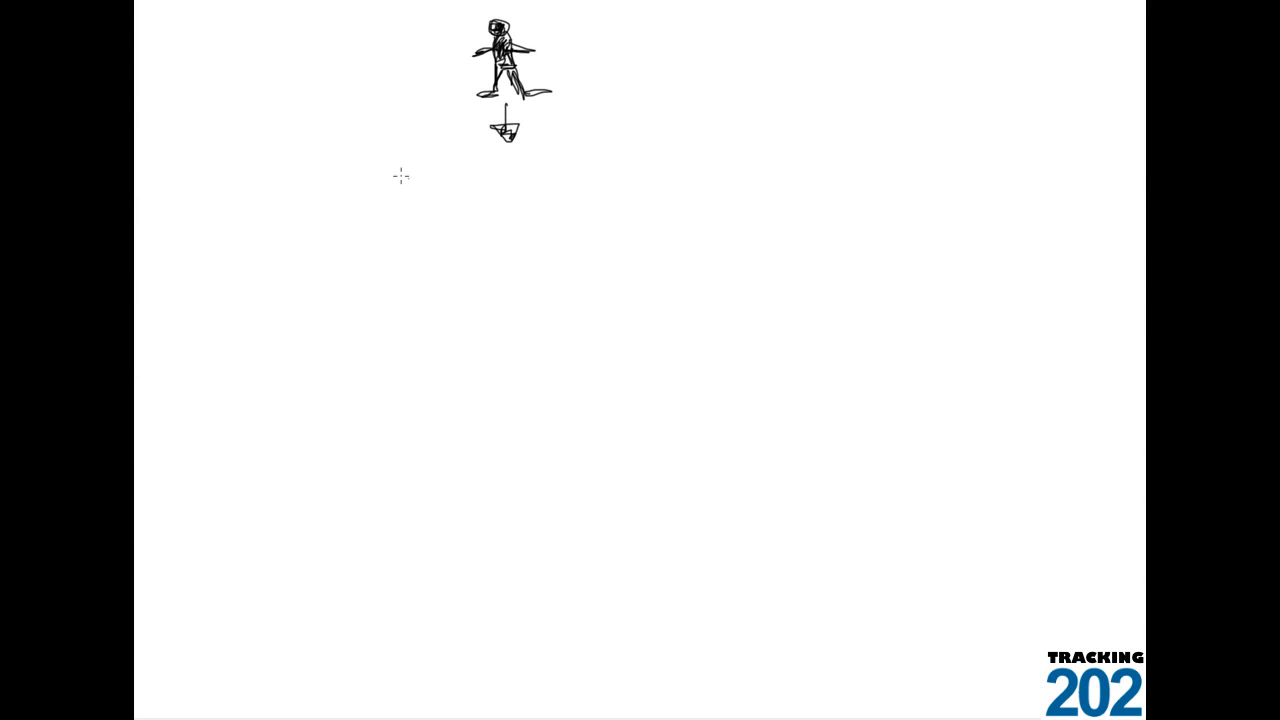
mouse_move(386, 194)
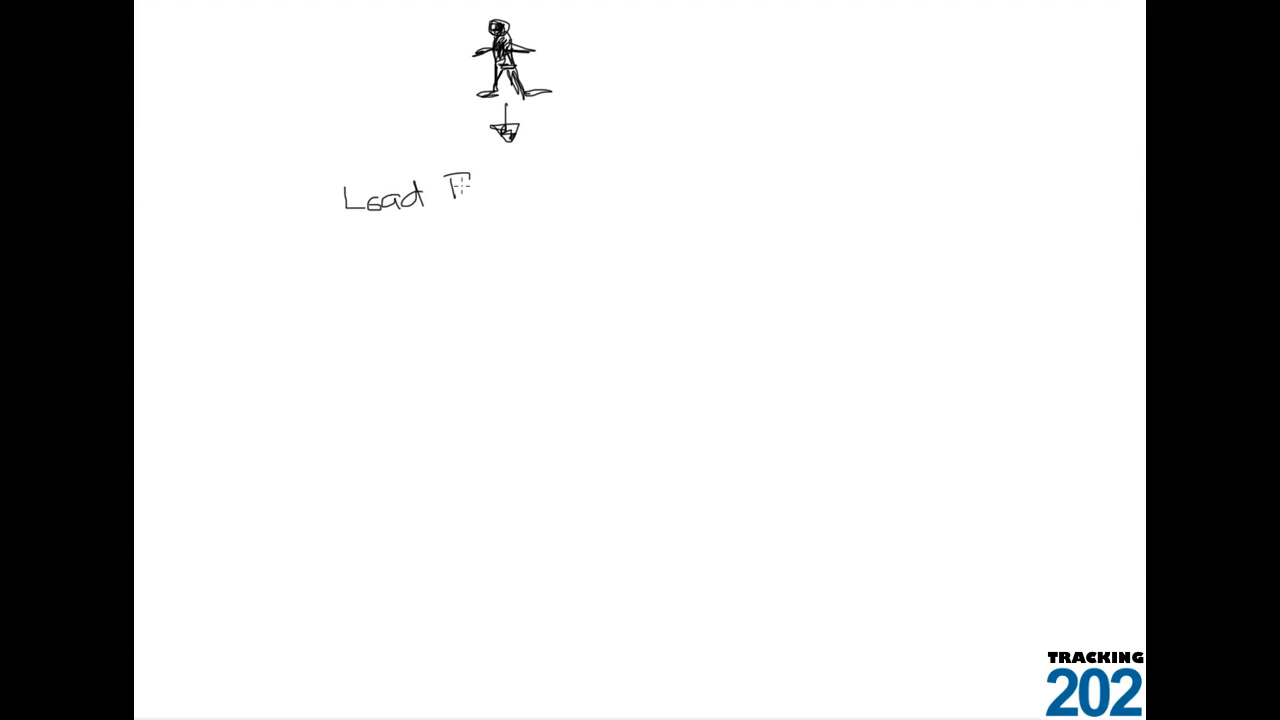
Step: Handwrite 'Balan' as part of the Load Balancer label inside the new box
type("Balancer")
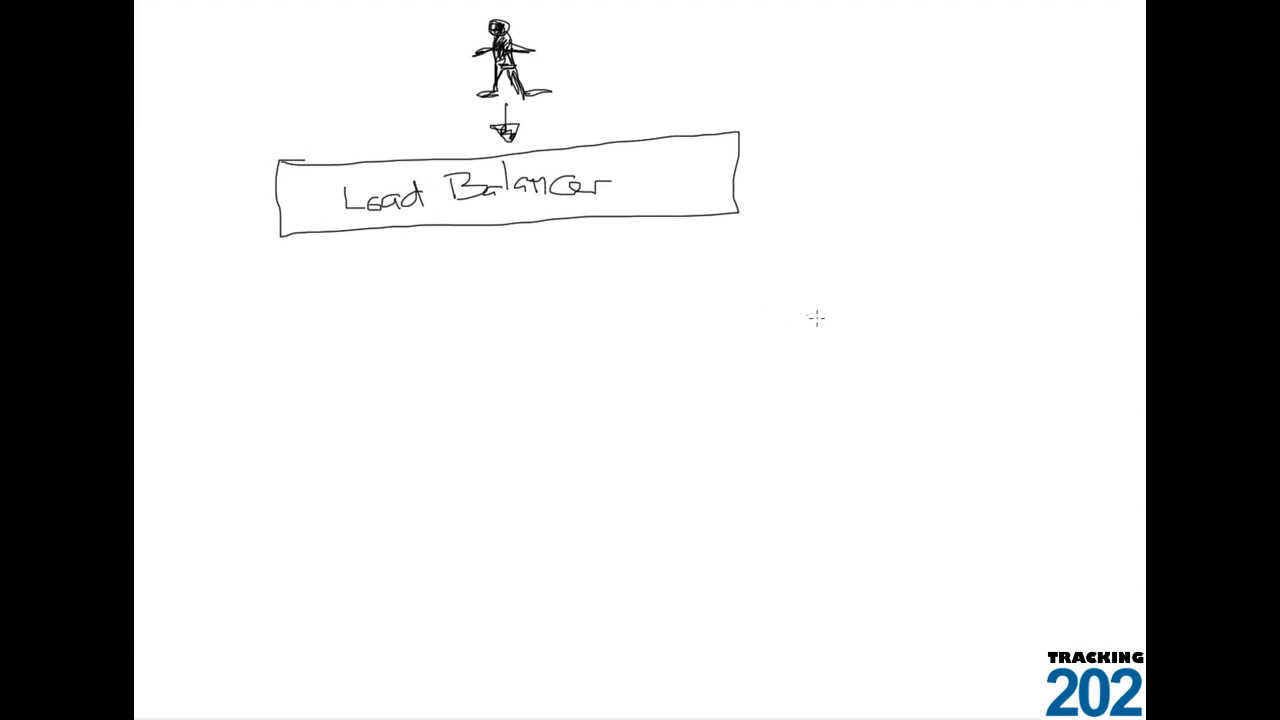
mouse_move(628, 306)
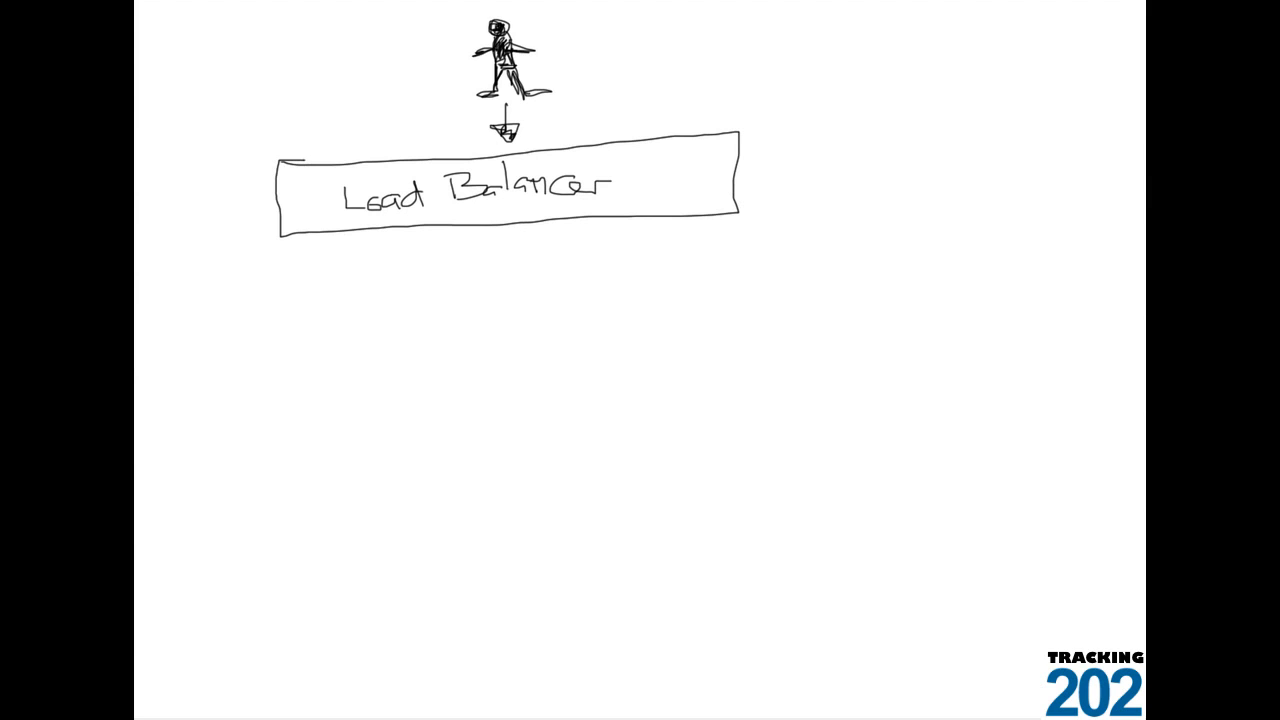
mouse_move(138, 280)
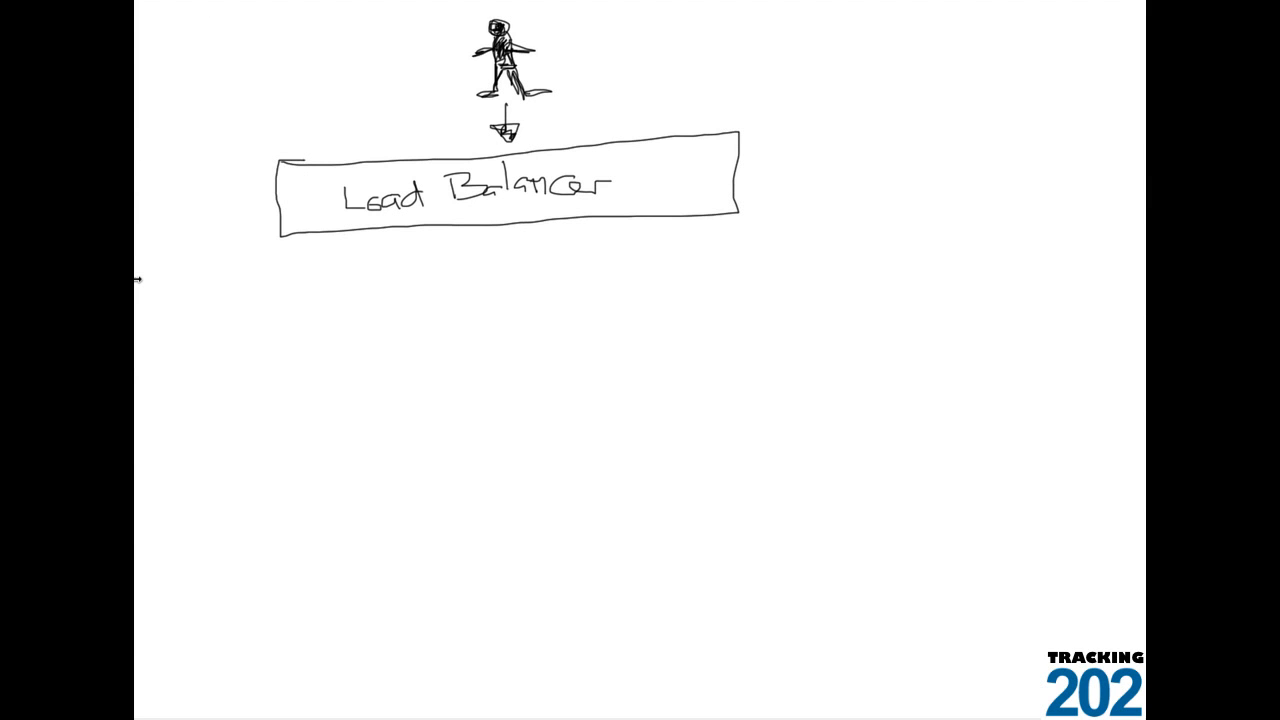
mouse_move(868, 194)
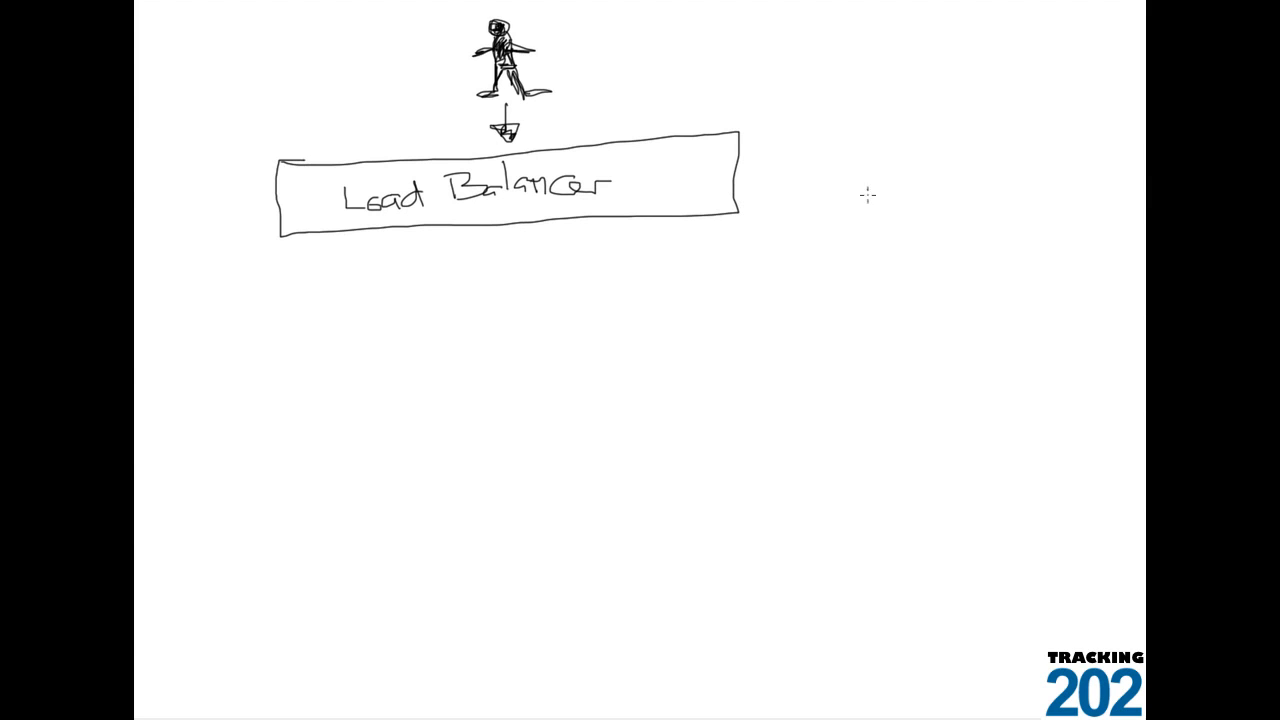
mouse_move(318, 296)
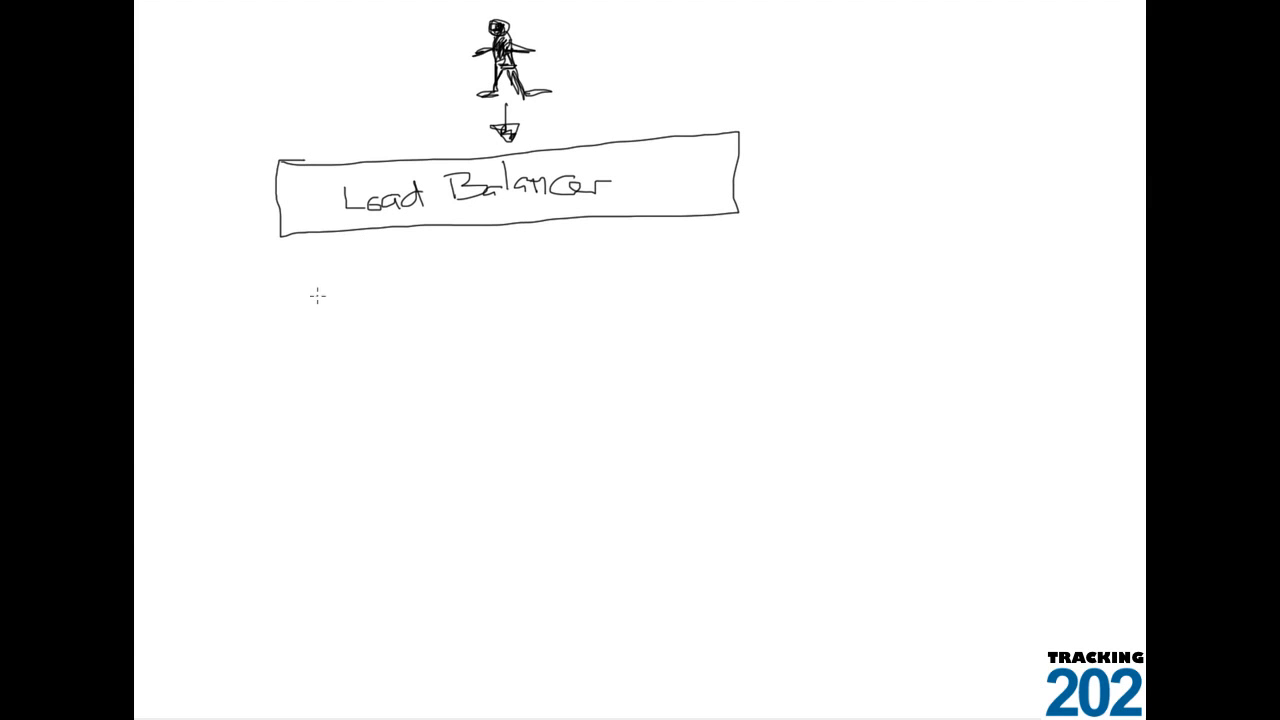
mouse_move(298, 276)
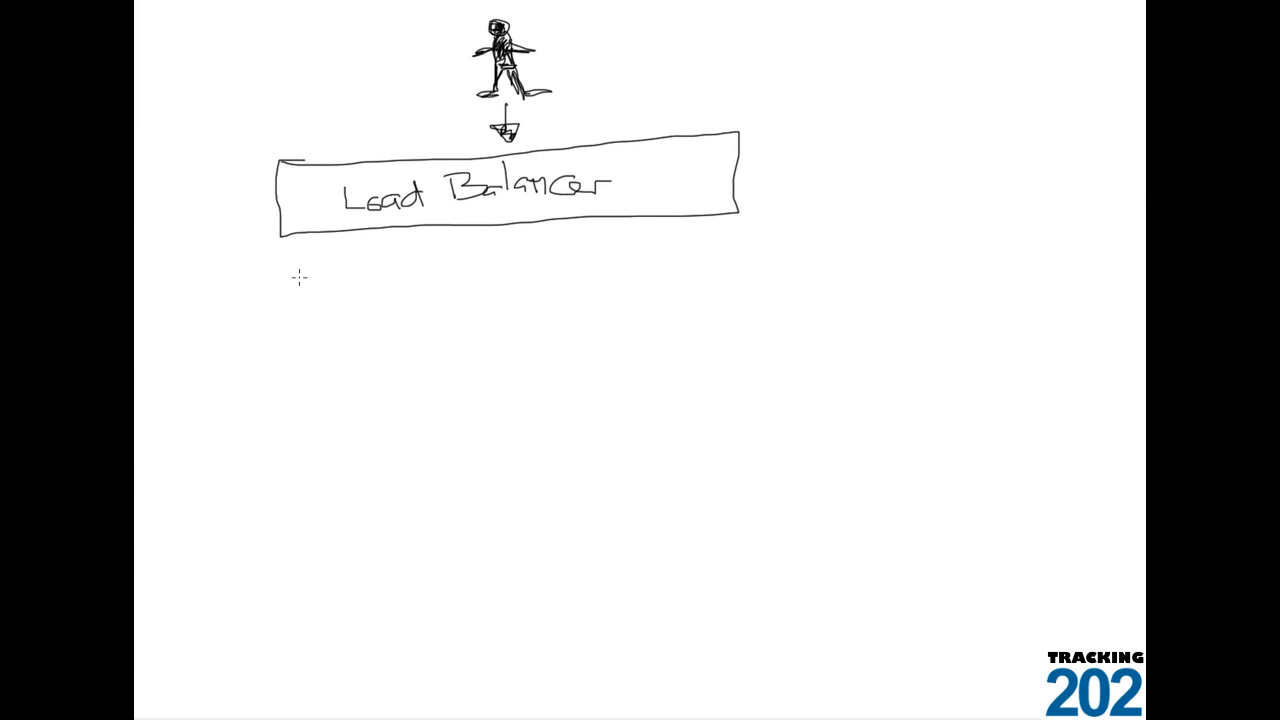
Step: Draw a third CS 202 box to the right and branch connector lines from the Load Balancer
left_click_drag(296, 278, 310, 352)
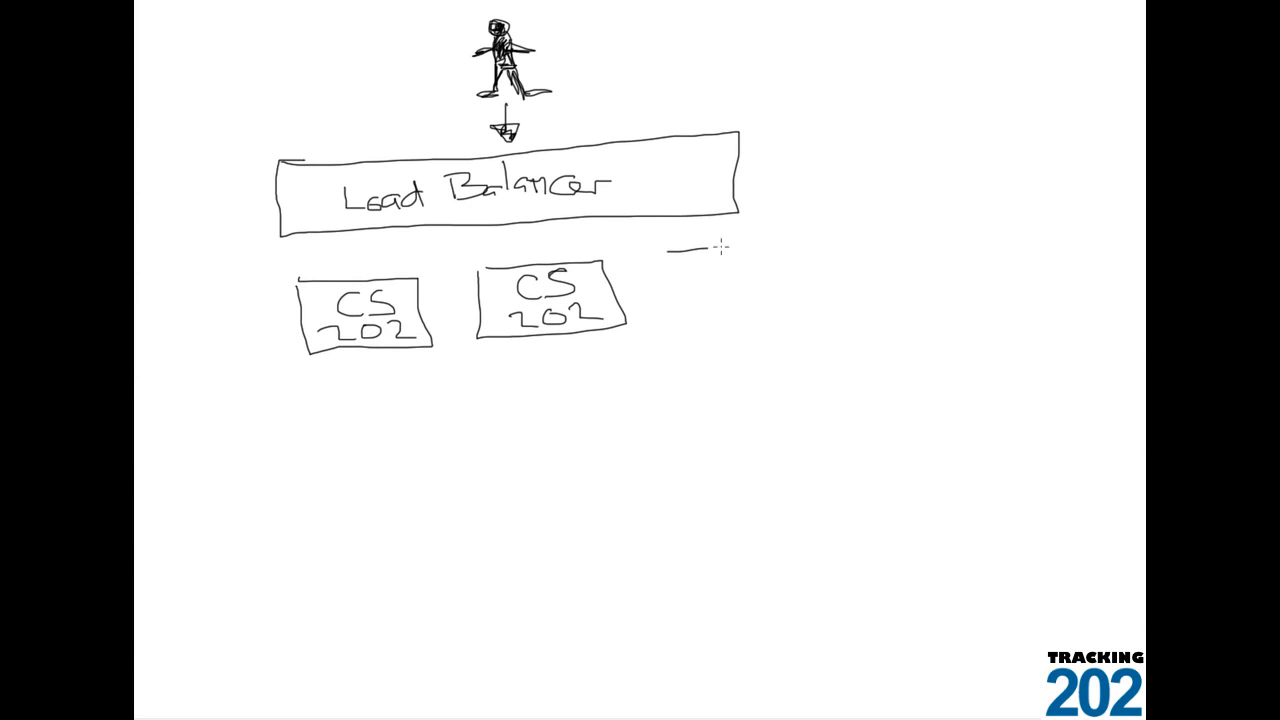
left_click_drag(660, 248, 776, 320)
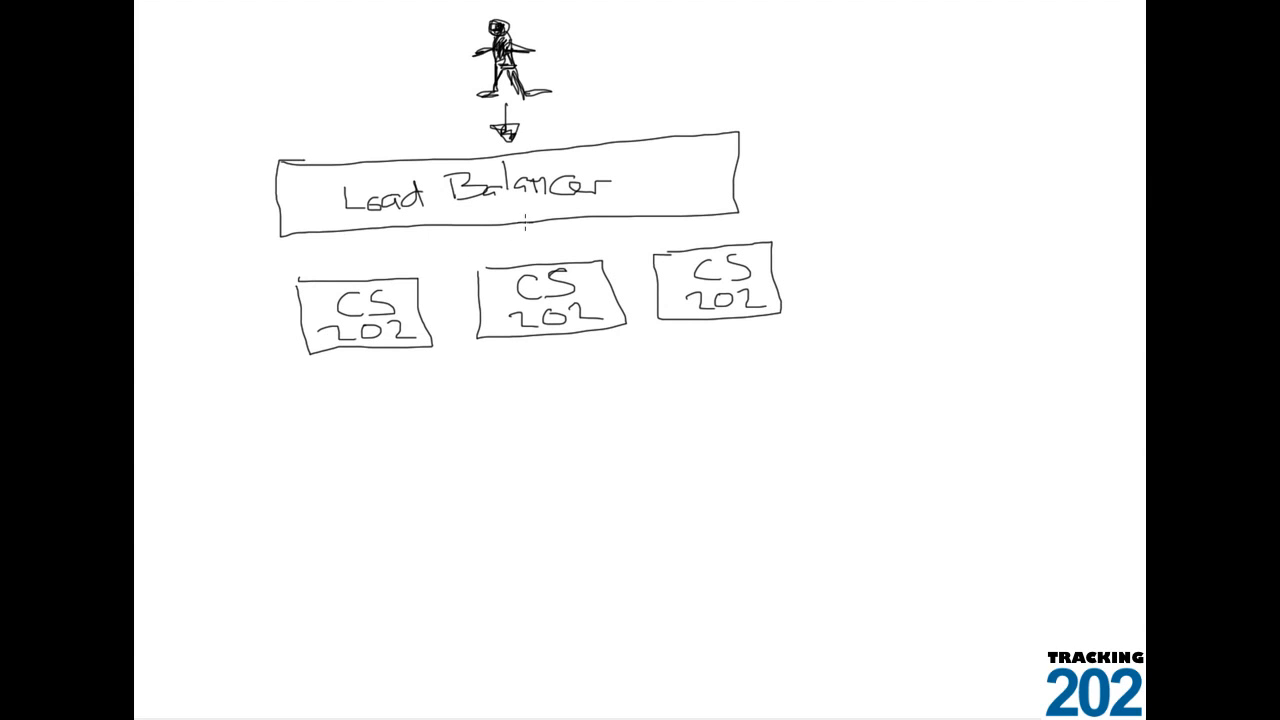
left_click_drag(524, 224, 716, 256)
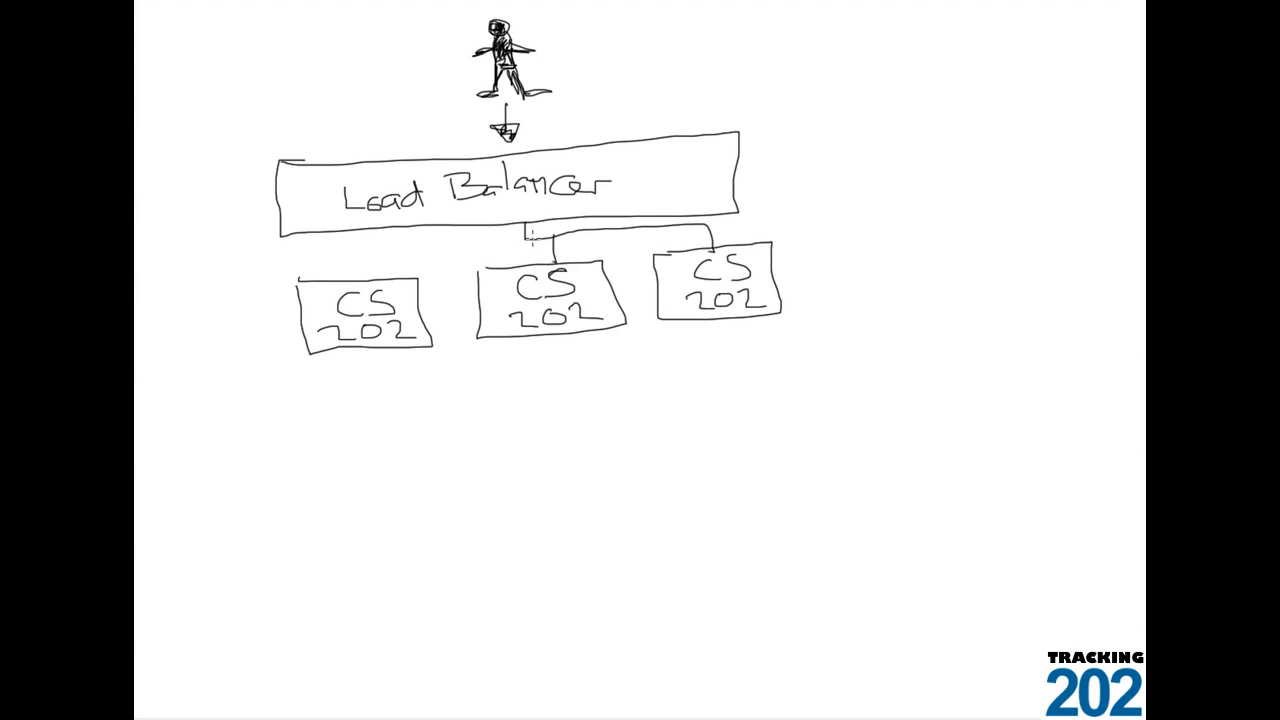
Step: Draw an arrowhead from the Load Balancer line into a CS 202 server box
left_click_drag(530, 236, 324, 270)
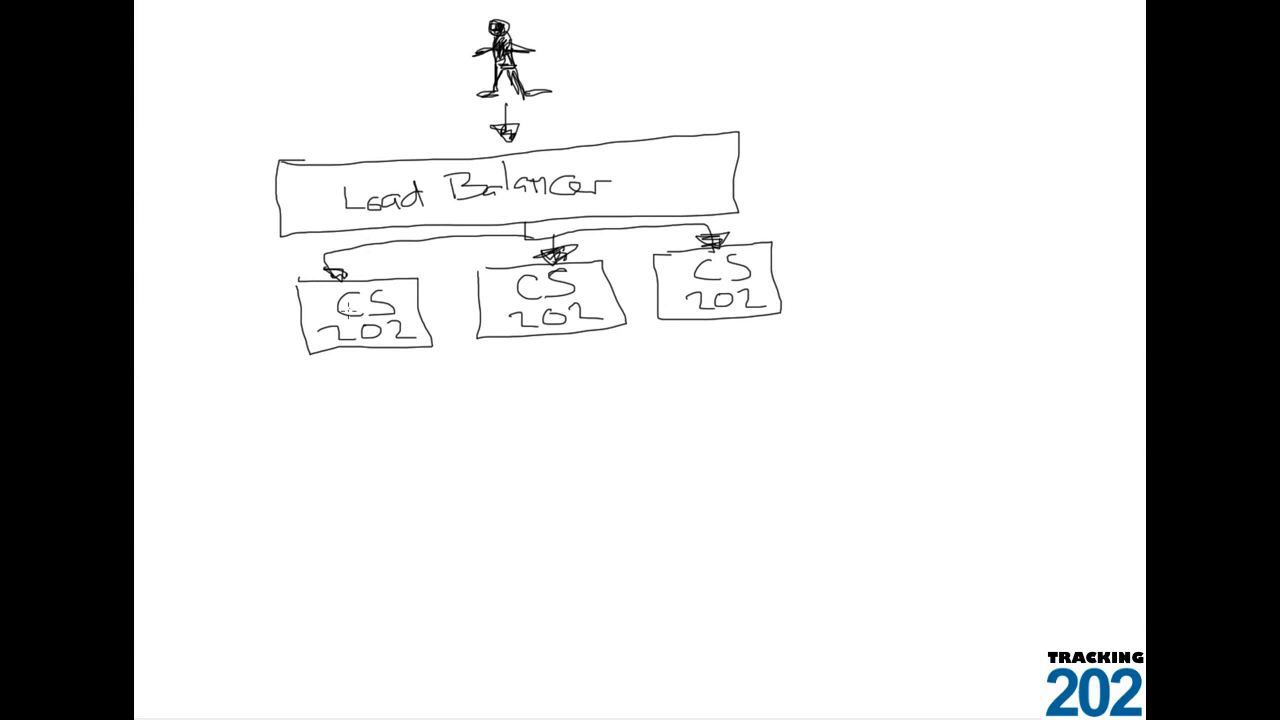
mouse_move(316, 264)
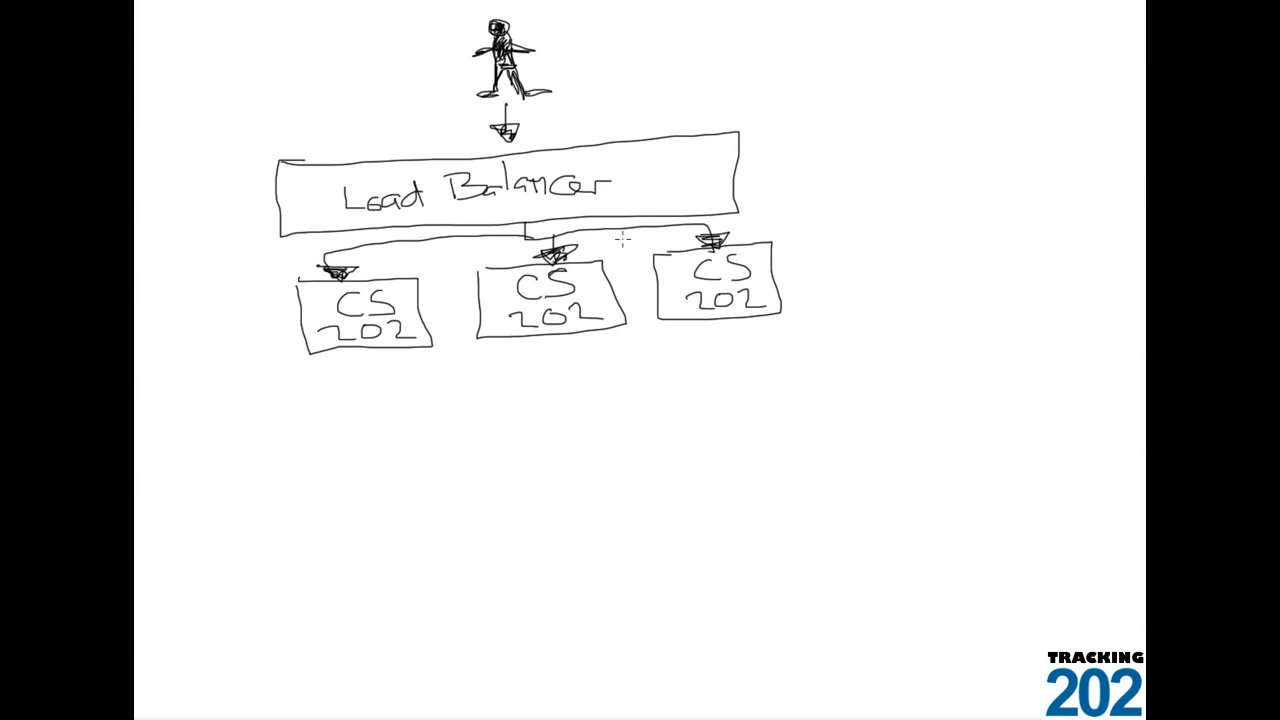
mouse_move(296, 362)
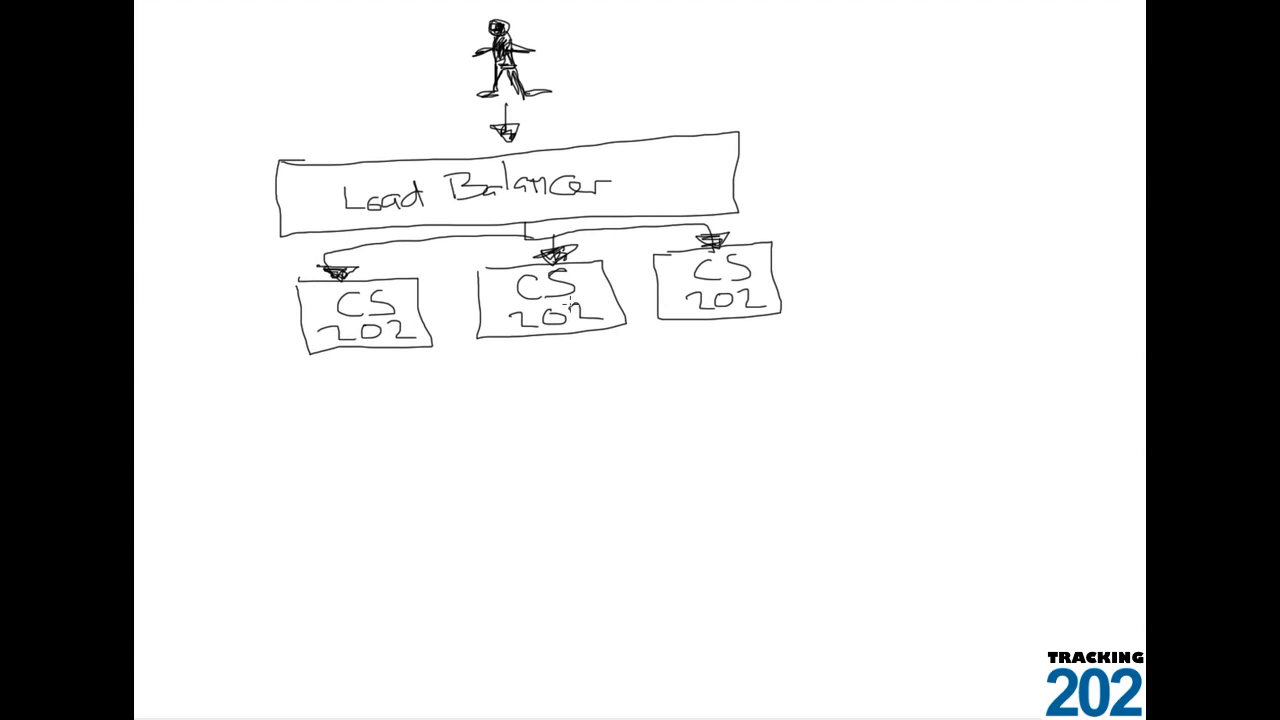
mouse_move(356, 364)
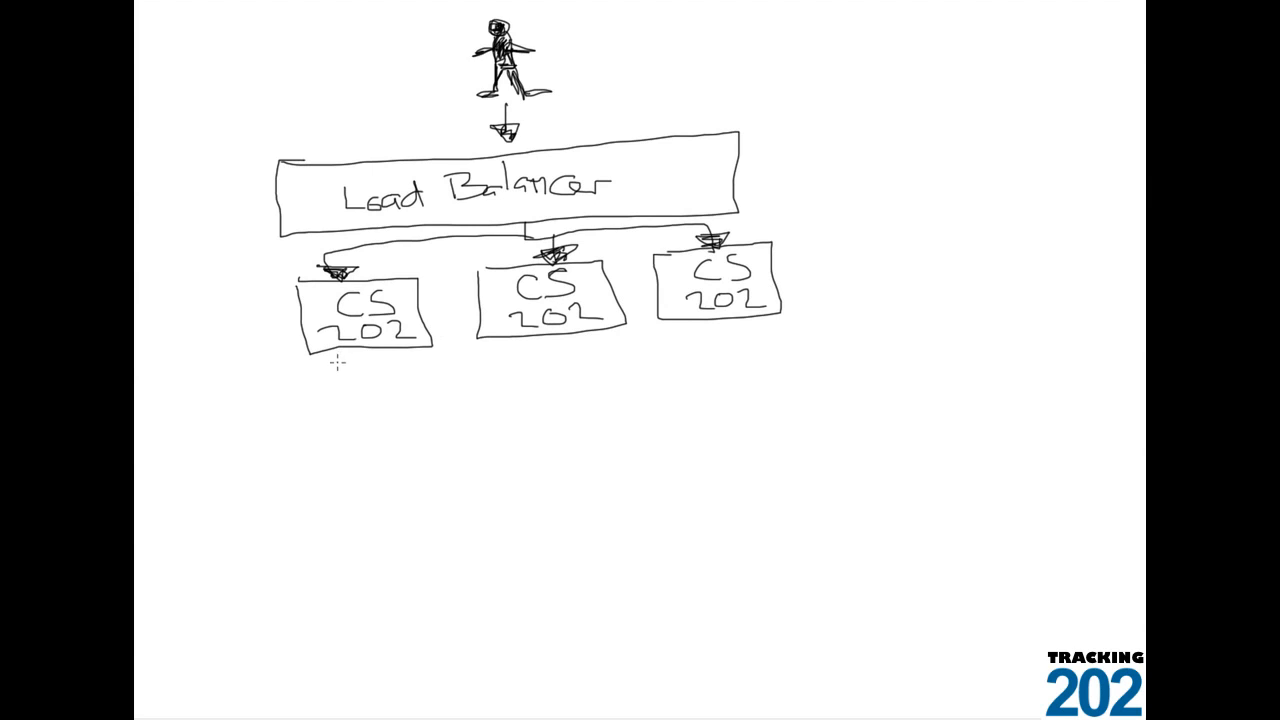
mouse_move(336, 360)
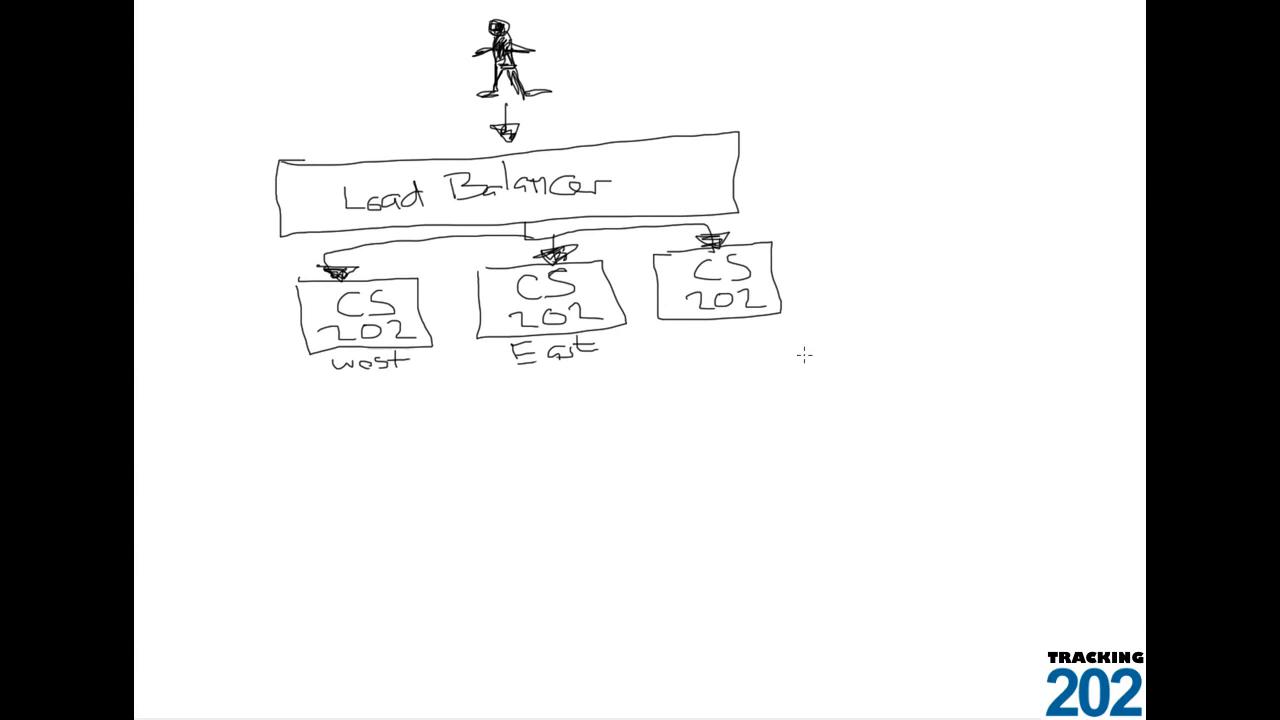
mouse_move(664, 356)
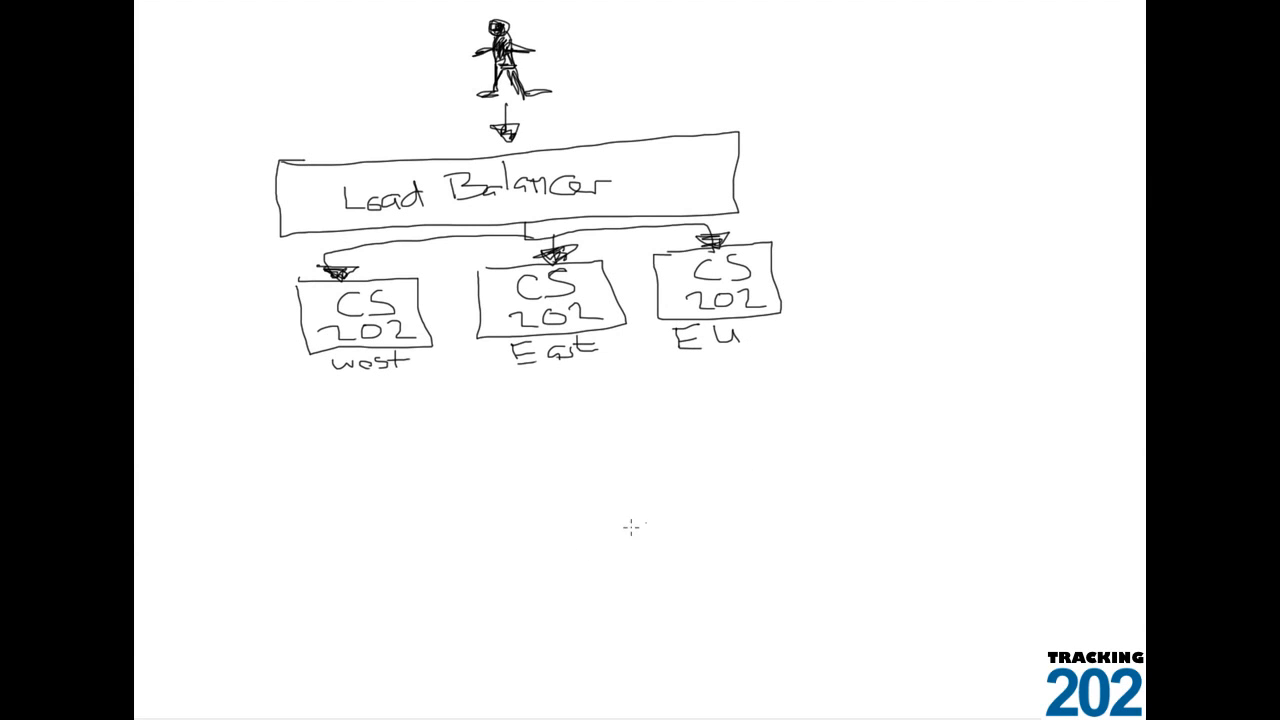
mouse_move(562, 374)
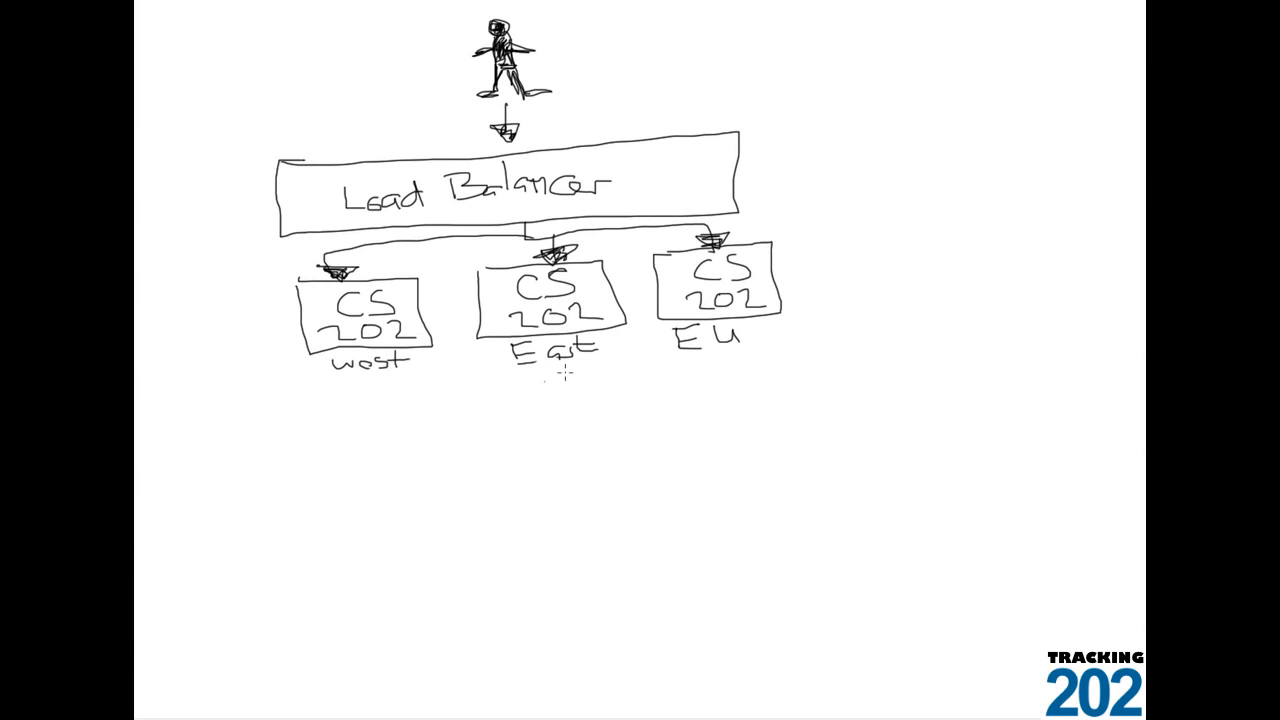
mouse_move(516, 504)
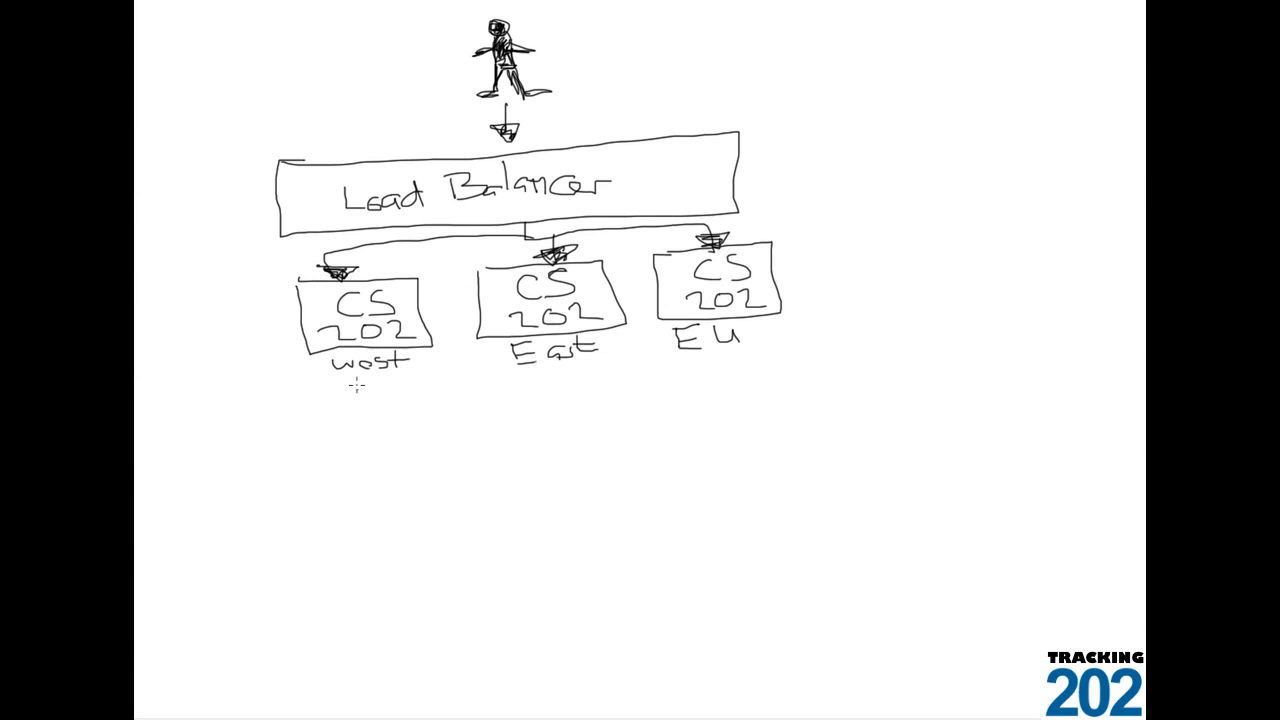
mouse_move(772, 270)
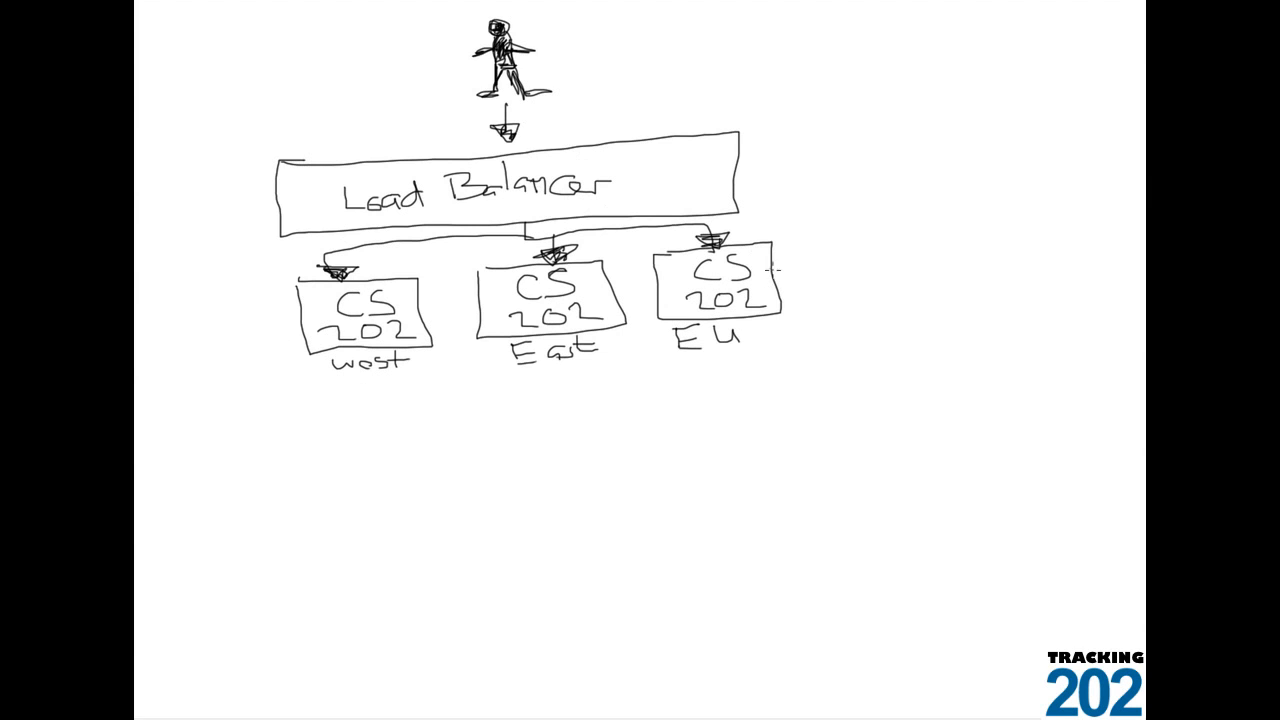
mouse_move(212, 552)
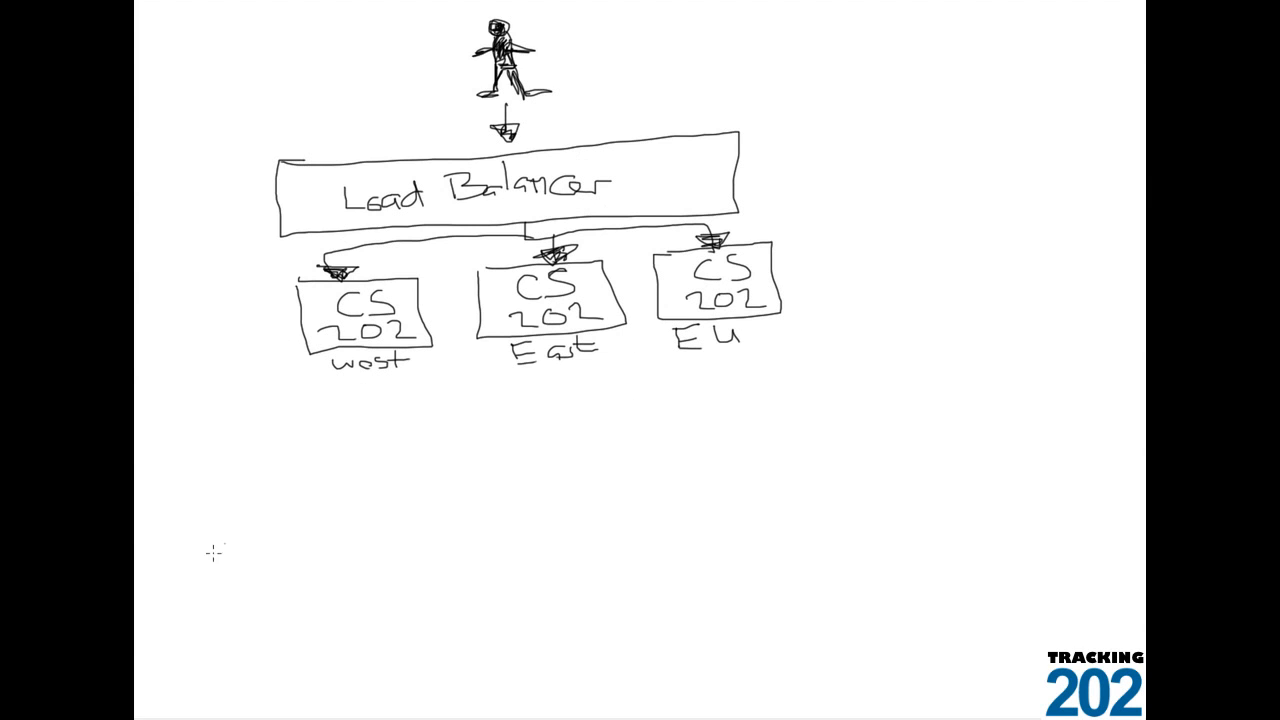
mouse_move(486, 442)
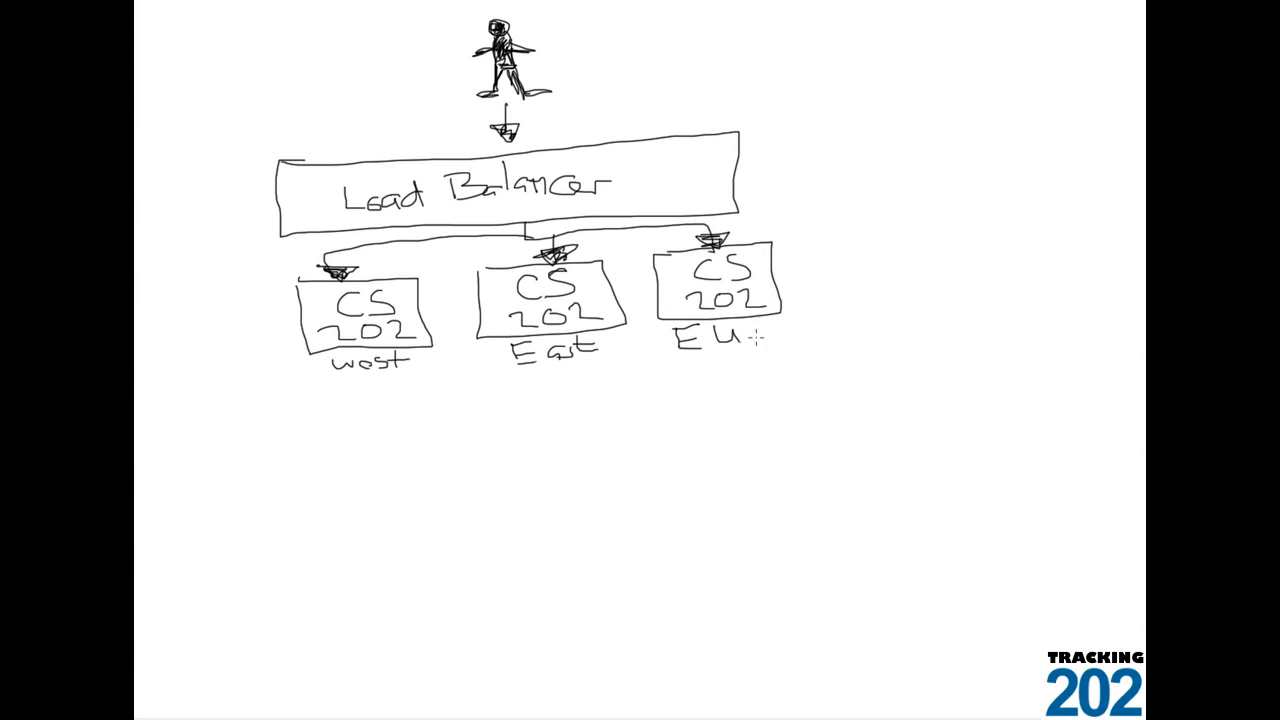
mouse_move(756, 372)
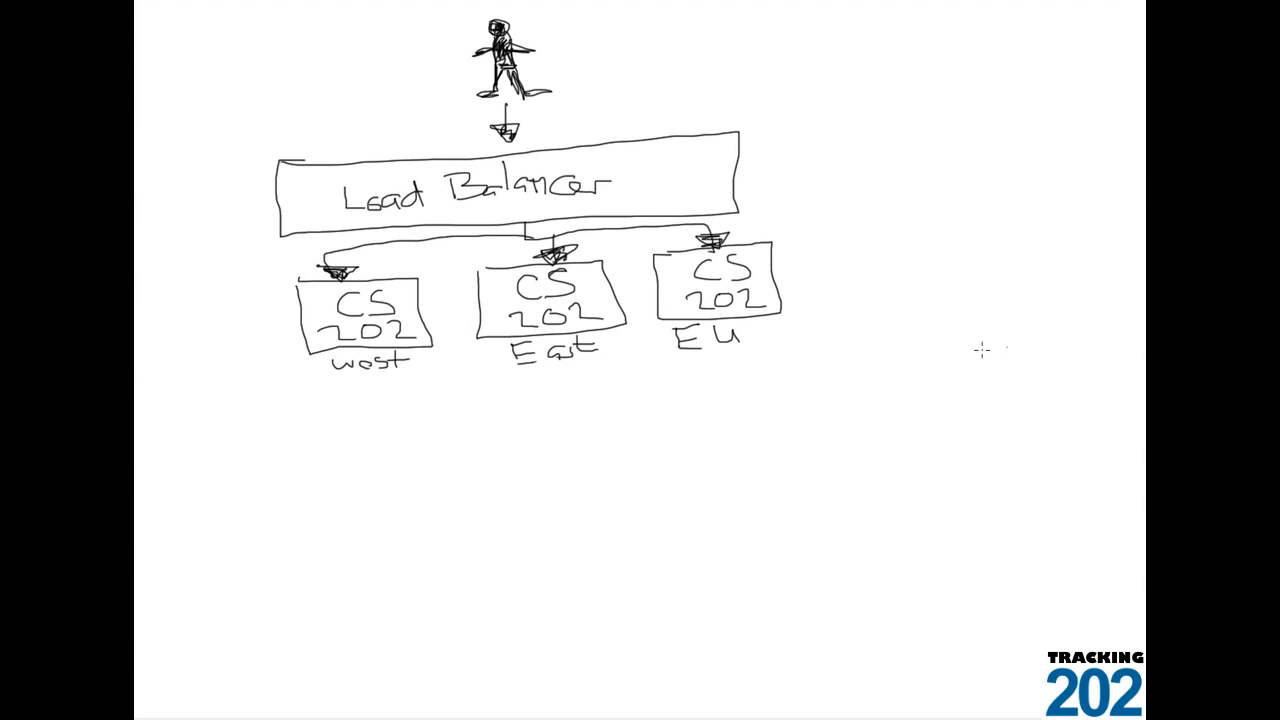
mouse_move(378, 410)
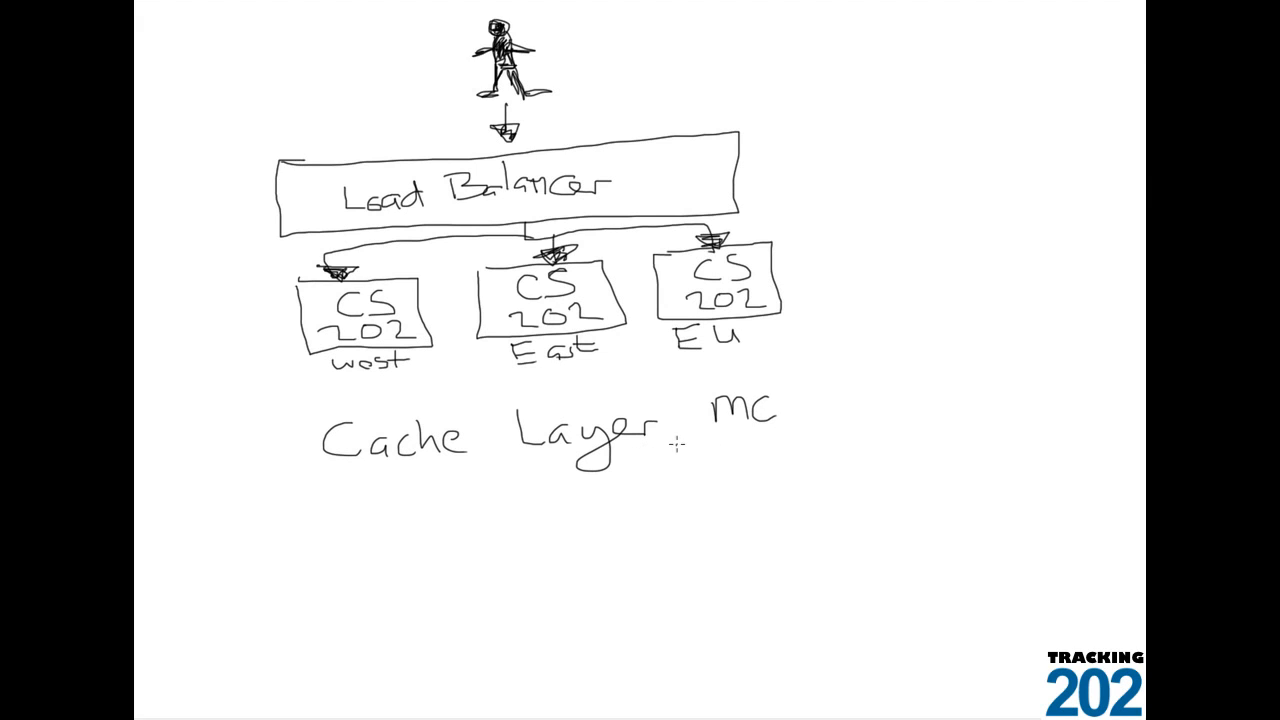
Step: Handwrite 'Re' for Redis and draw the cache layer box's top edge under the servers
type("Redis")
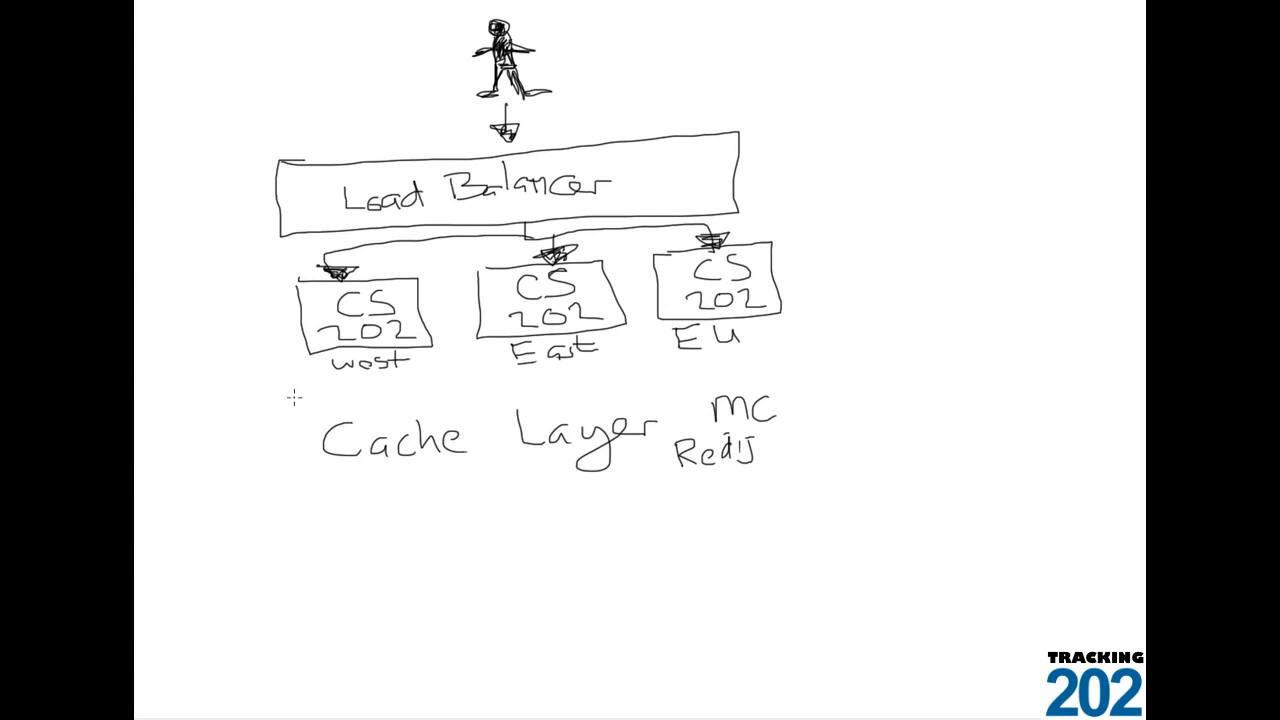
left_click_drag(296, 396, 1056, 408)
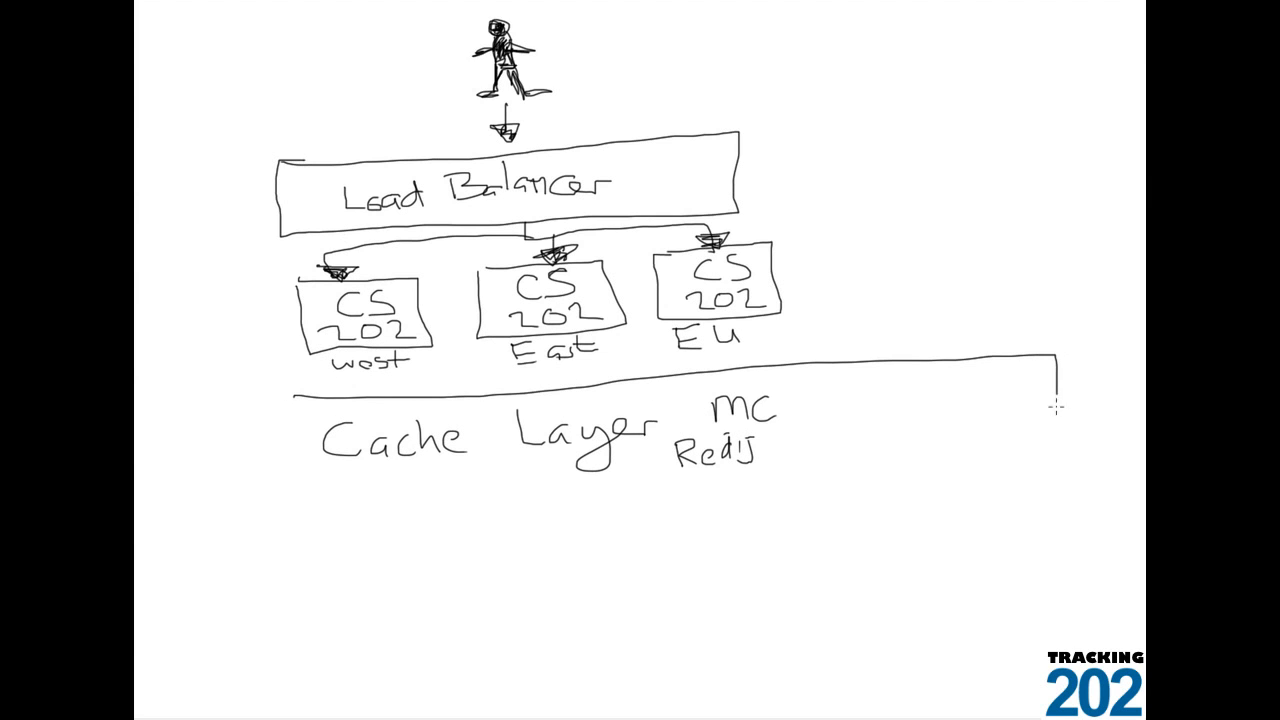
Step: Finish outlining the Cache Layer box around MC and Redis
left_click_drag(1056, 410, 360, 512)
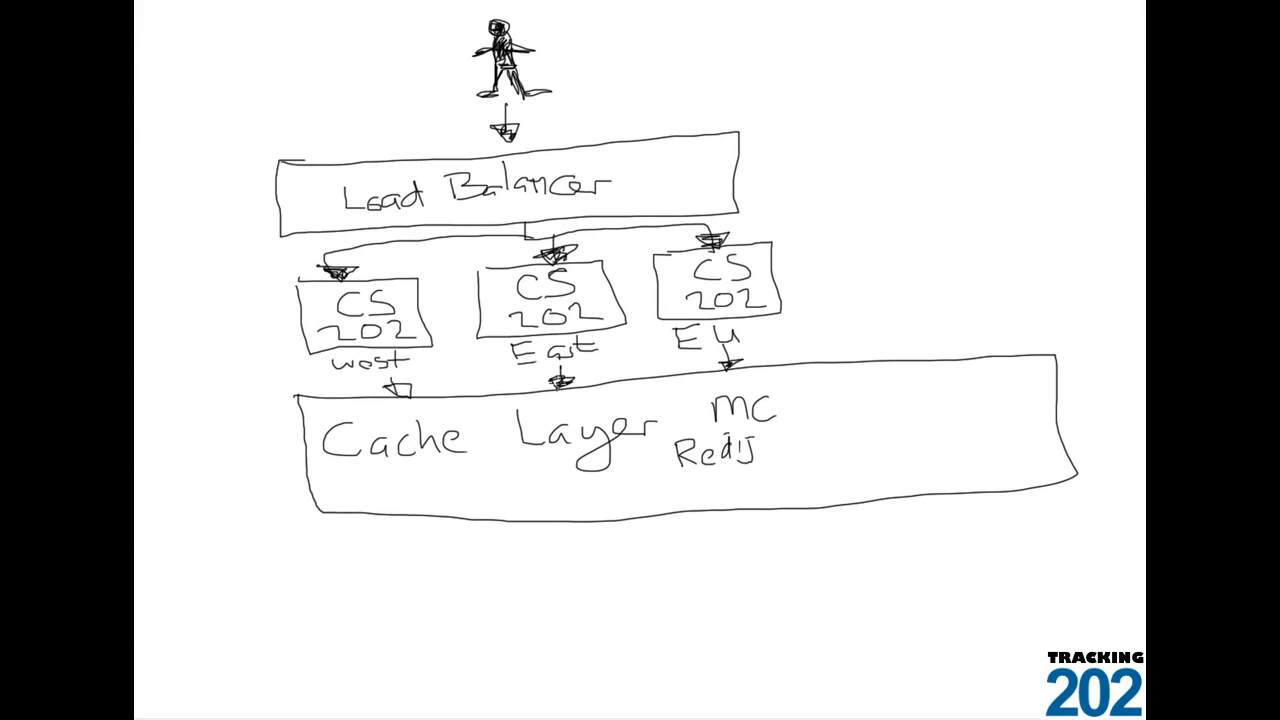
mouse_move(256, 360)
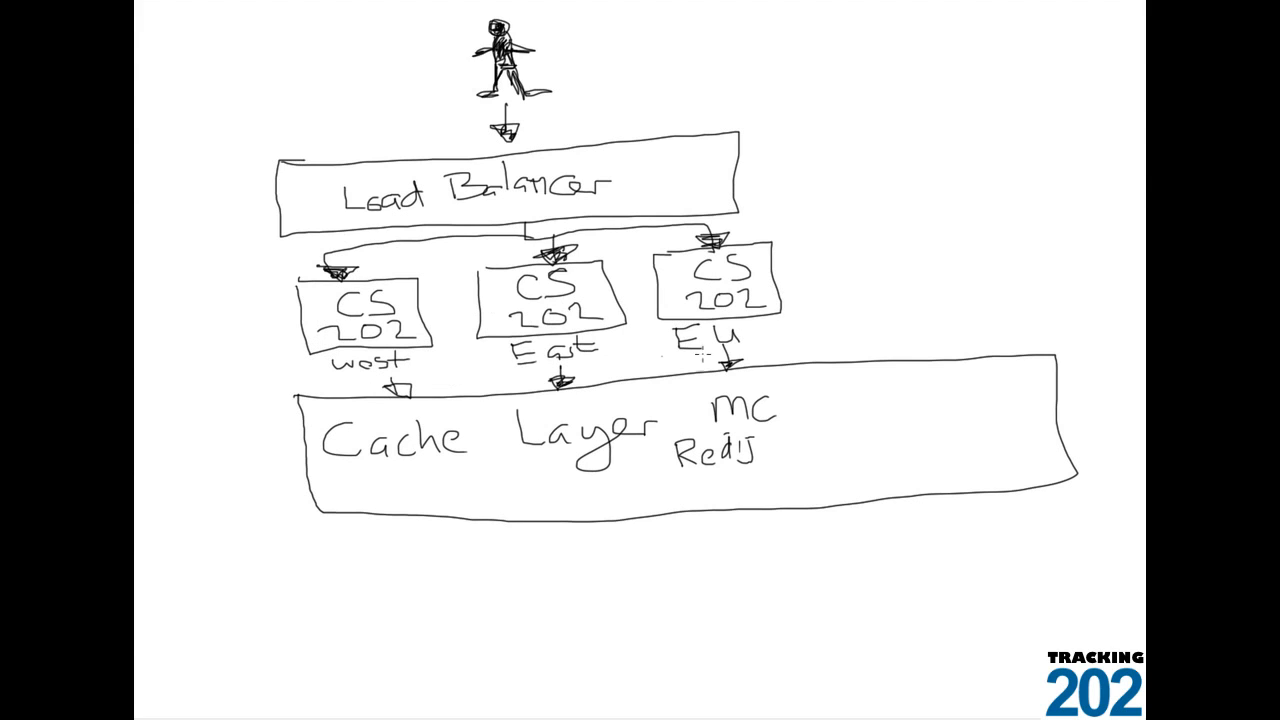
mouse_move(904, 452)
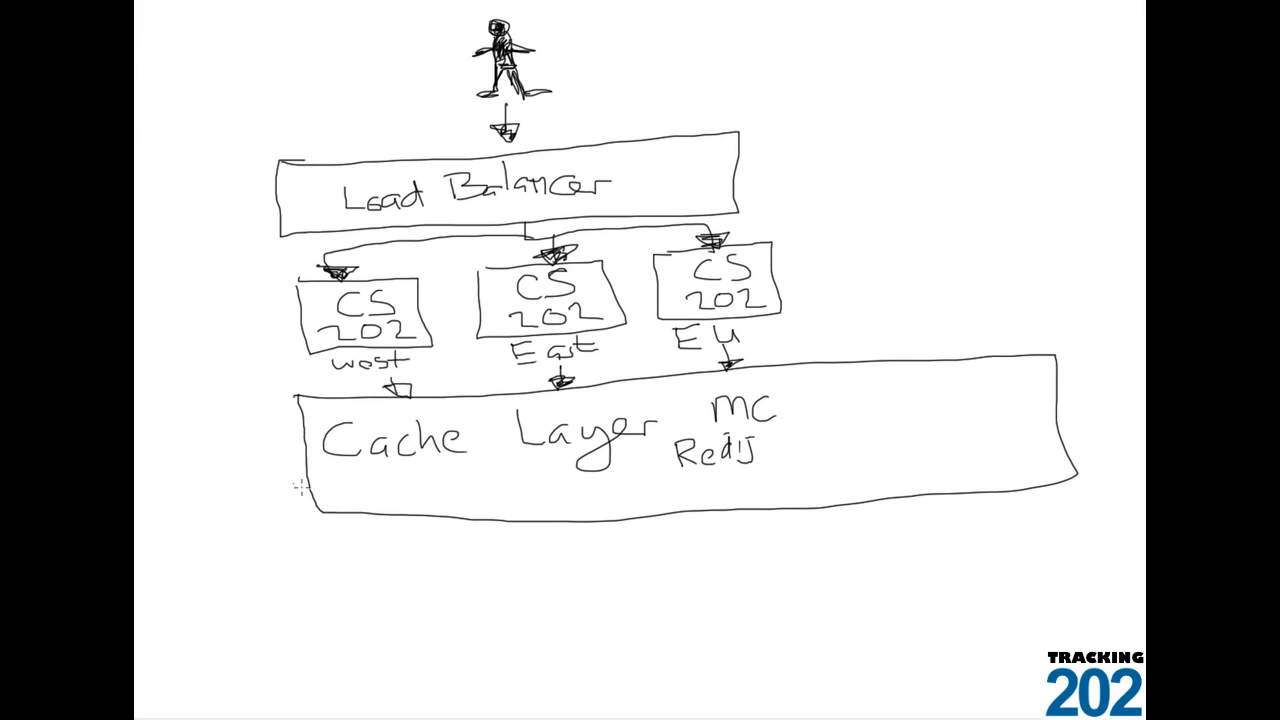
mouse_move(688, 556)
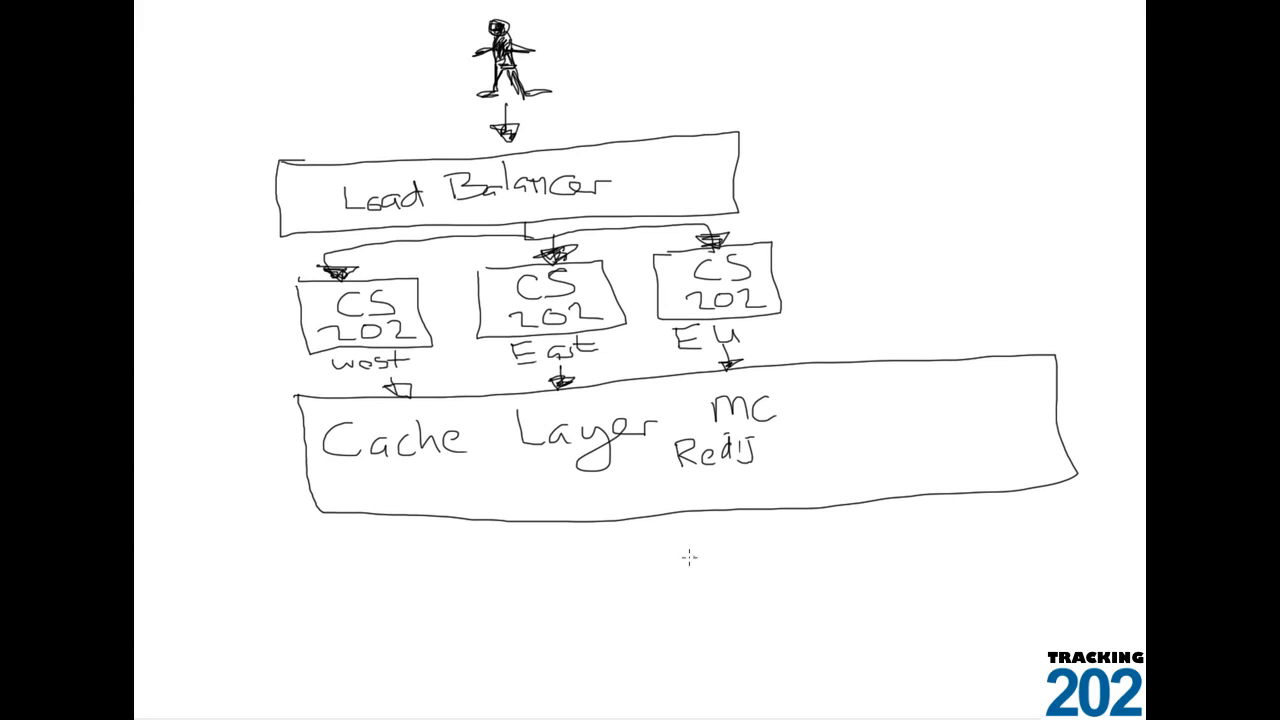
mouse_move(352, 436)
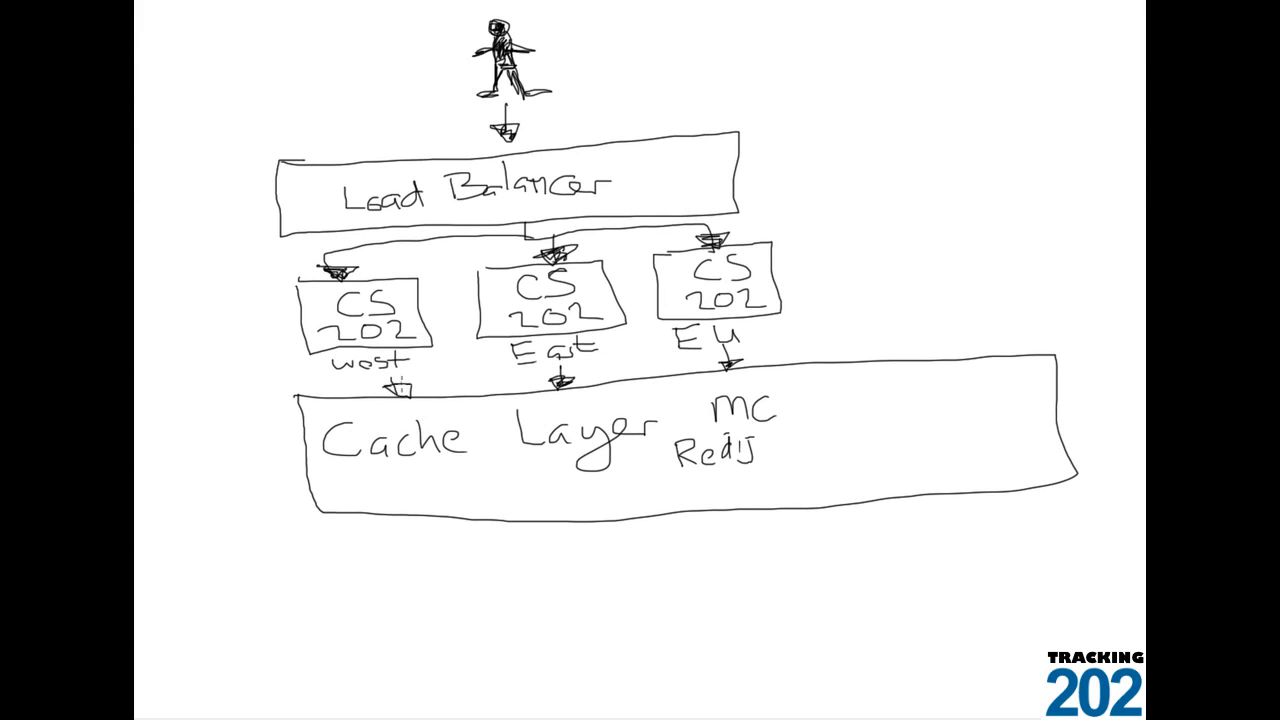
mouse_move(444, 592)
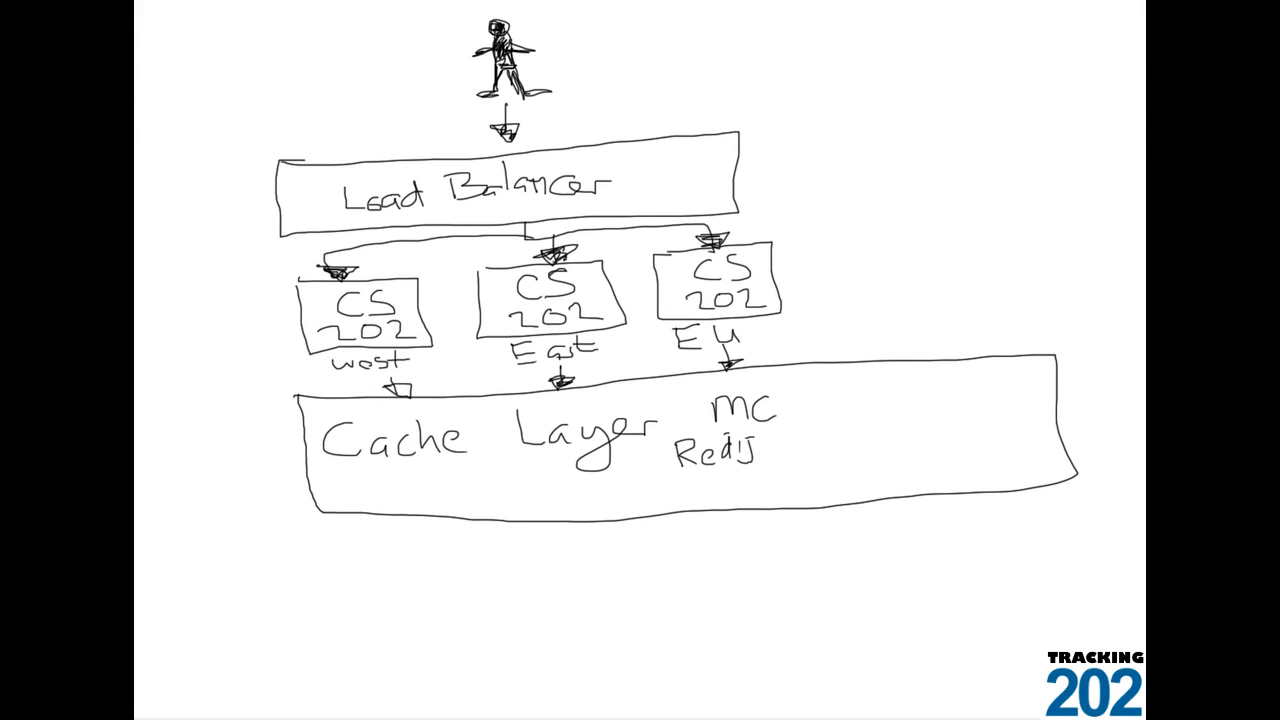
mouse_move(596, 504)
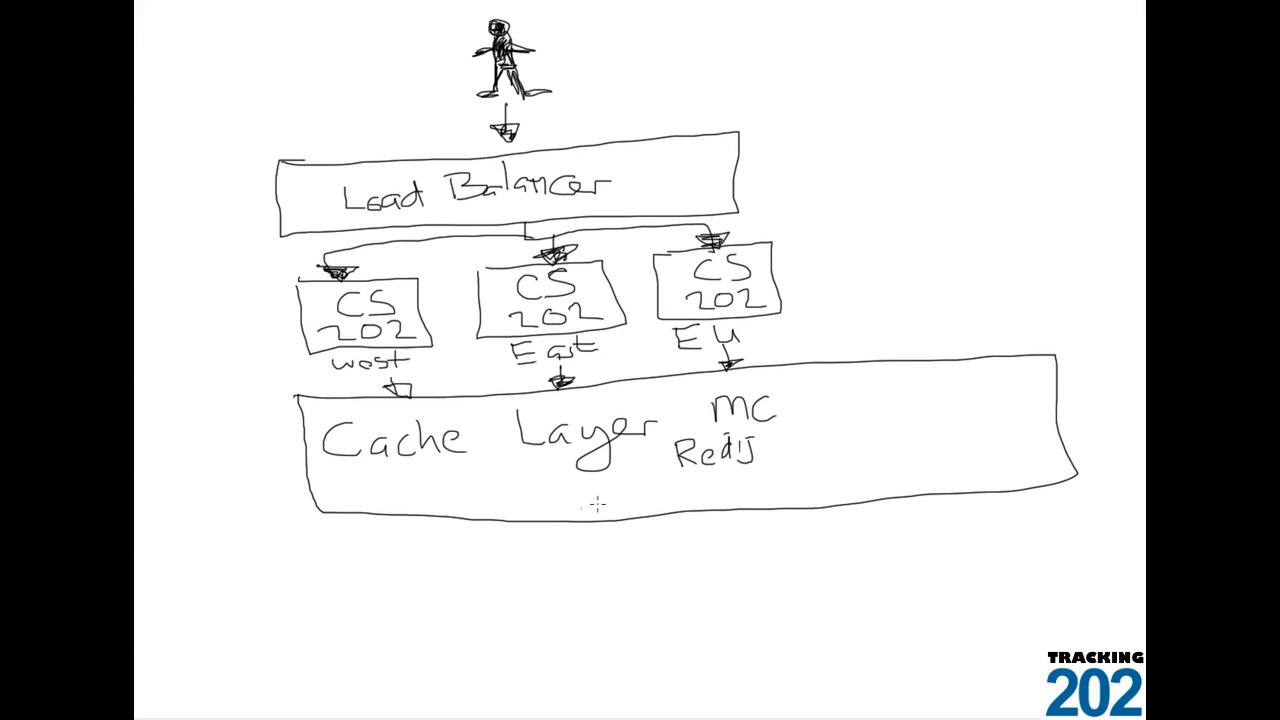
mouse_move(352, 612)
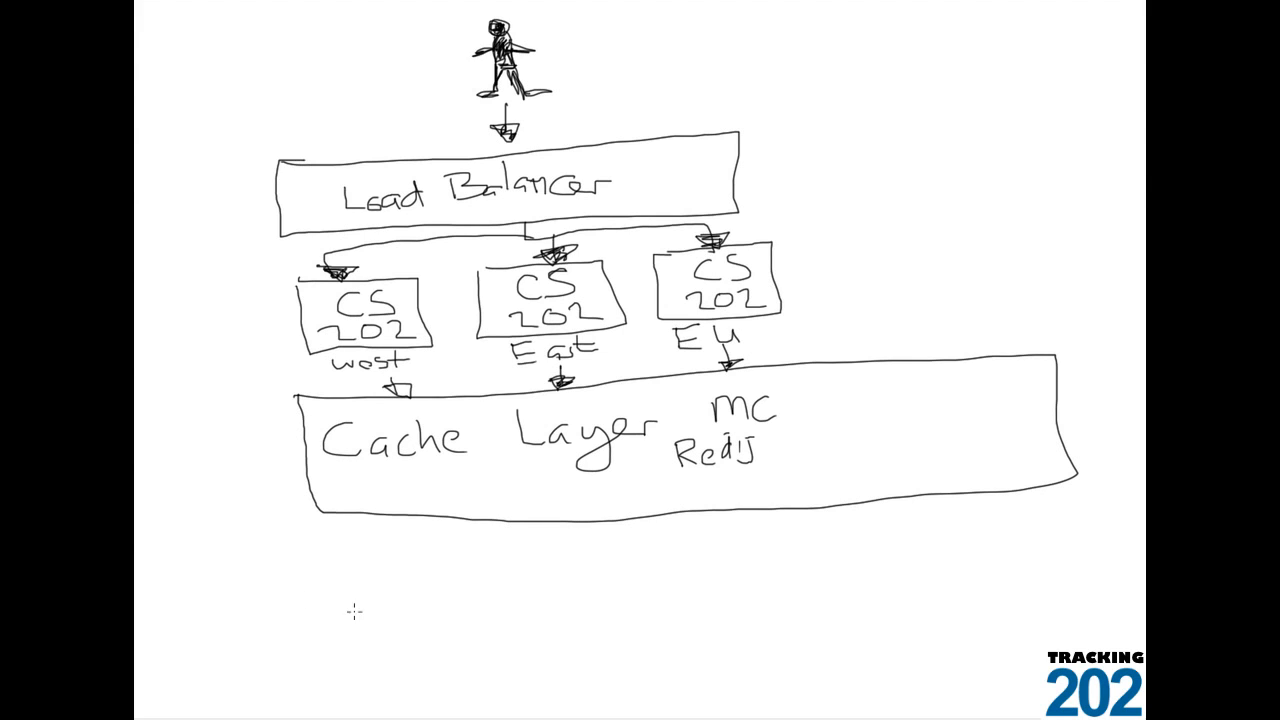
mouse_move(348, 596)
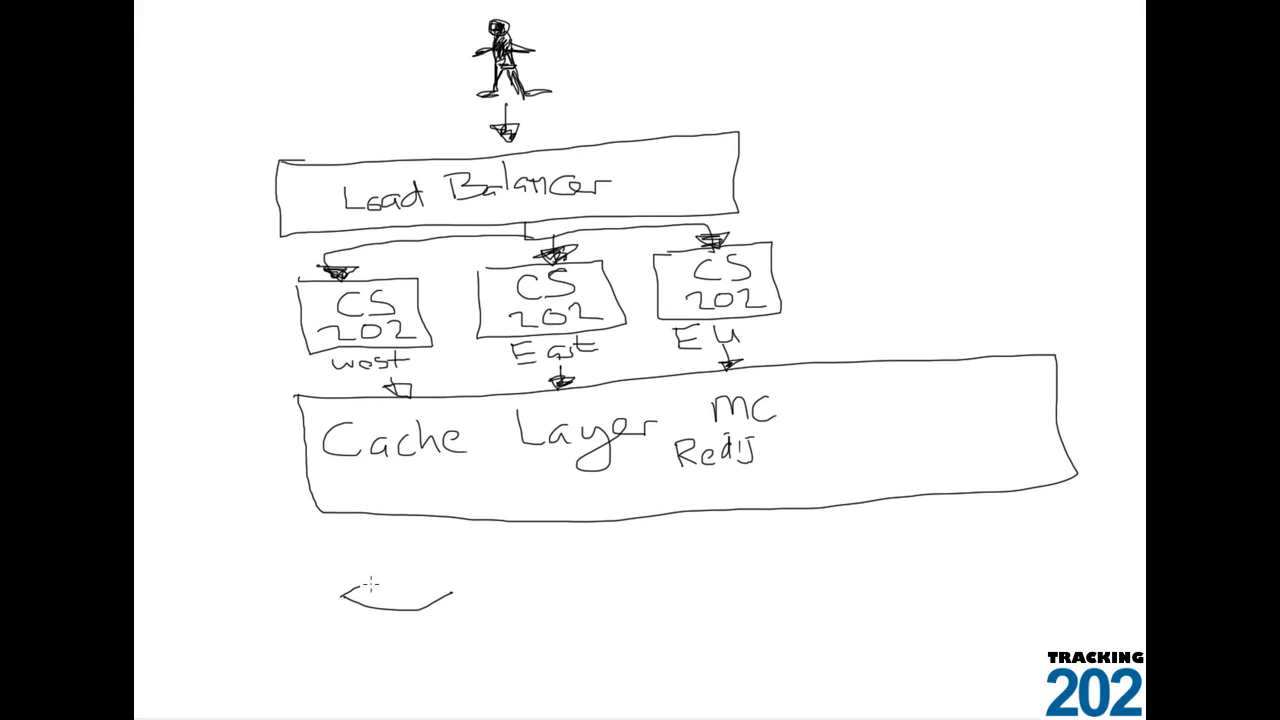
Step: Draw a database cylinder labelled mDB below the Cache Layer with an arrow down into it
left_click_drag(350, 604, 460, 590)
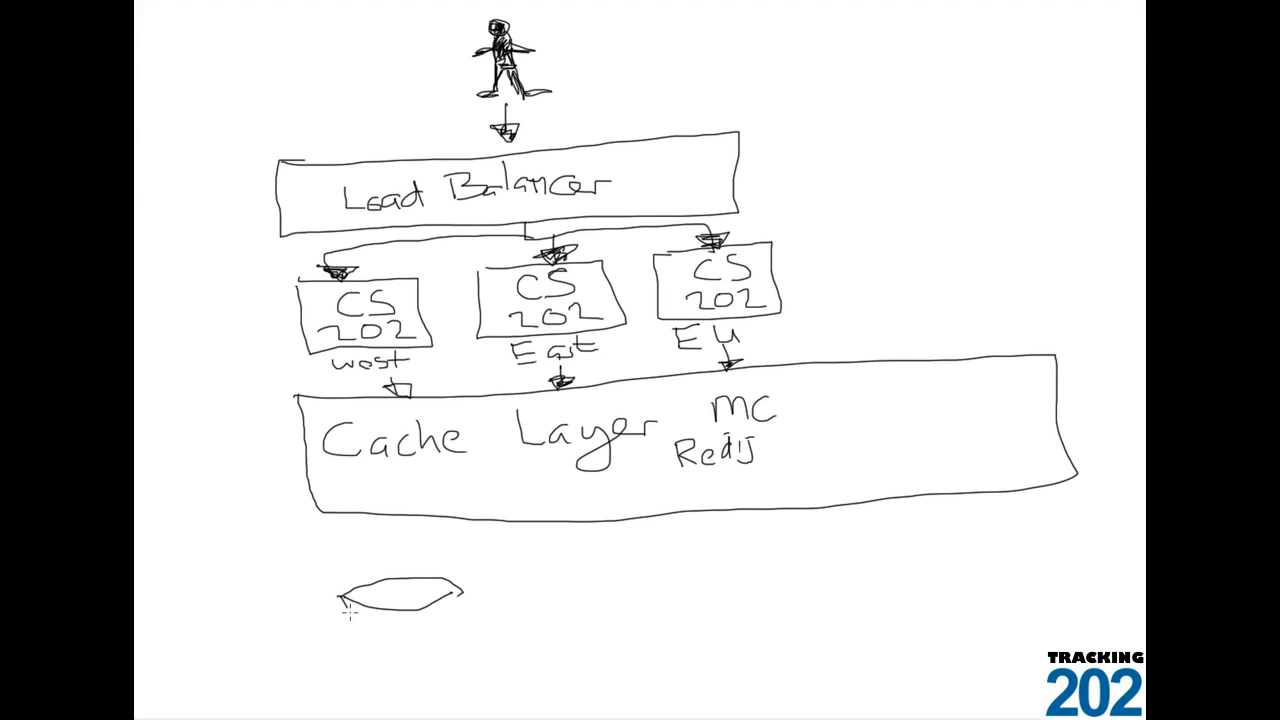
left_click_drag(344, 600, 460, 680)
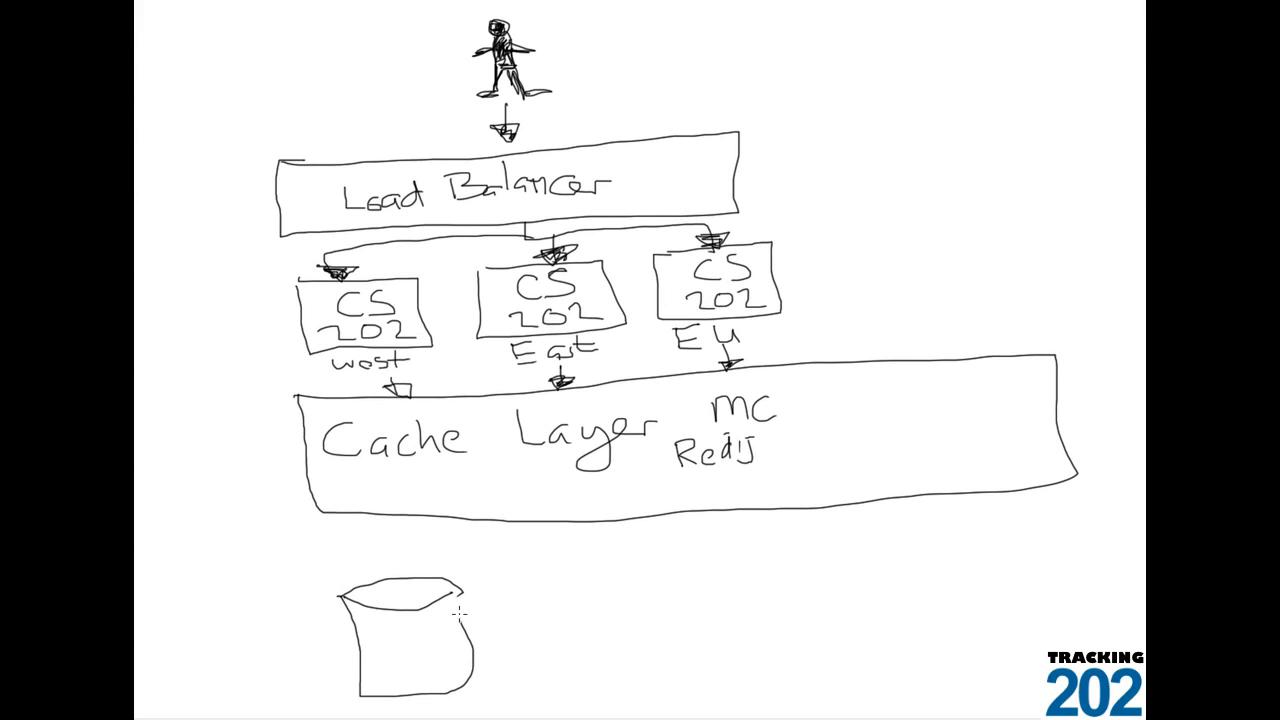
type("m")
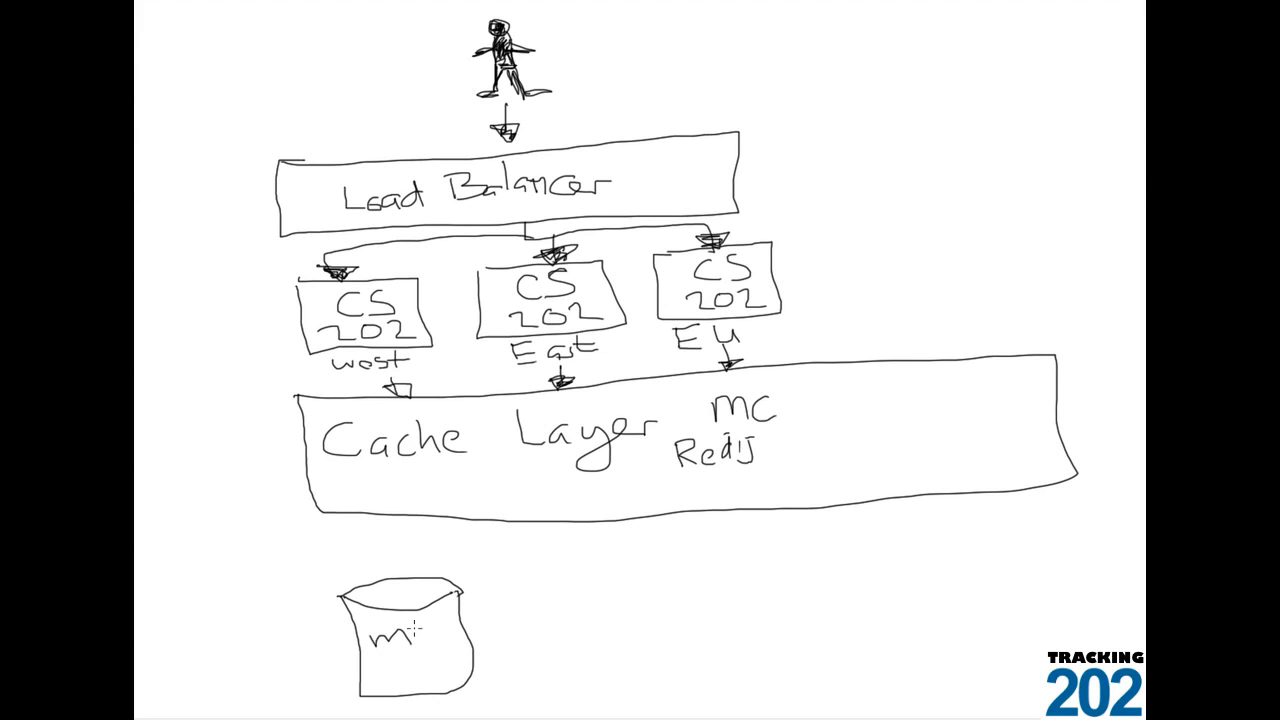
type("DP")
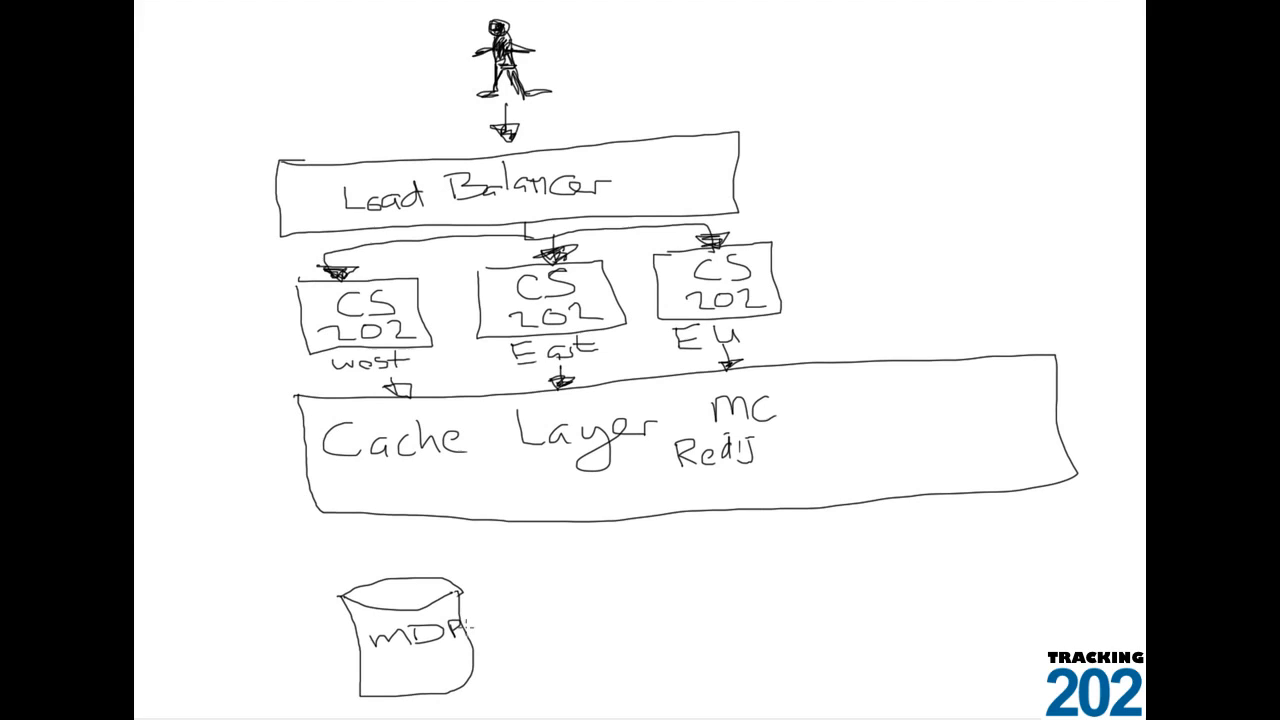
left_click_drag(404, 520, 412, 596)
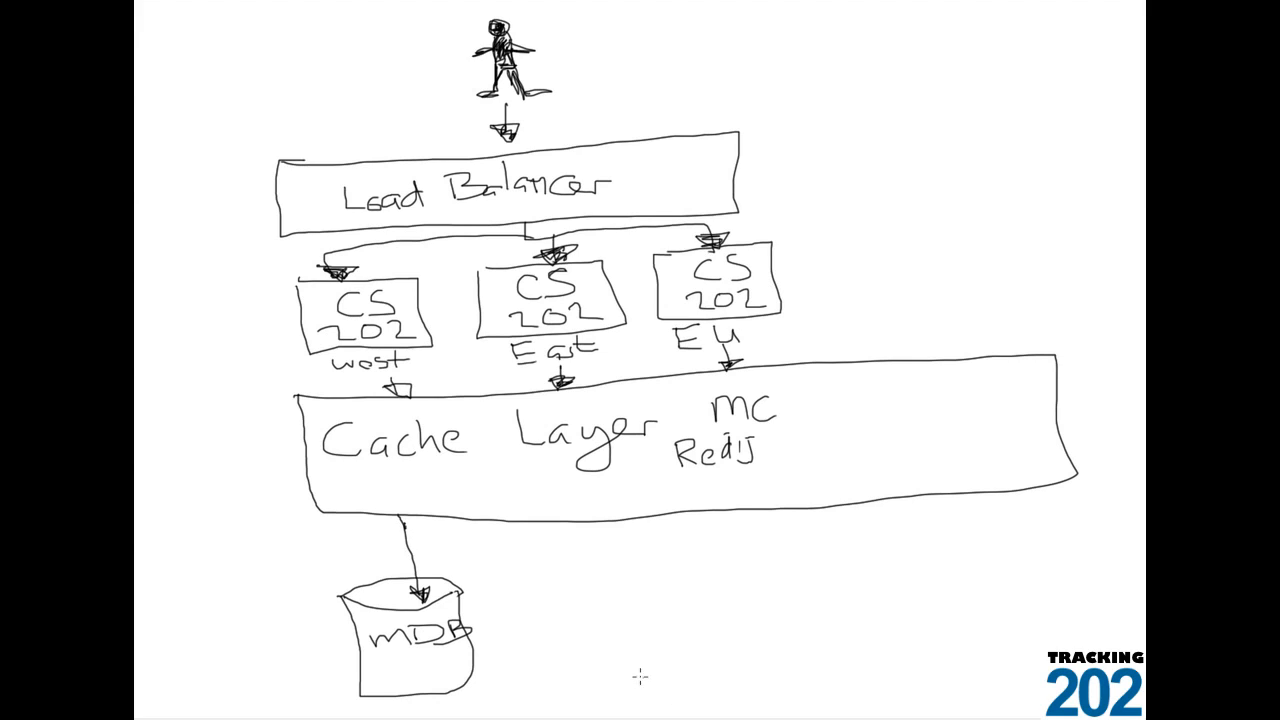
mouse_move(540, 536)
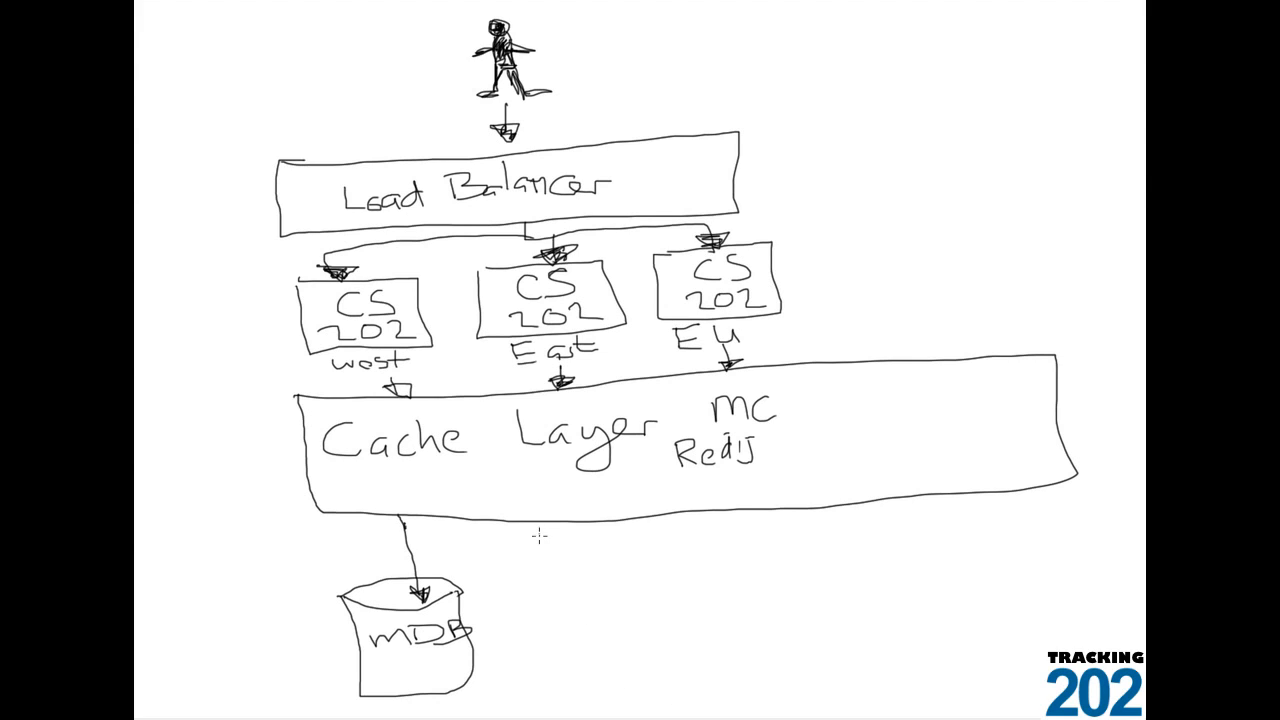
mouse_move(540, 576)
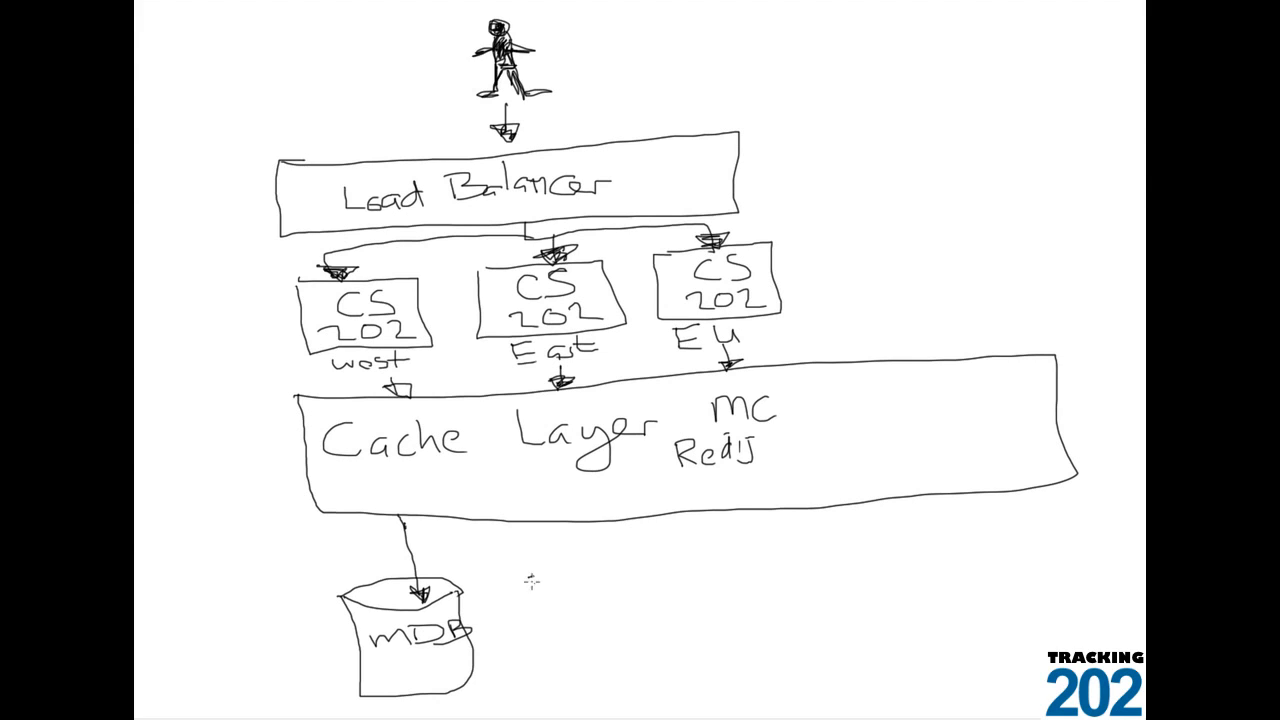
Step: Start a second database cylinder to the right of mDB
left_click_drag(630, 562, 524, 580)
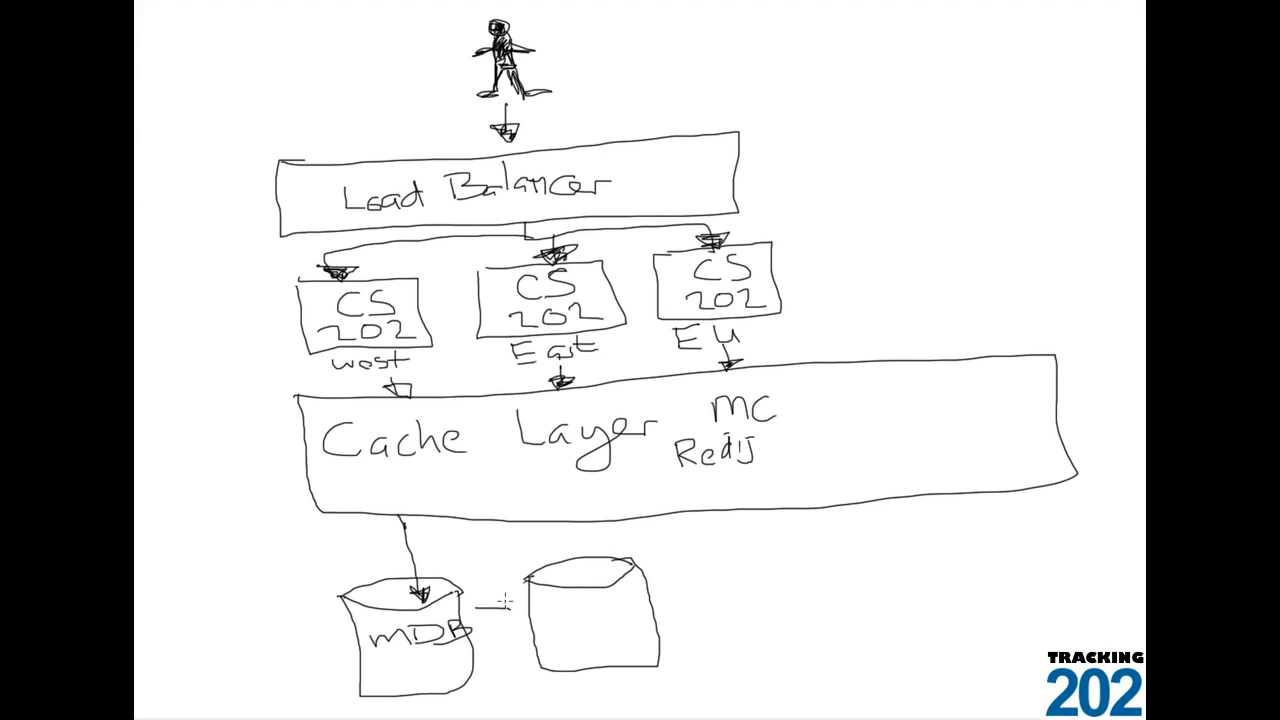
Step: Label the second cylinder BU DB and draw arrows into it from mDB and the Cache Layer
left_click_drag(480, 610, 524, 616)
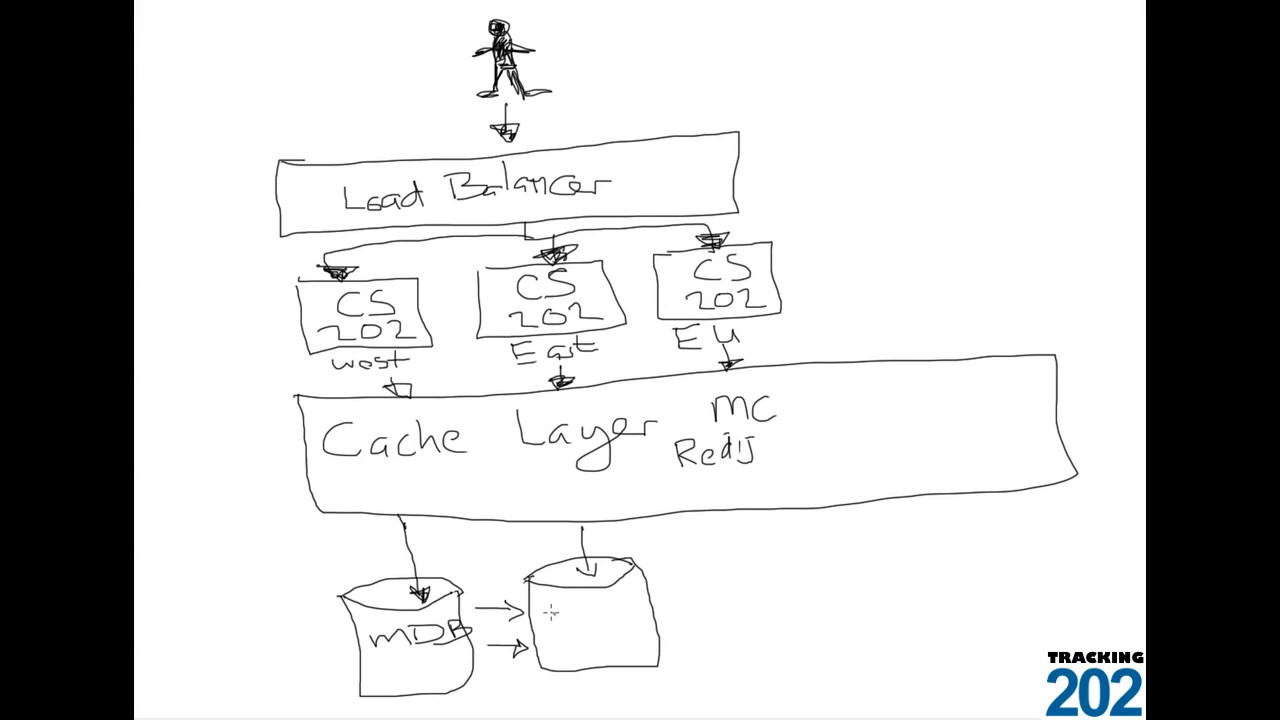
type("B")
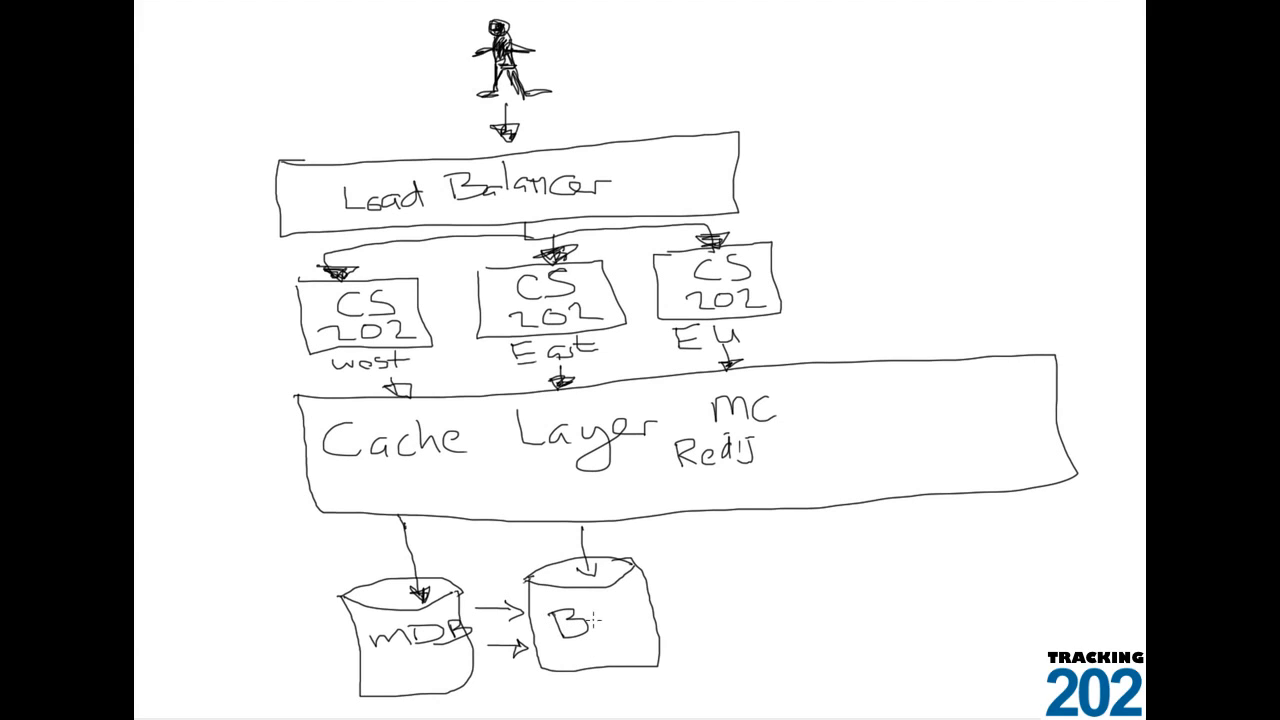
type("4")
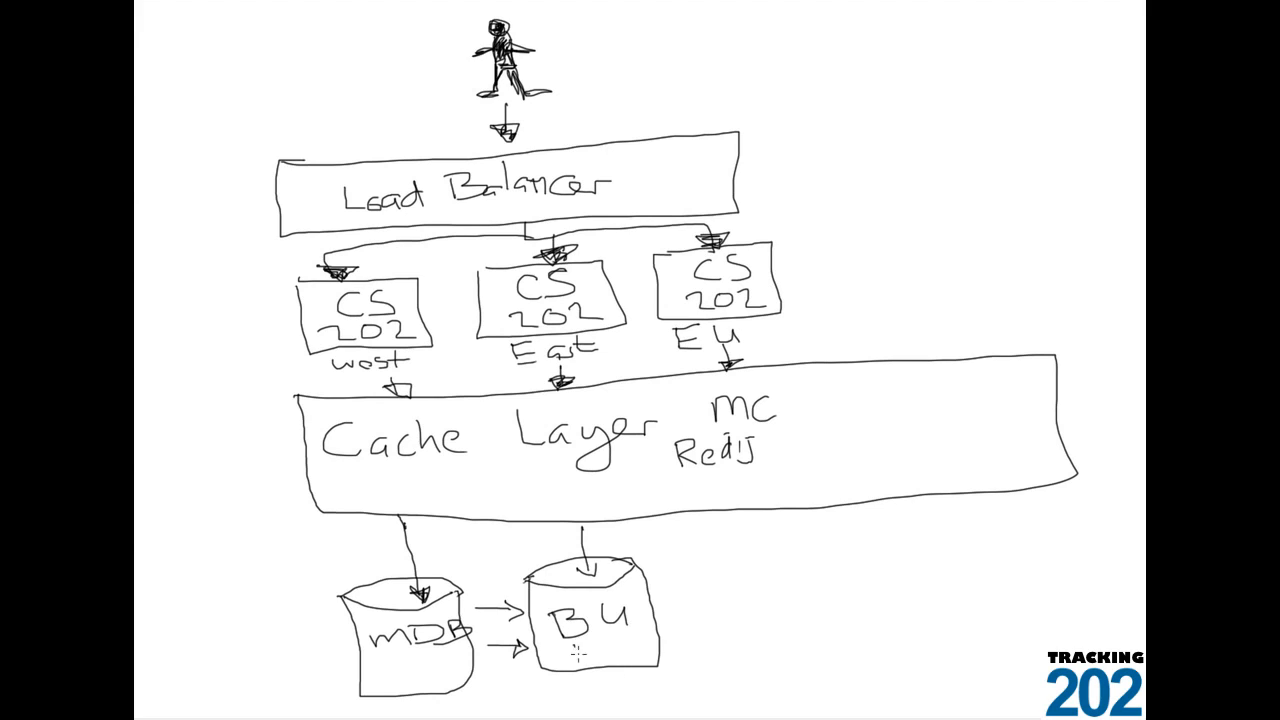
type("DB")
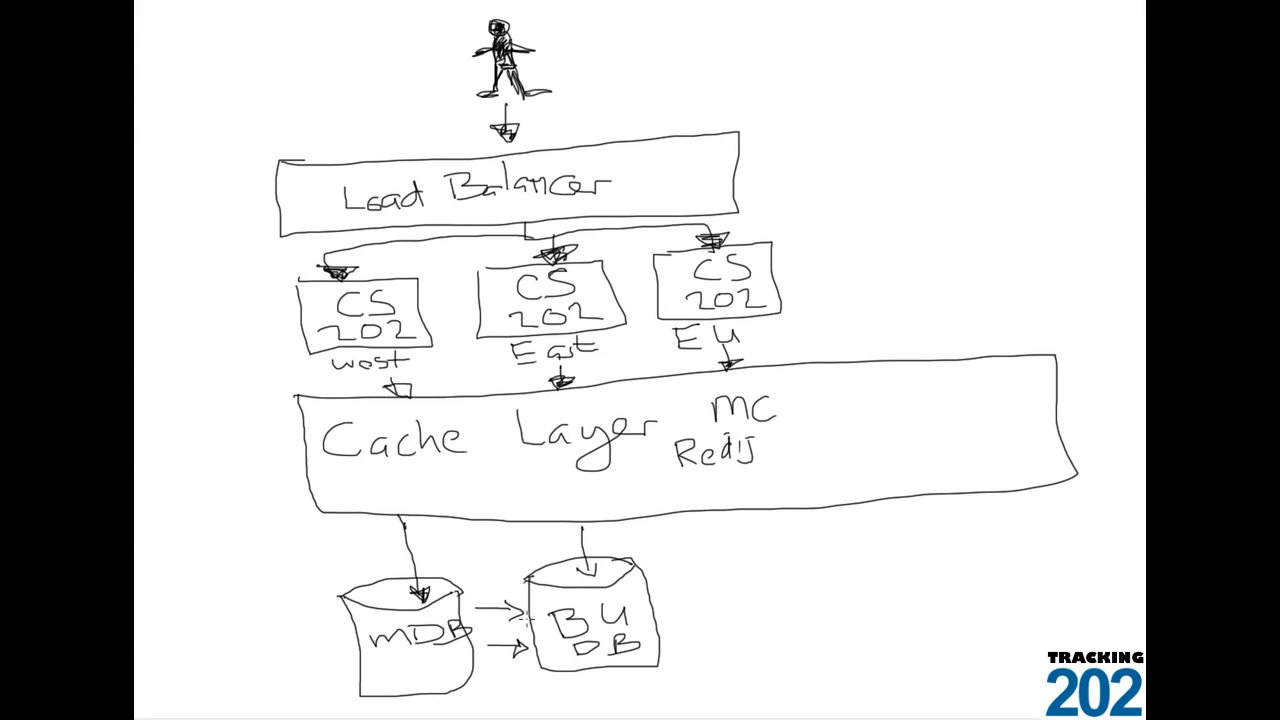
mouse_move(428, 528)
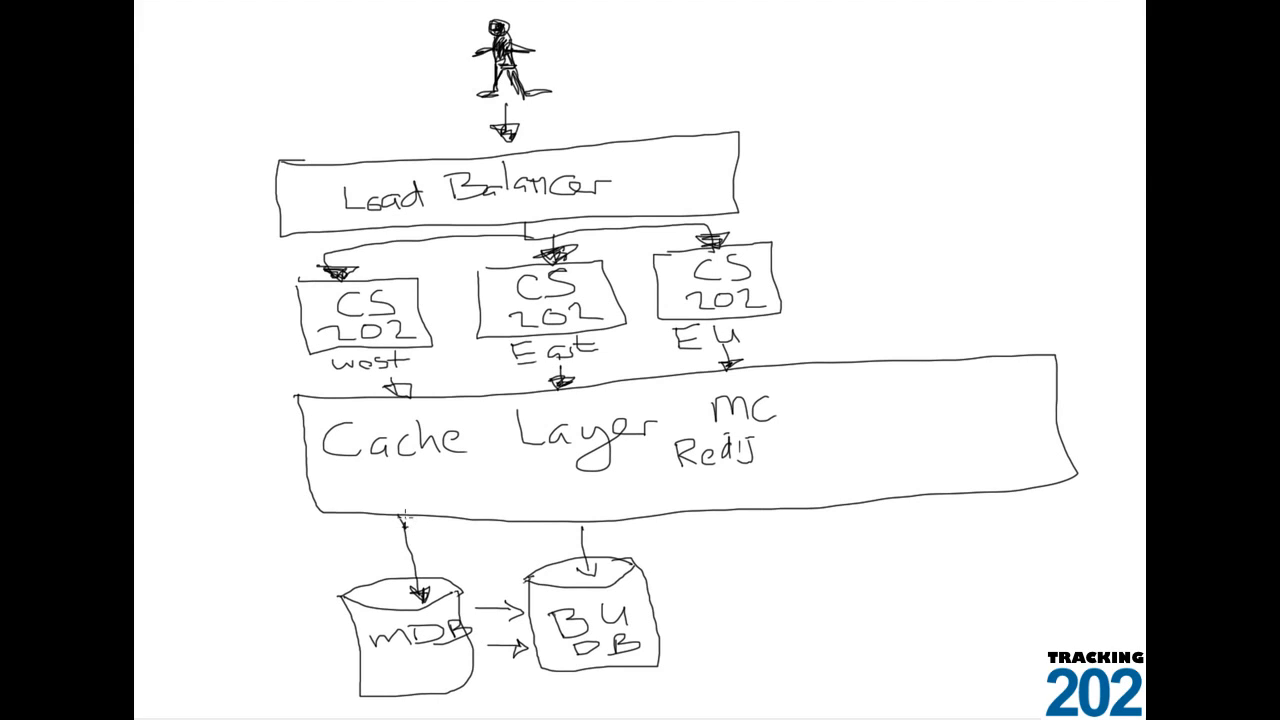
left_click_drag(404, 516, 584, 576)
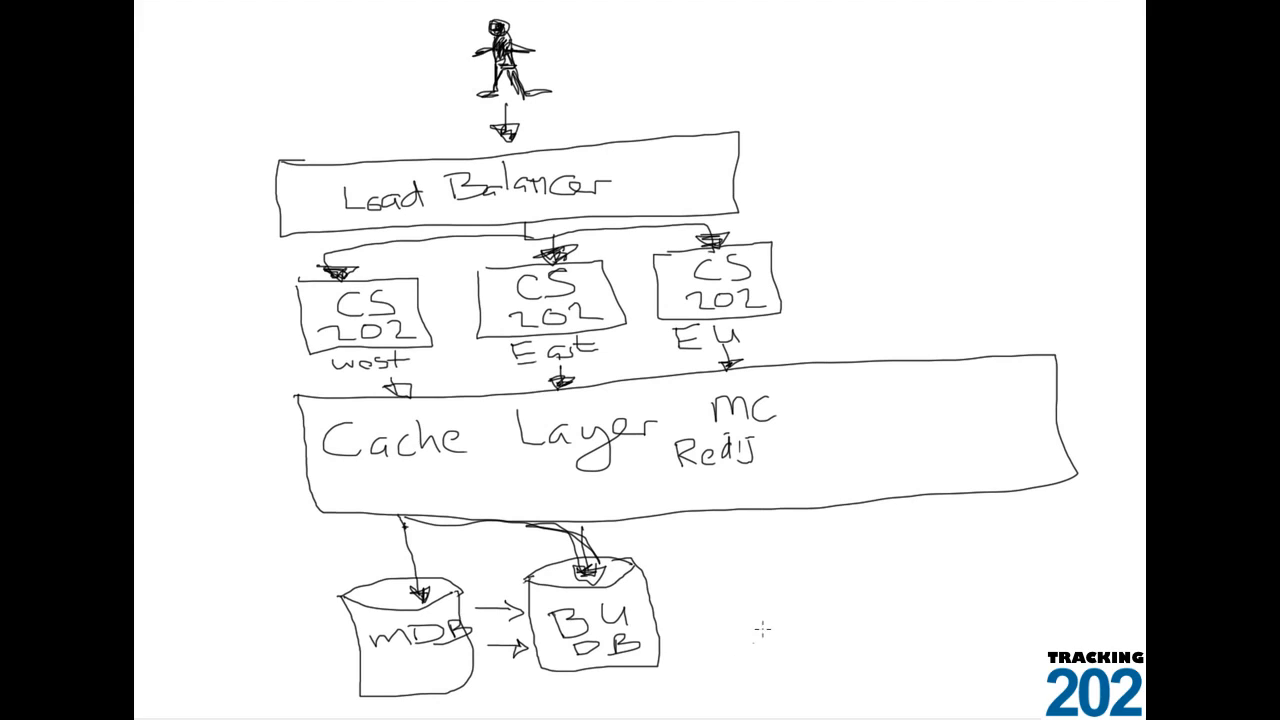
mouse_move(744, 560)
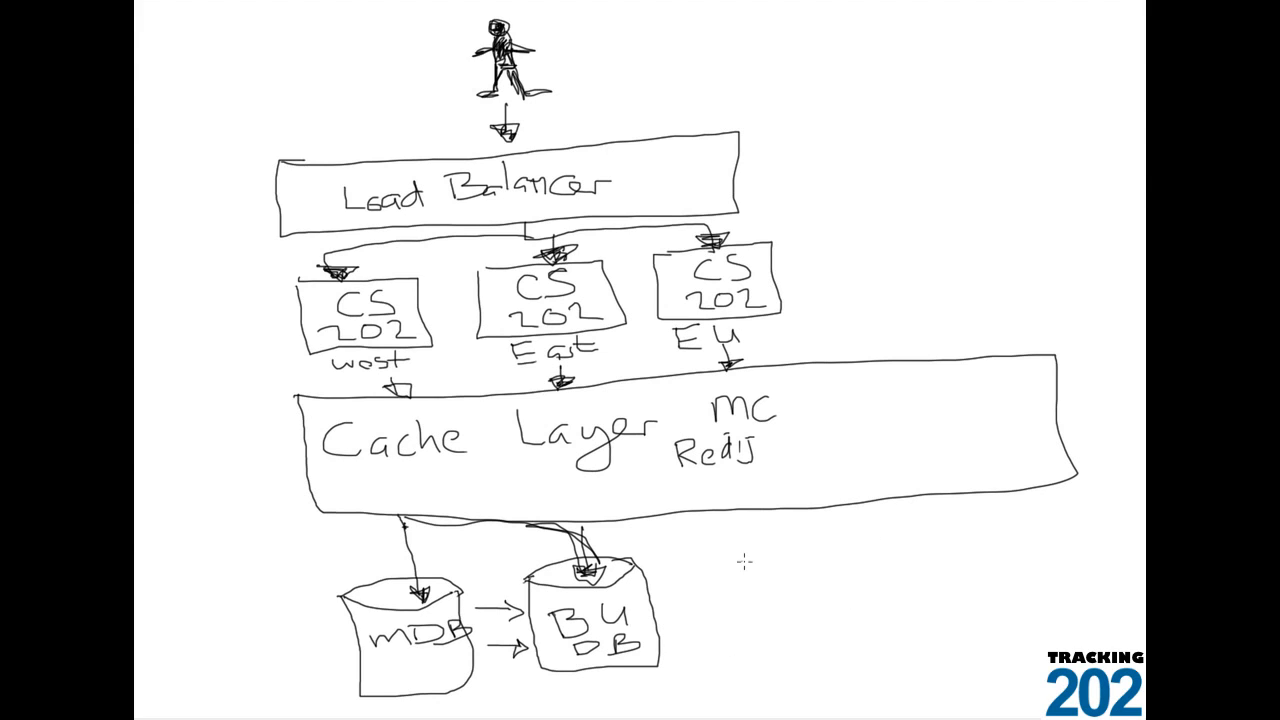
Step: Draw a third database cylinder at the right and handwrite 'RO DB' inside it
left_click_drag(740, 562, 858, 542)
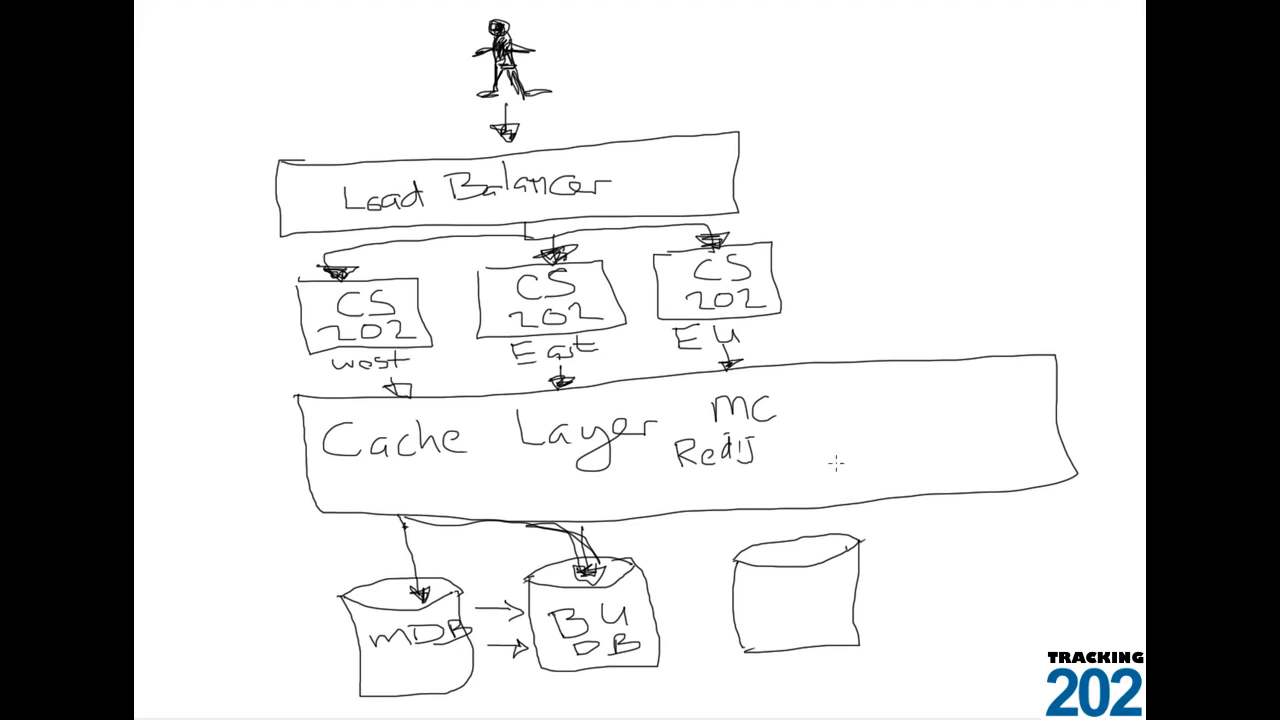
mouse_move(796, 578)
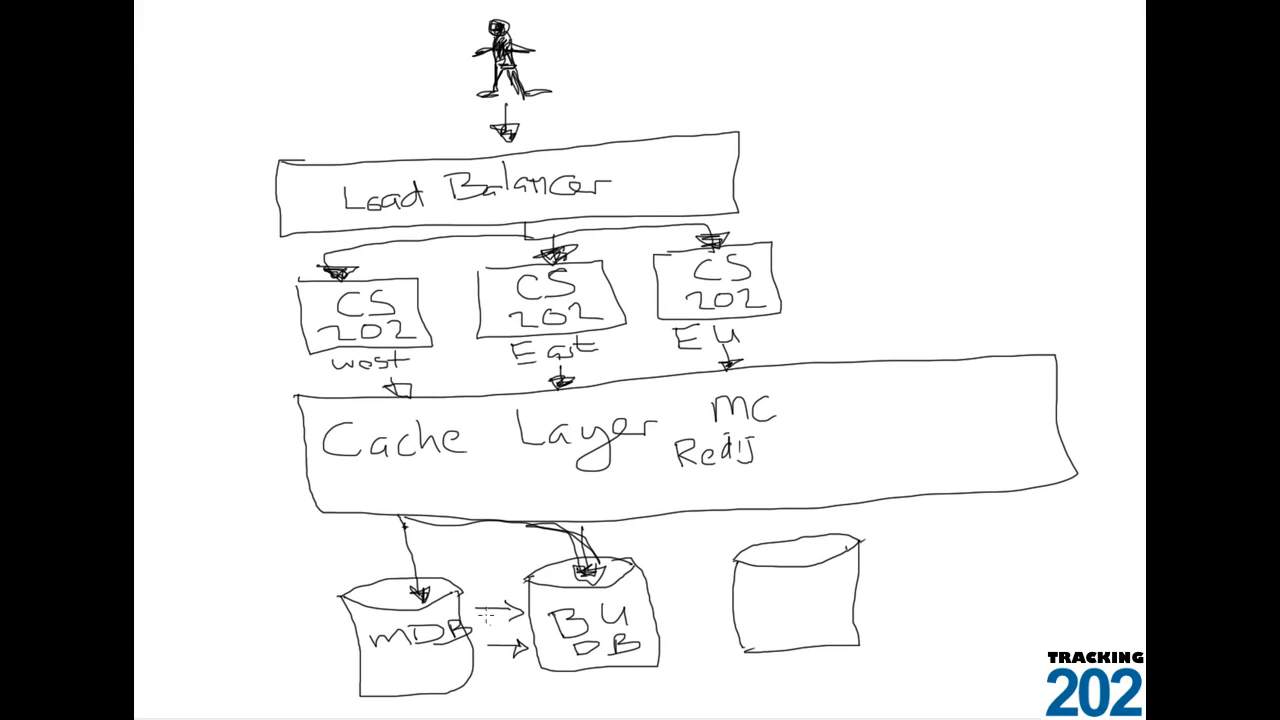
mouse_move(716, 604)
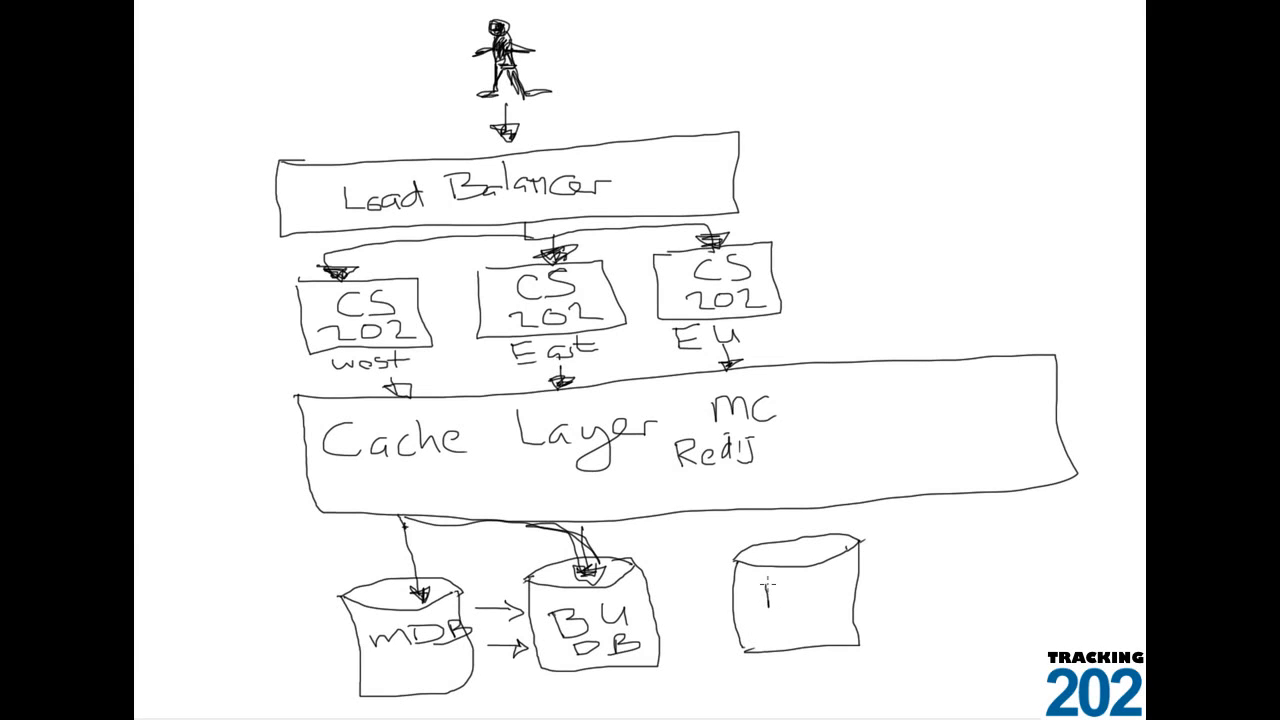
type("R.O")
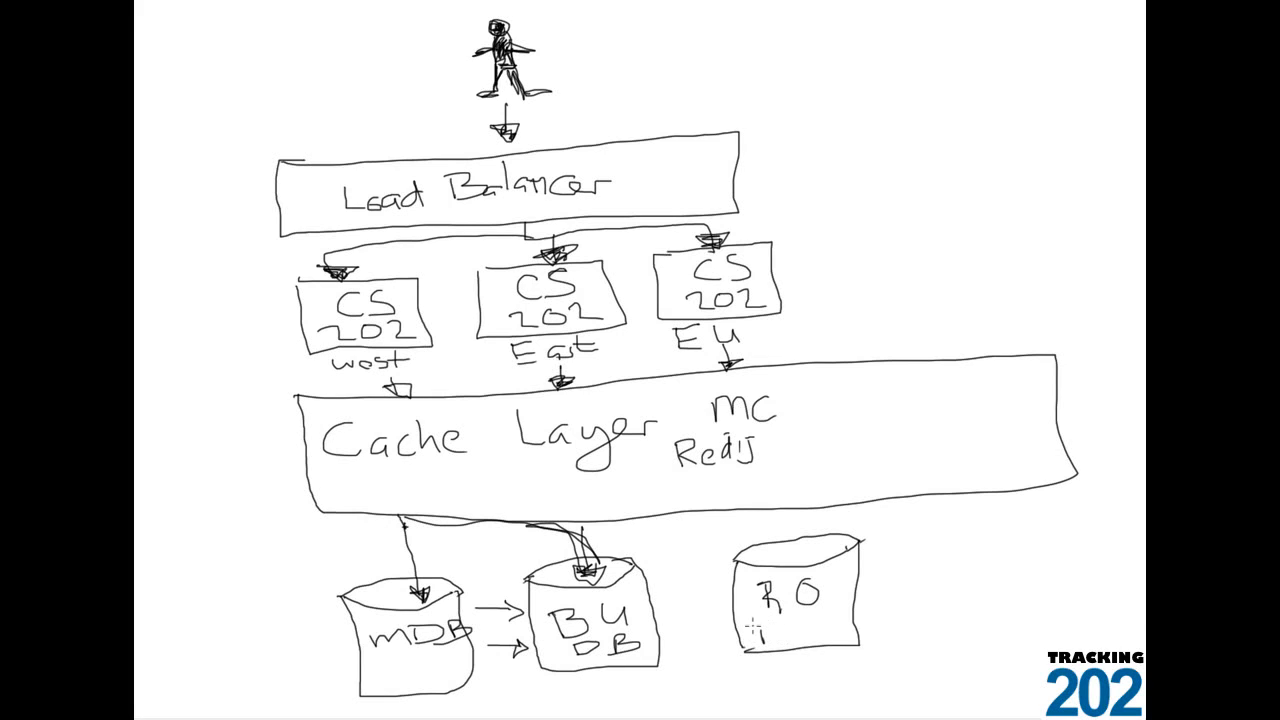
type("DB")
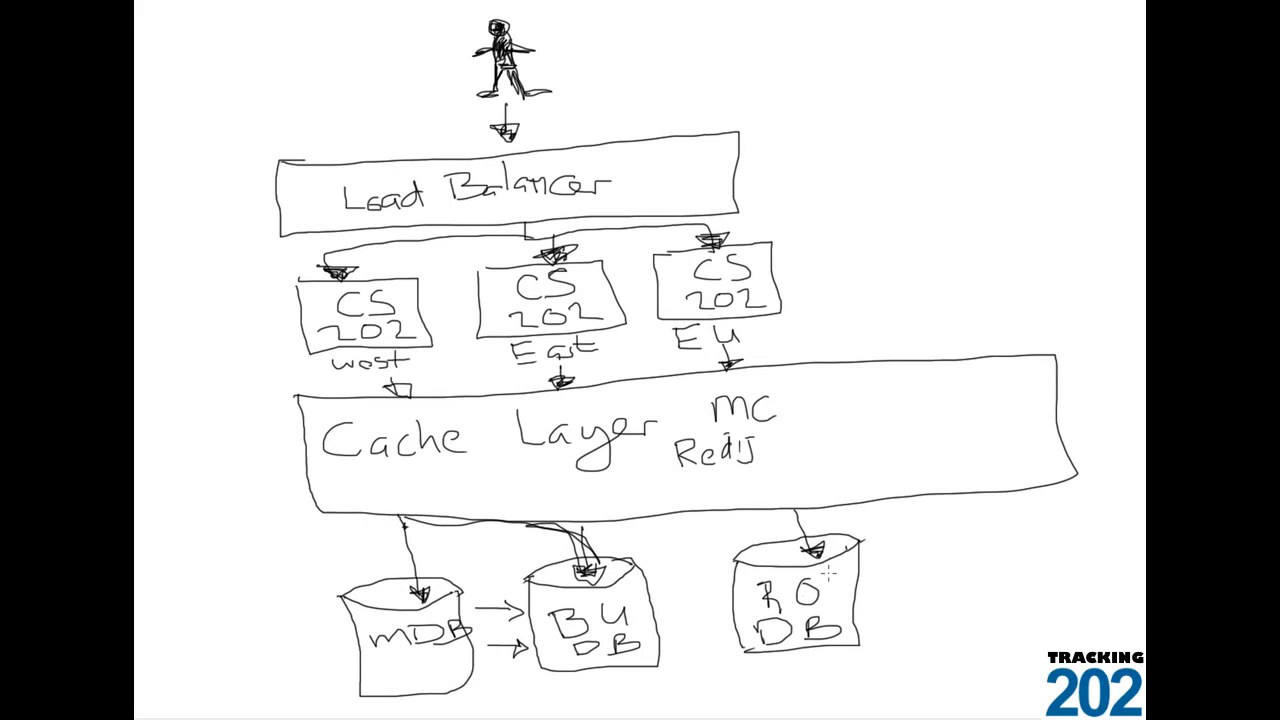
left_click_drag(660, 584, 720, 584)
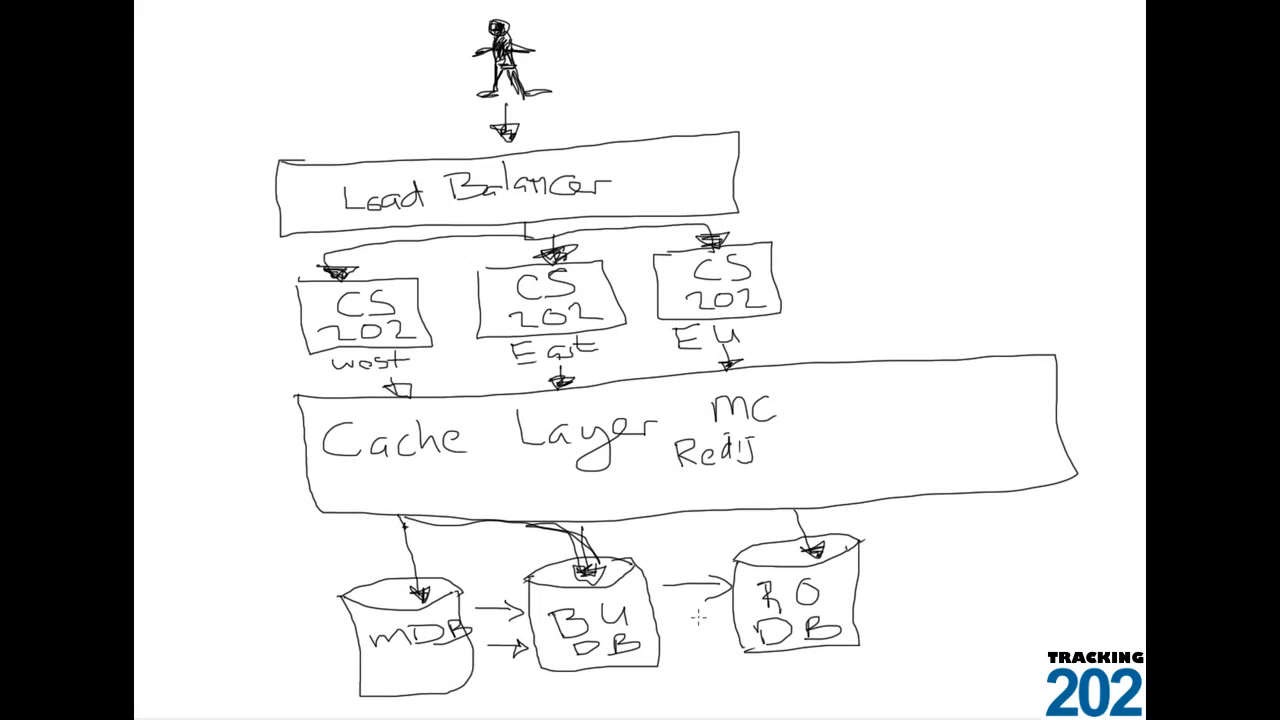
left_click_drag(680, 628, 720, 628)
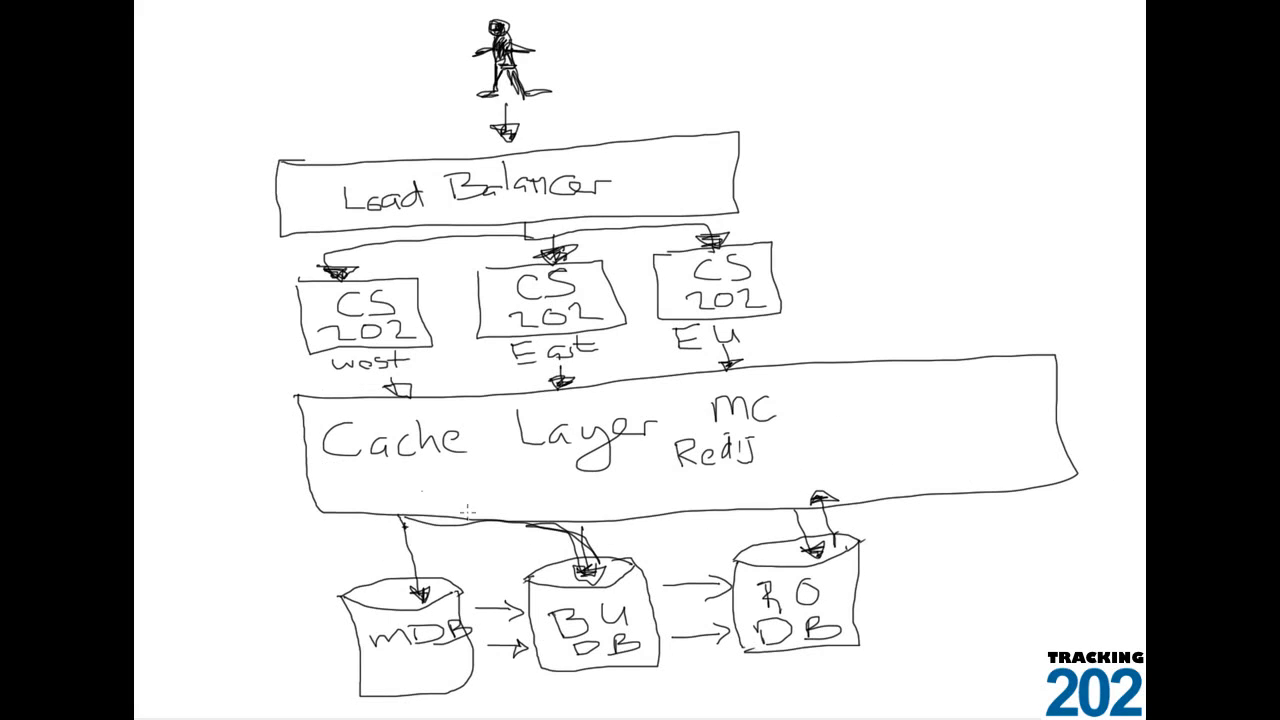
mouse_move(904, 396)
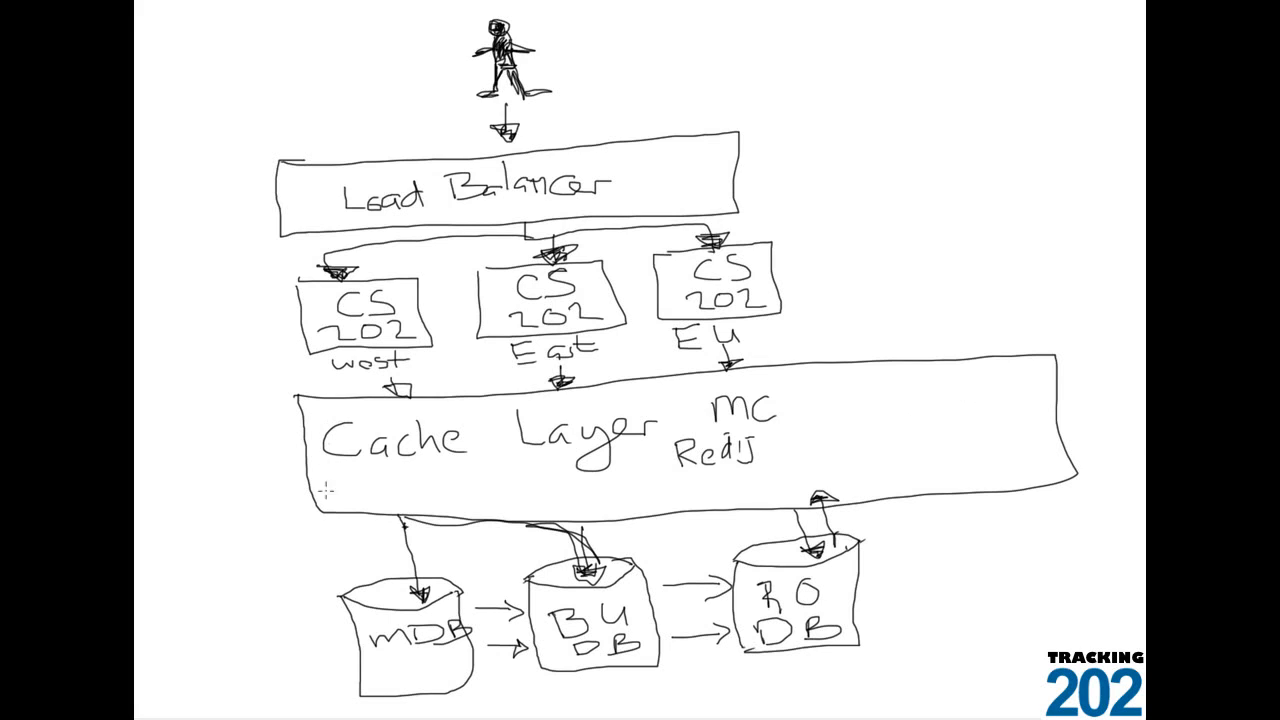
mouse_move(692, 496)
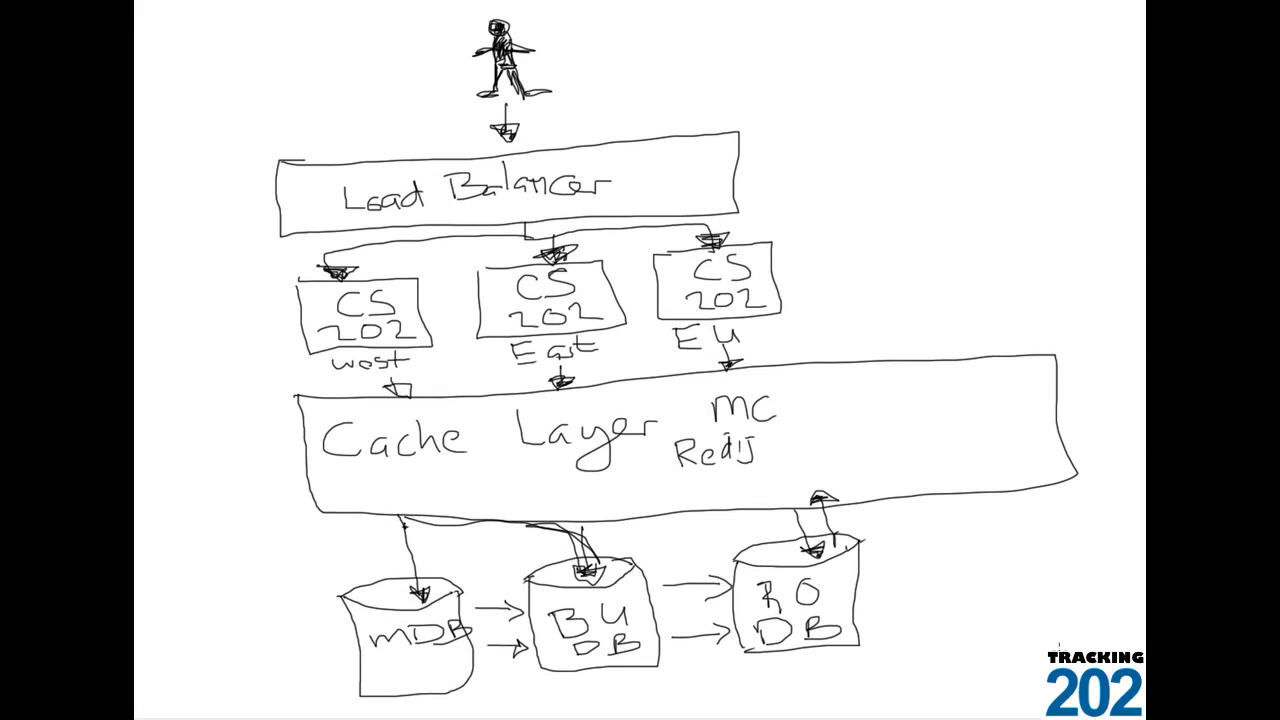
mouse_move(910, 296)
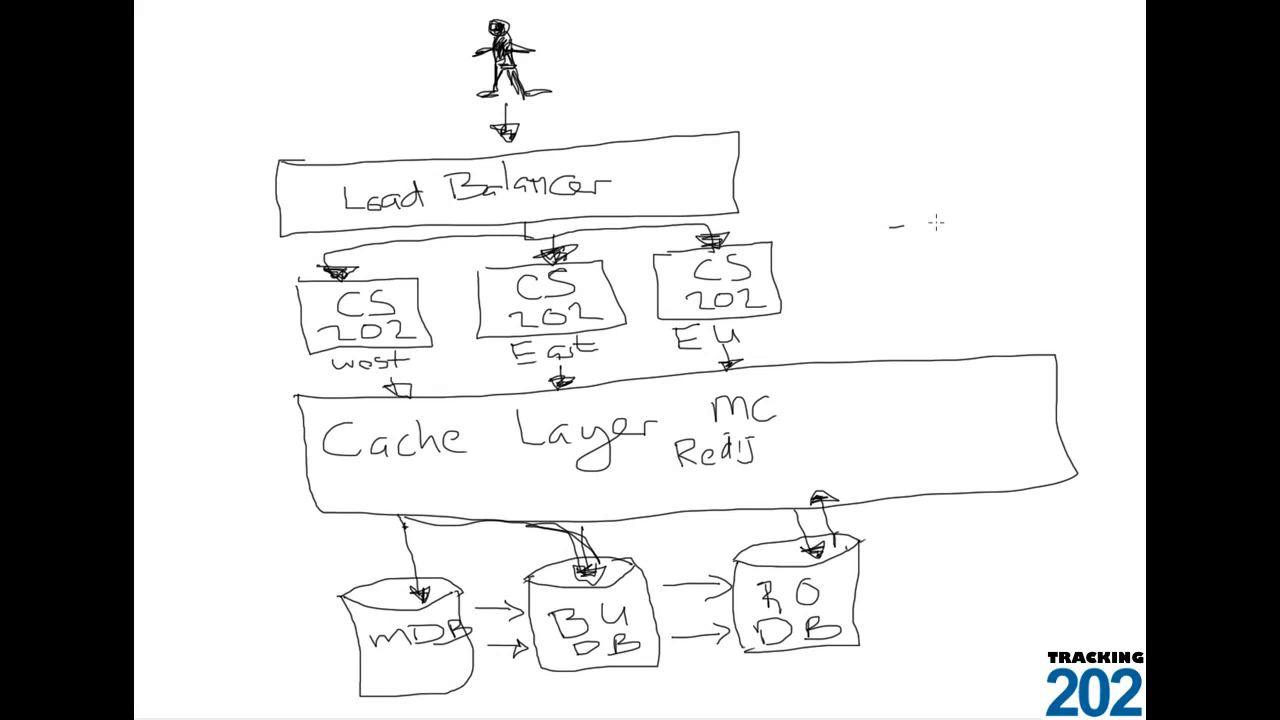
Step: Sketch an 'Admin' server box right of the EU server and connect the cache layer down toward the read-only database
left_click_drag(884, 236, 1036, 290)
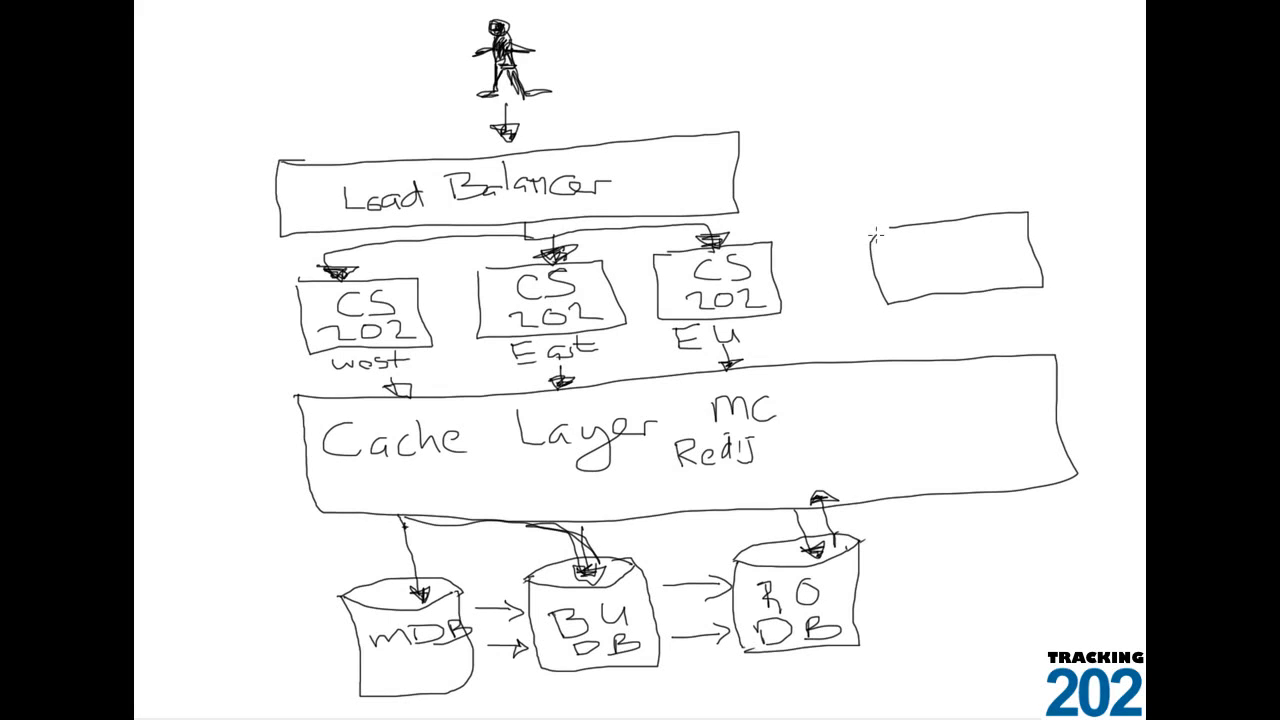
type("Ad")
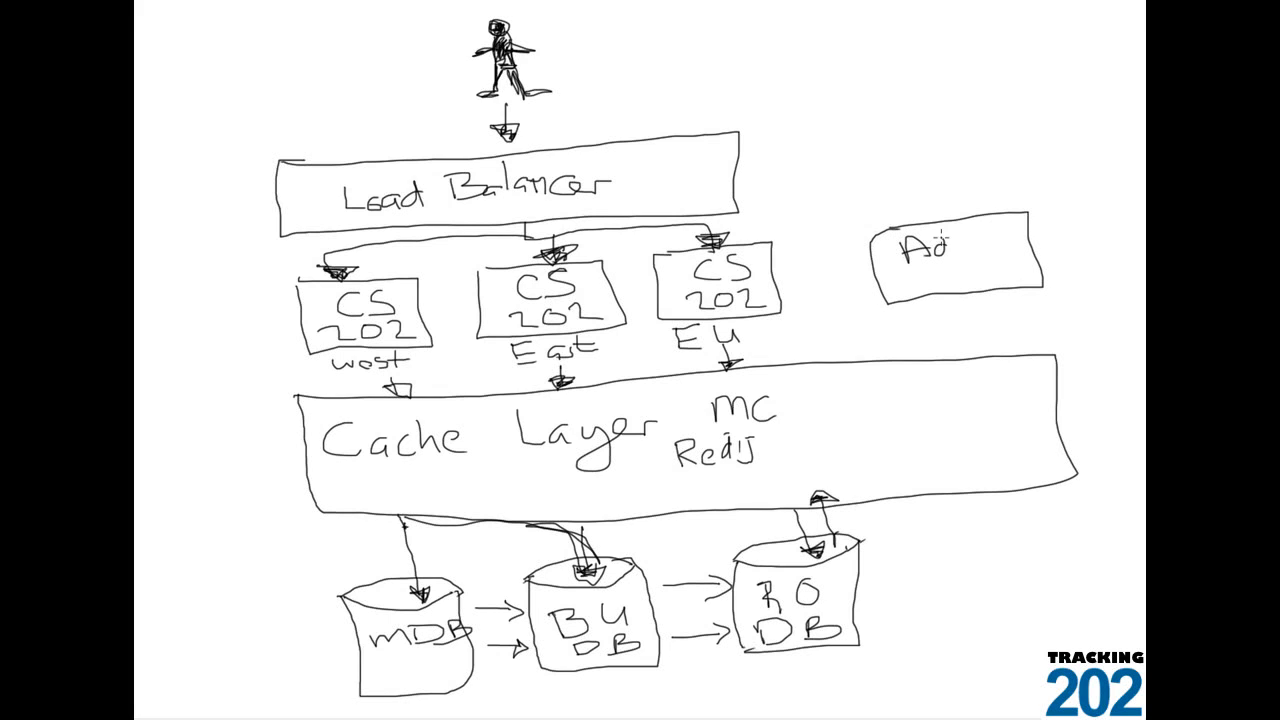
type("Admin")
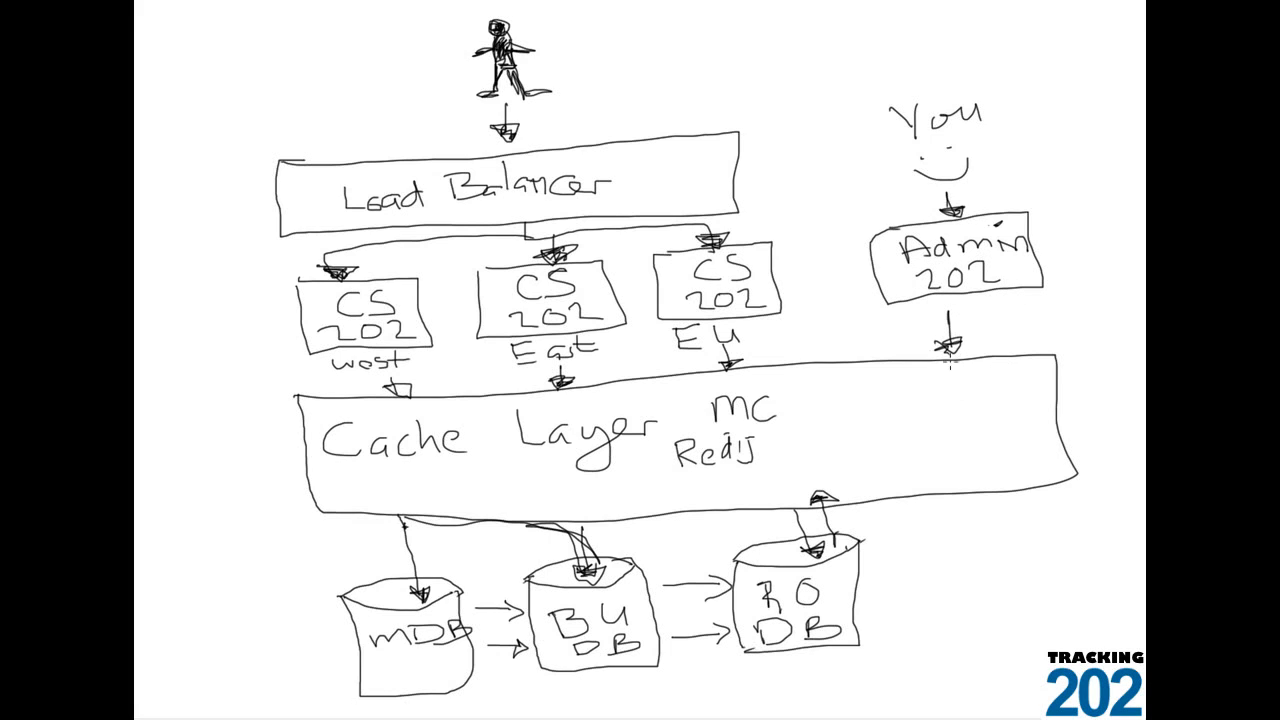
mouse_move(970, 476)
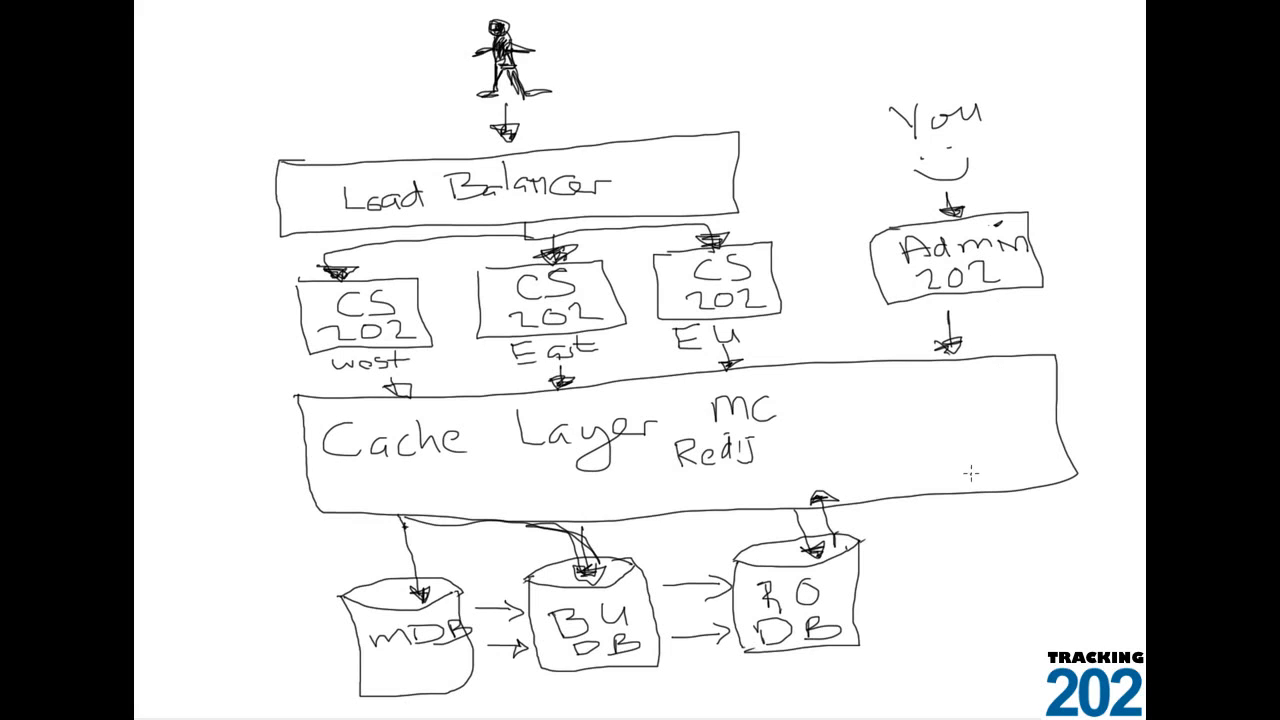
left_click_drag(970, 476, 884, 550)
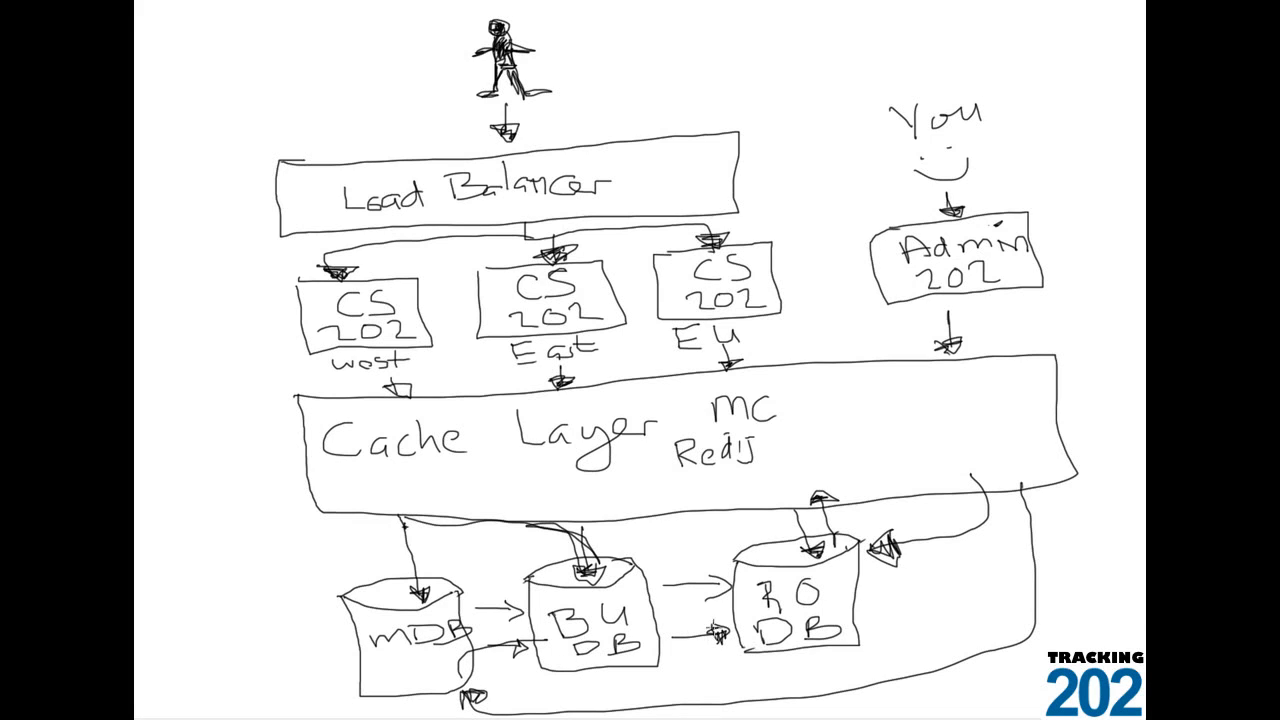
mouse_move(860, 78)
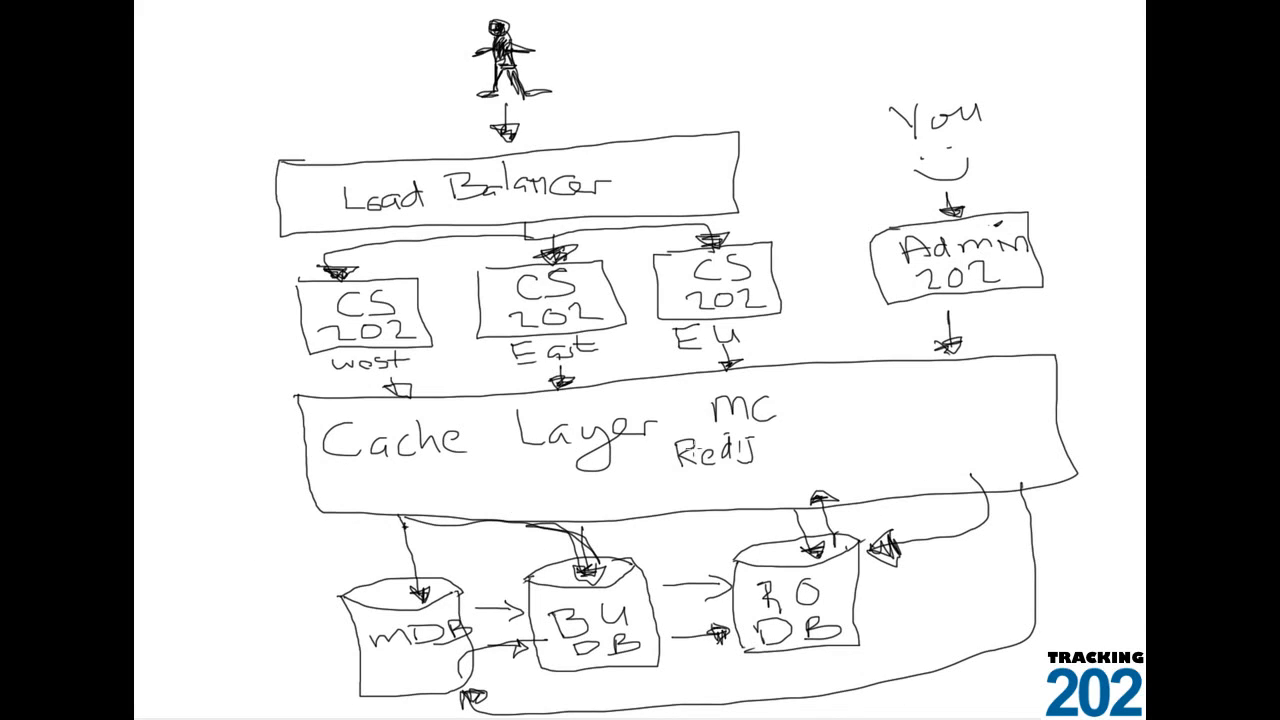
mouse_move(240, 268)
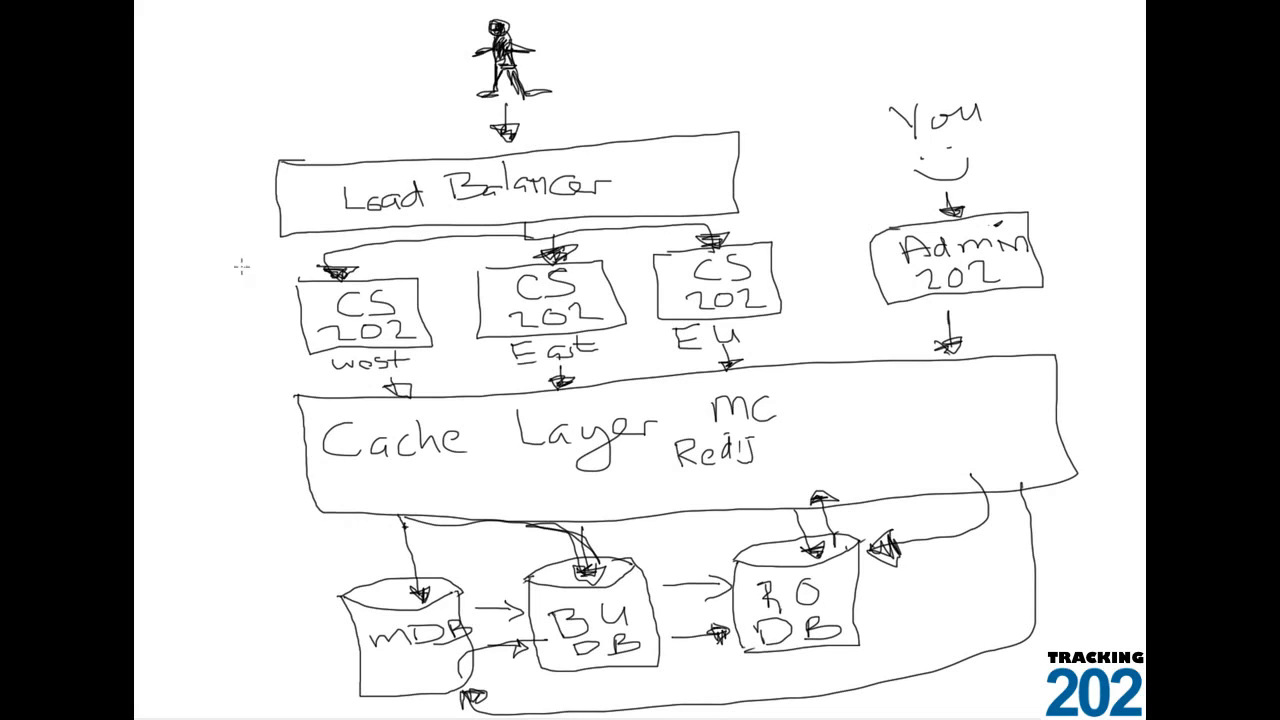
Step: Sketch an extra 'CS' server box left of West, branching from the Load Balancer
left_click_drag(250, 270, 236, 350)
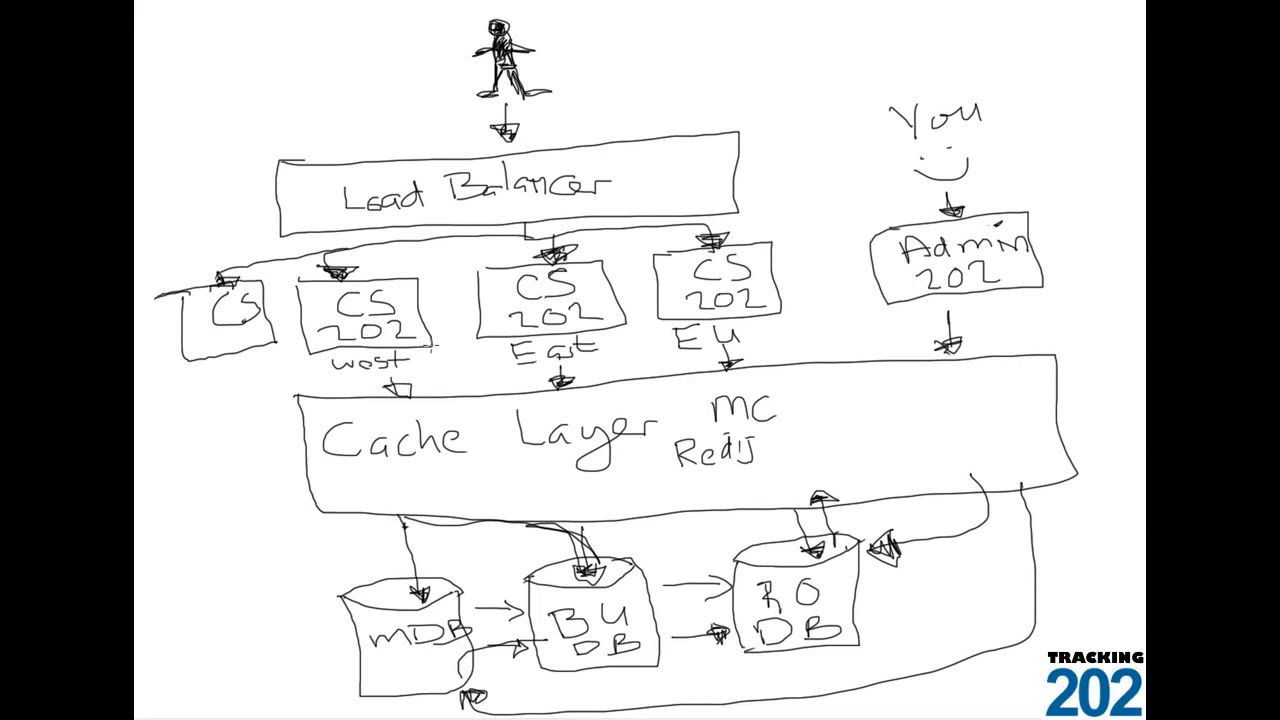
mouse_move(800, 248)
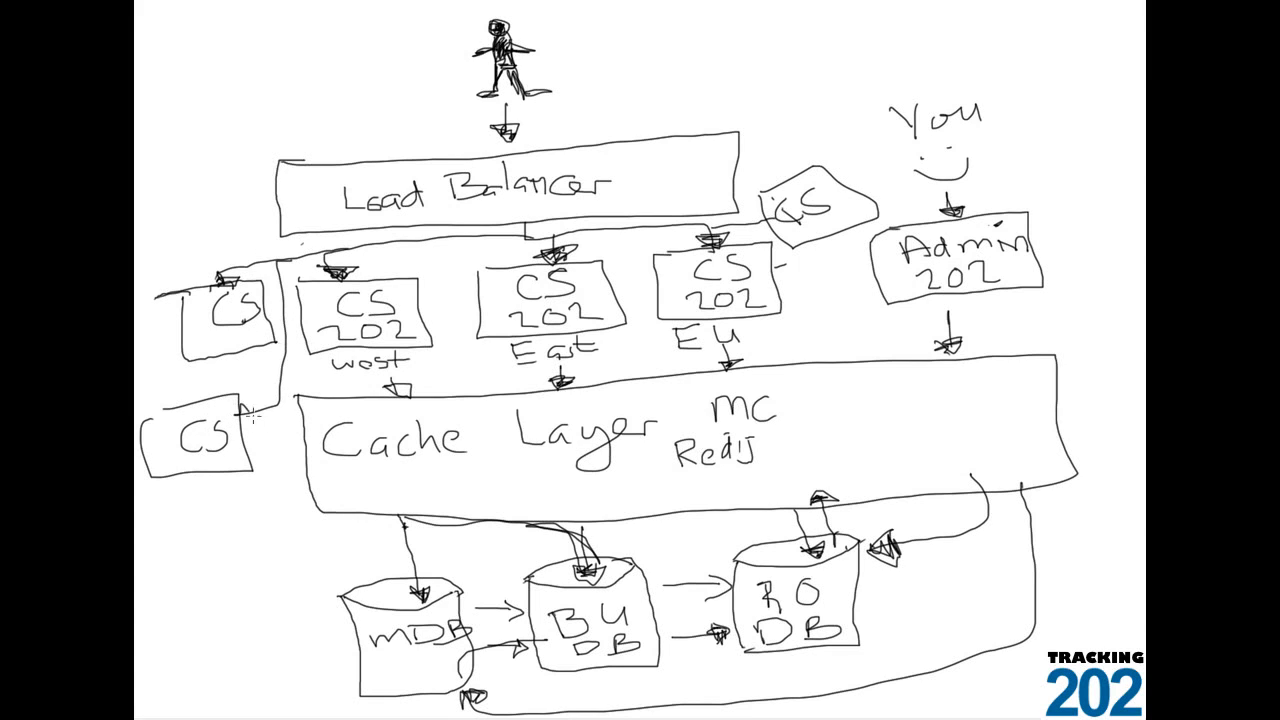
mouse_move(498, 414)
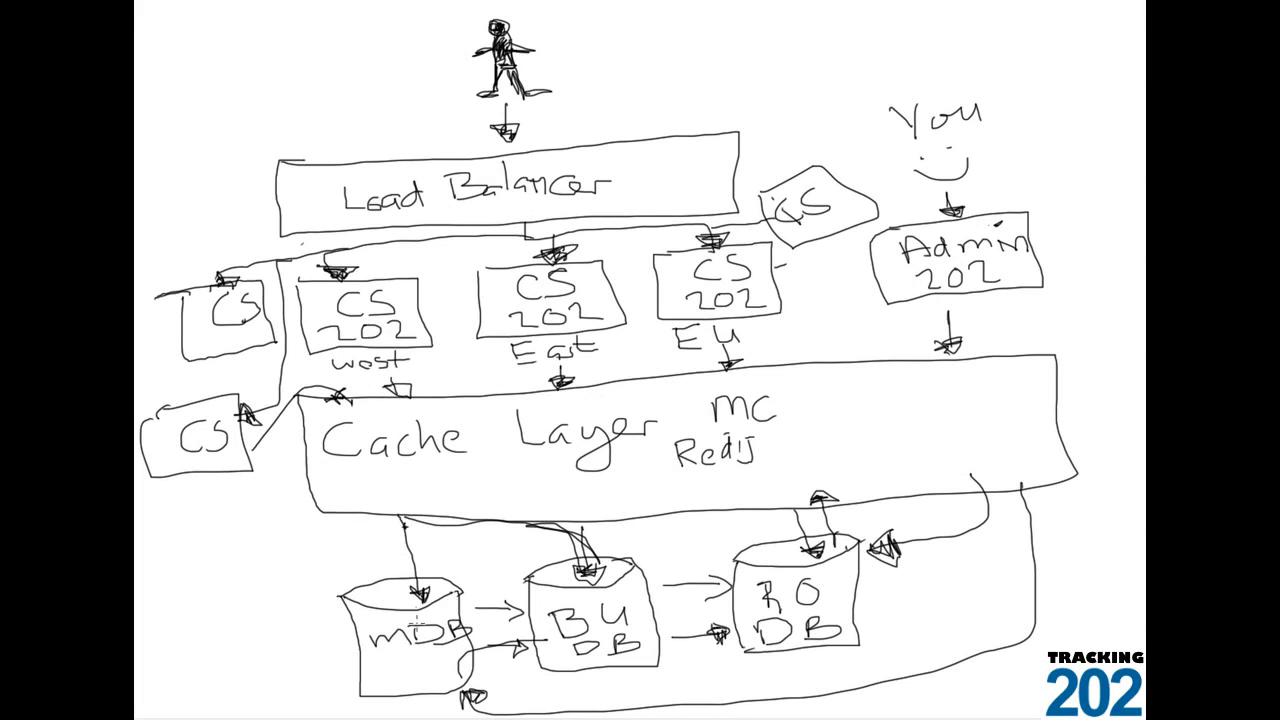
mouse_move(904, 596)
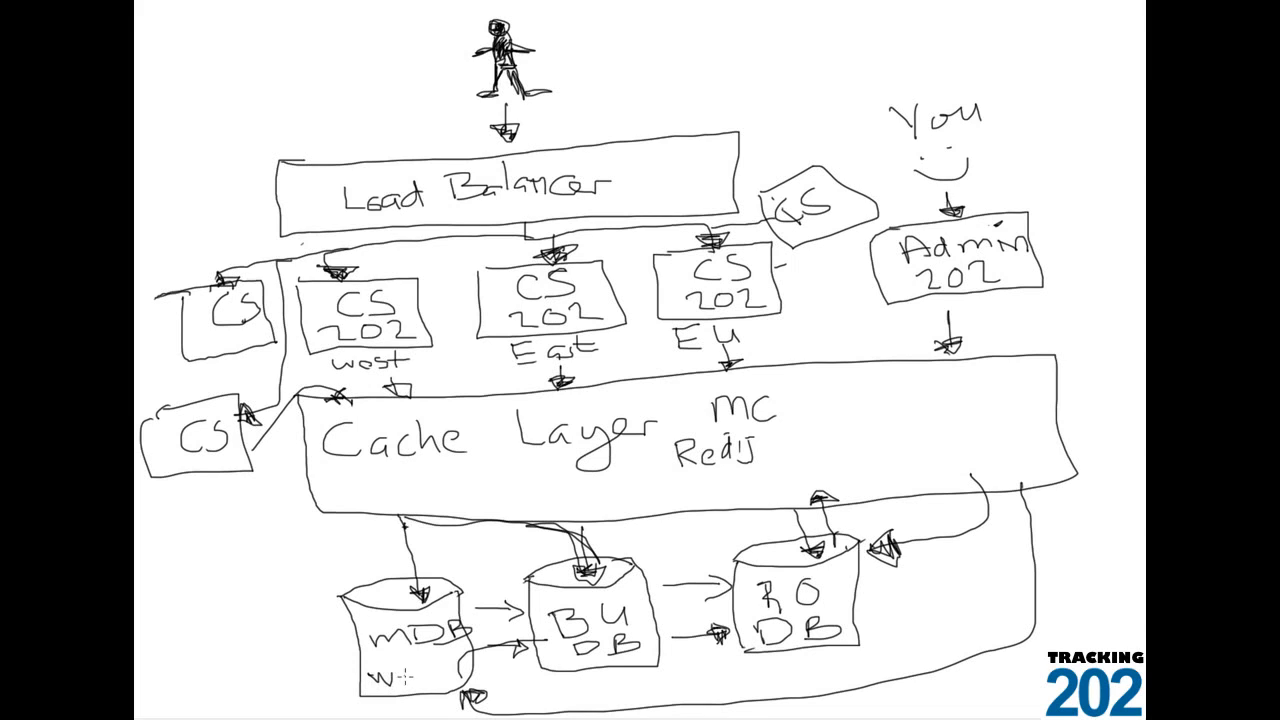
Step: Handwrite 'west' under the MDB cylinder and 'East' under the BU DB cylinder
type("west")
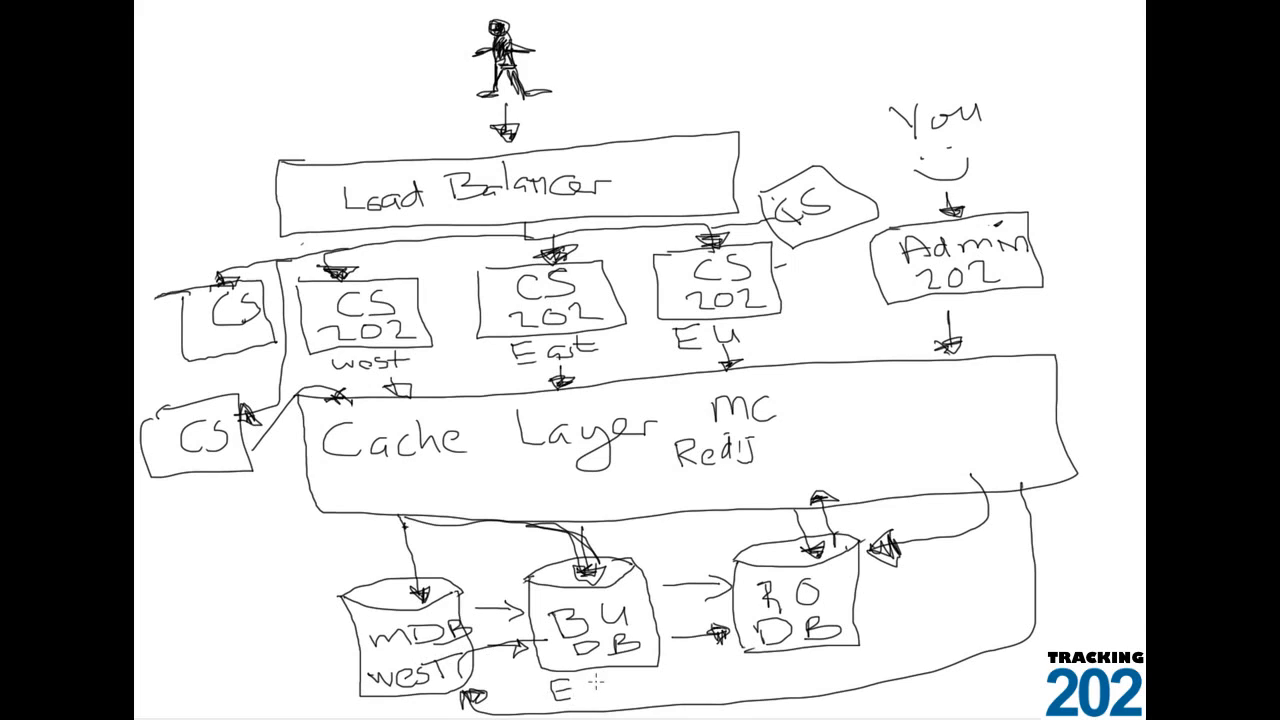
type("East")
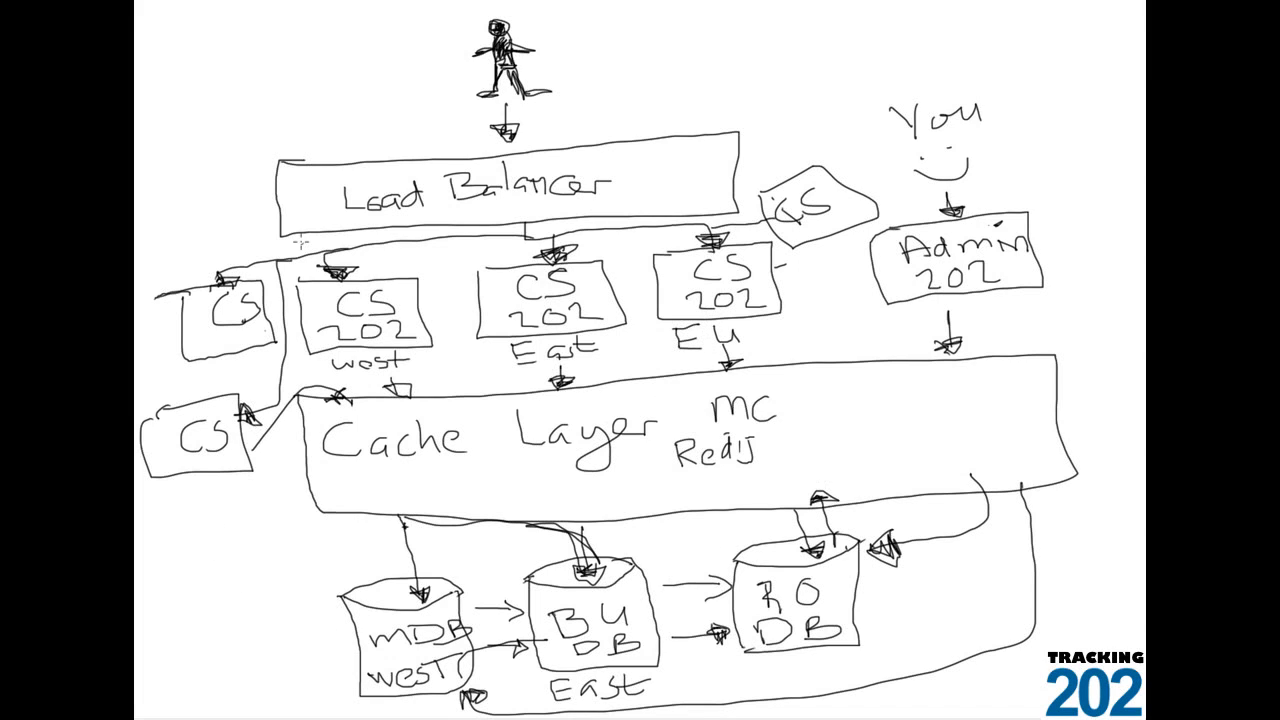
mouse_move(220, 176)
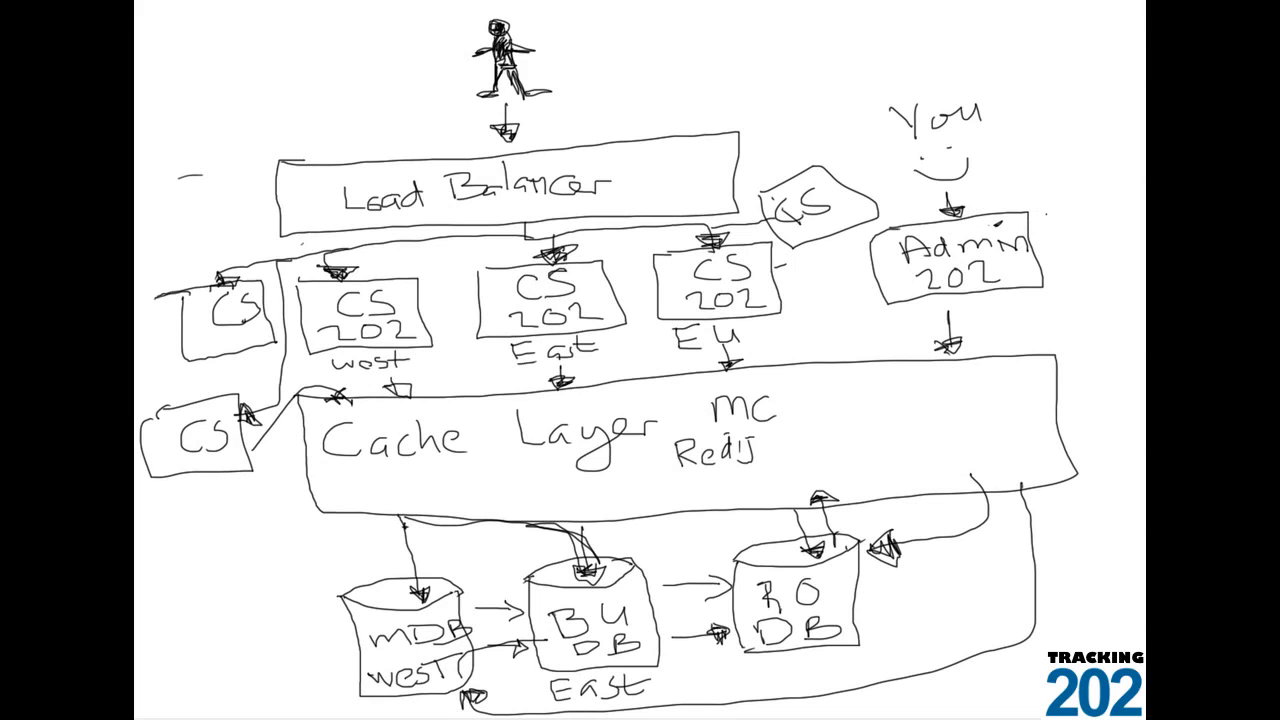
mouse_move(938, 120)
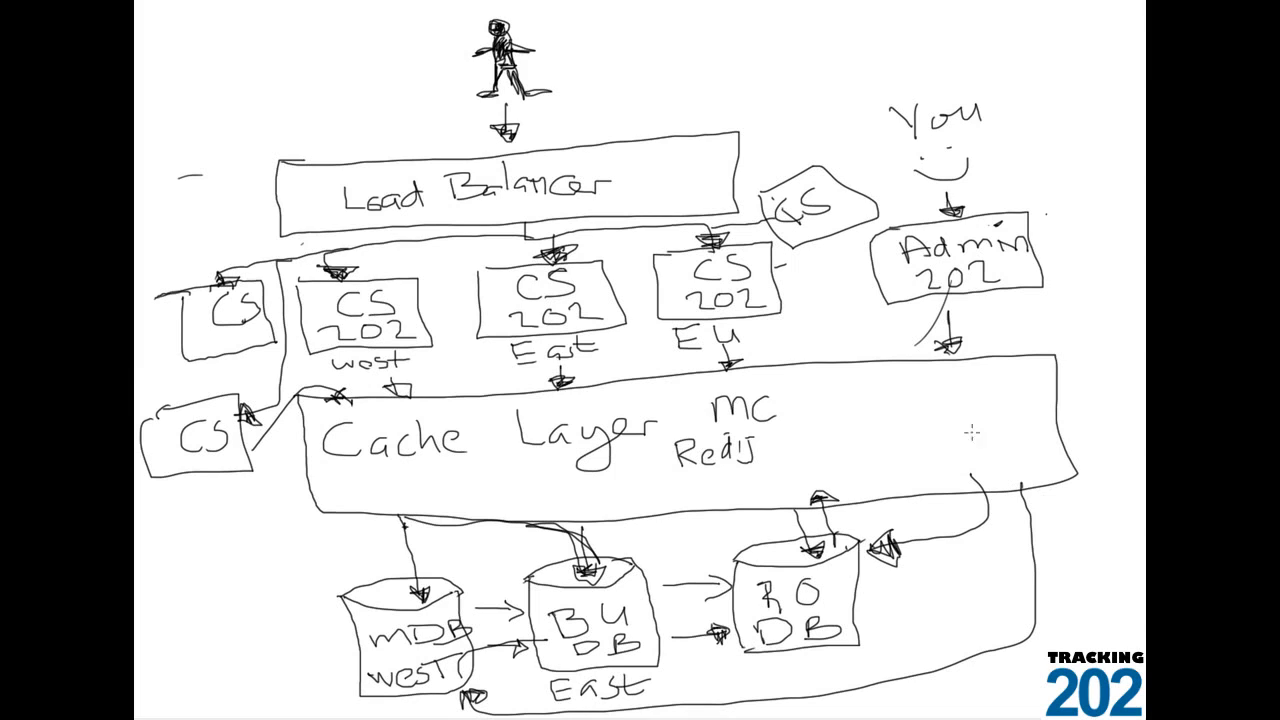
mouse_move(368, 488)
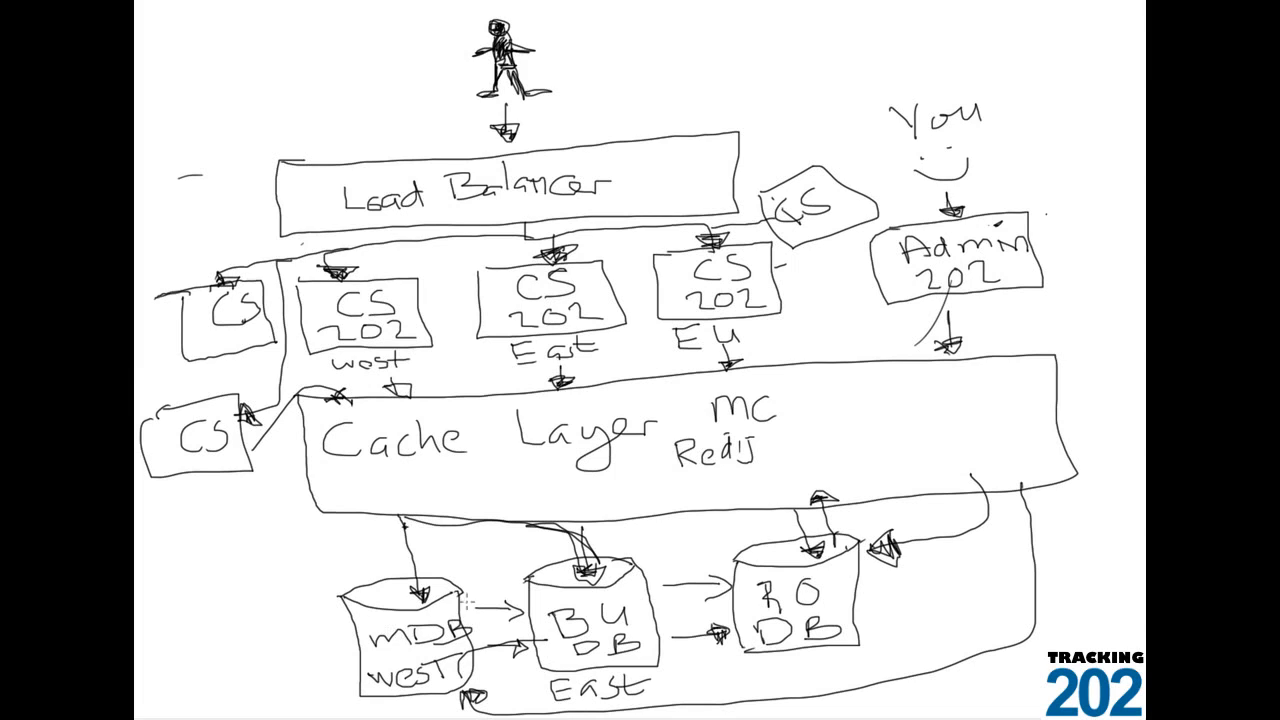
mouse_move(312, 644)
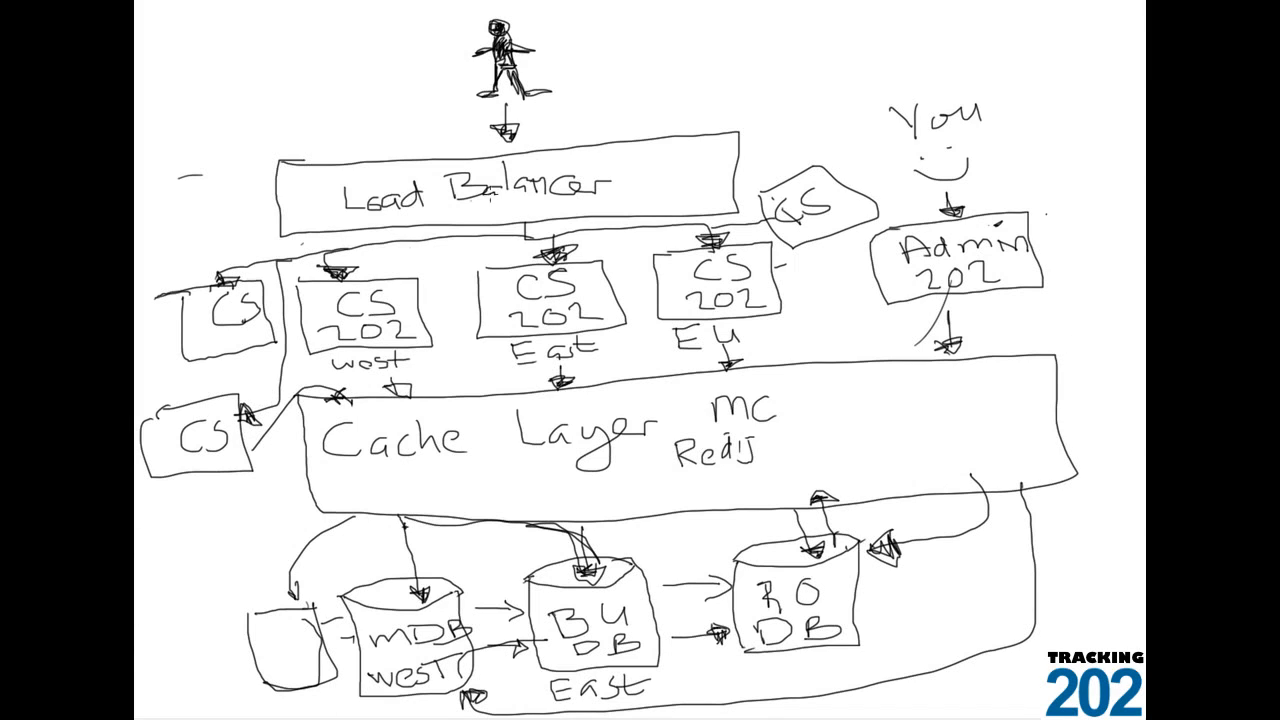
mouse_move(476, 550)
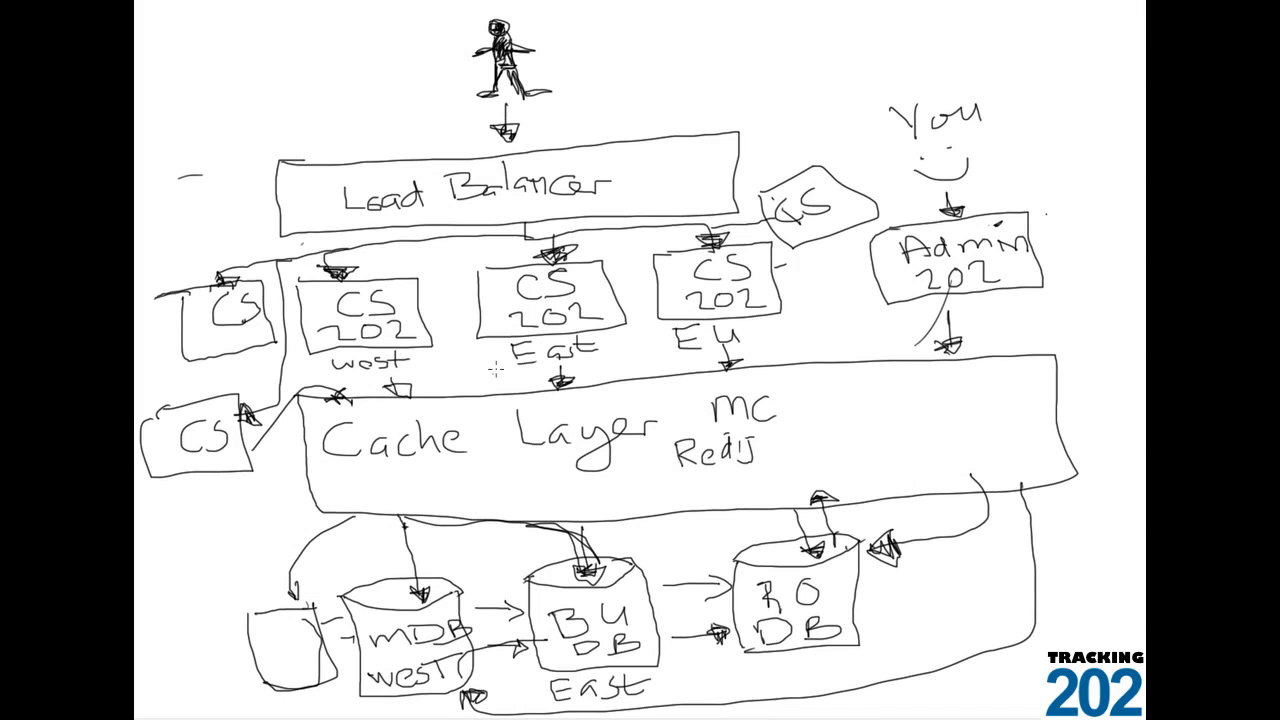
mouse_move(984, 488)
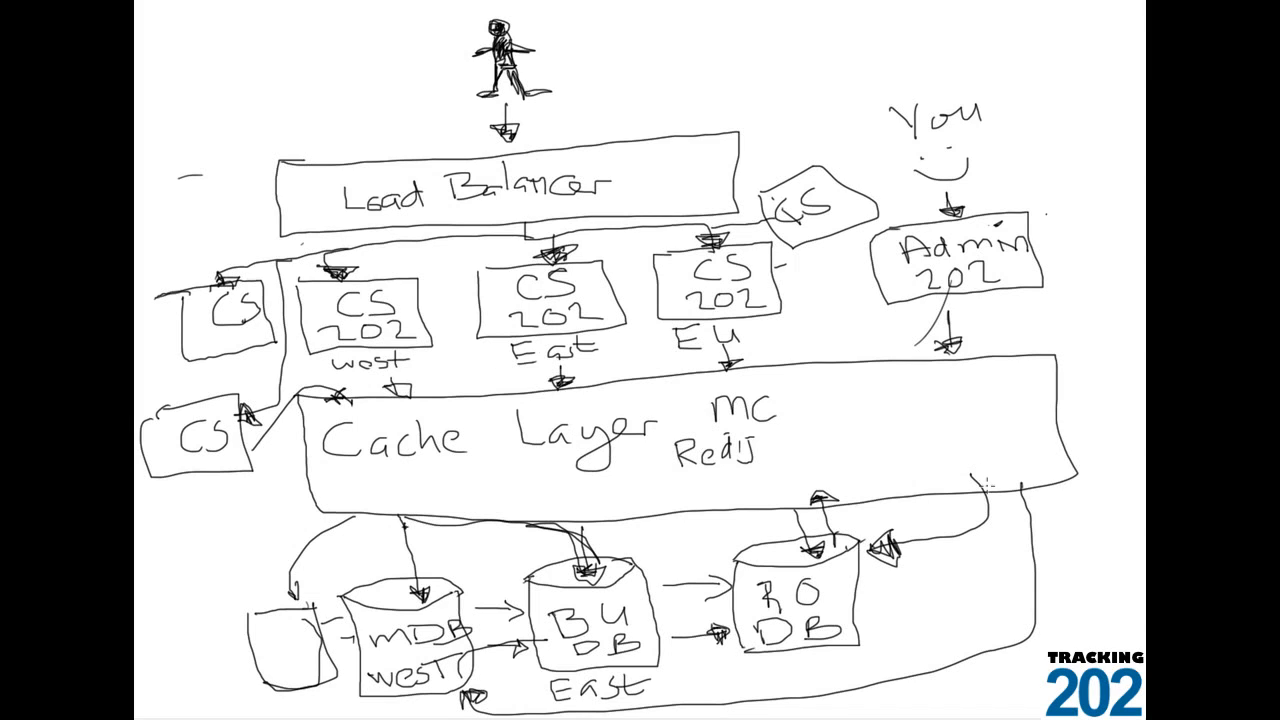